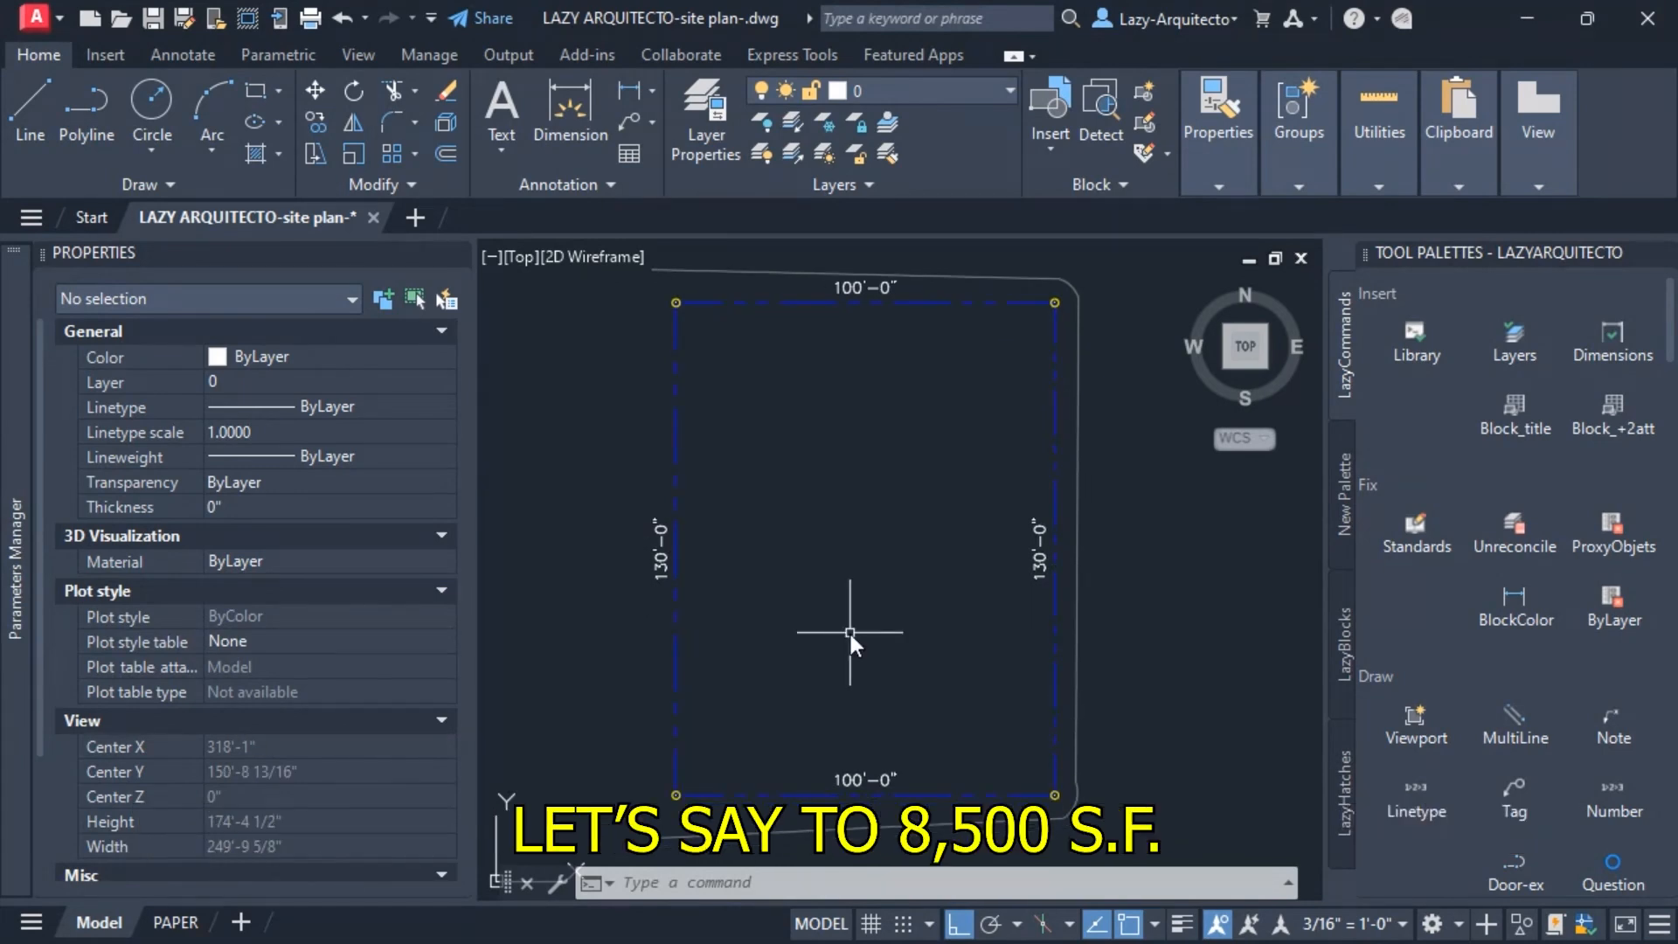
Step: Abandon a REC attempt and draw the square's edges with LINE using a 2-unit side length
{"action": "type", "text": "REC"}
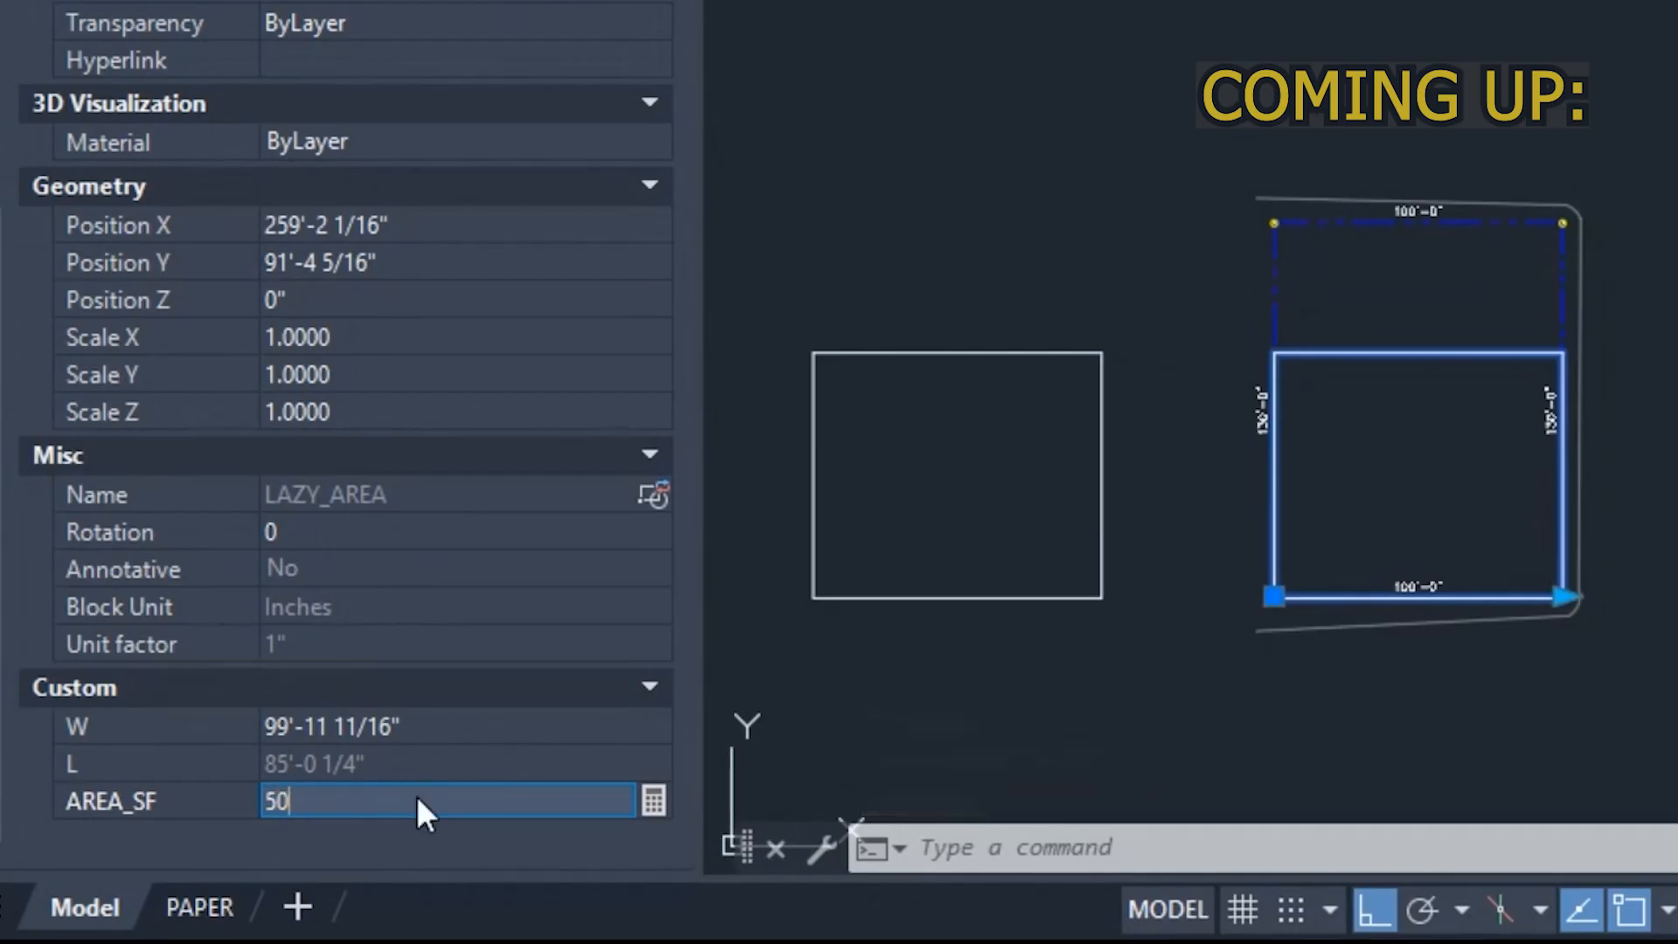
{"action": "type", "text": "000"}
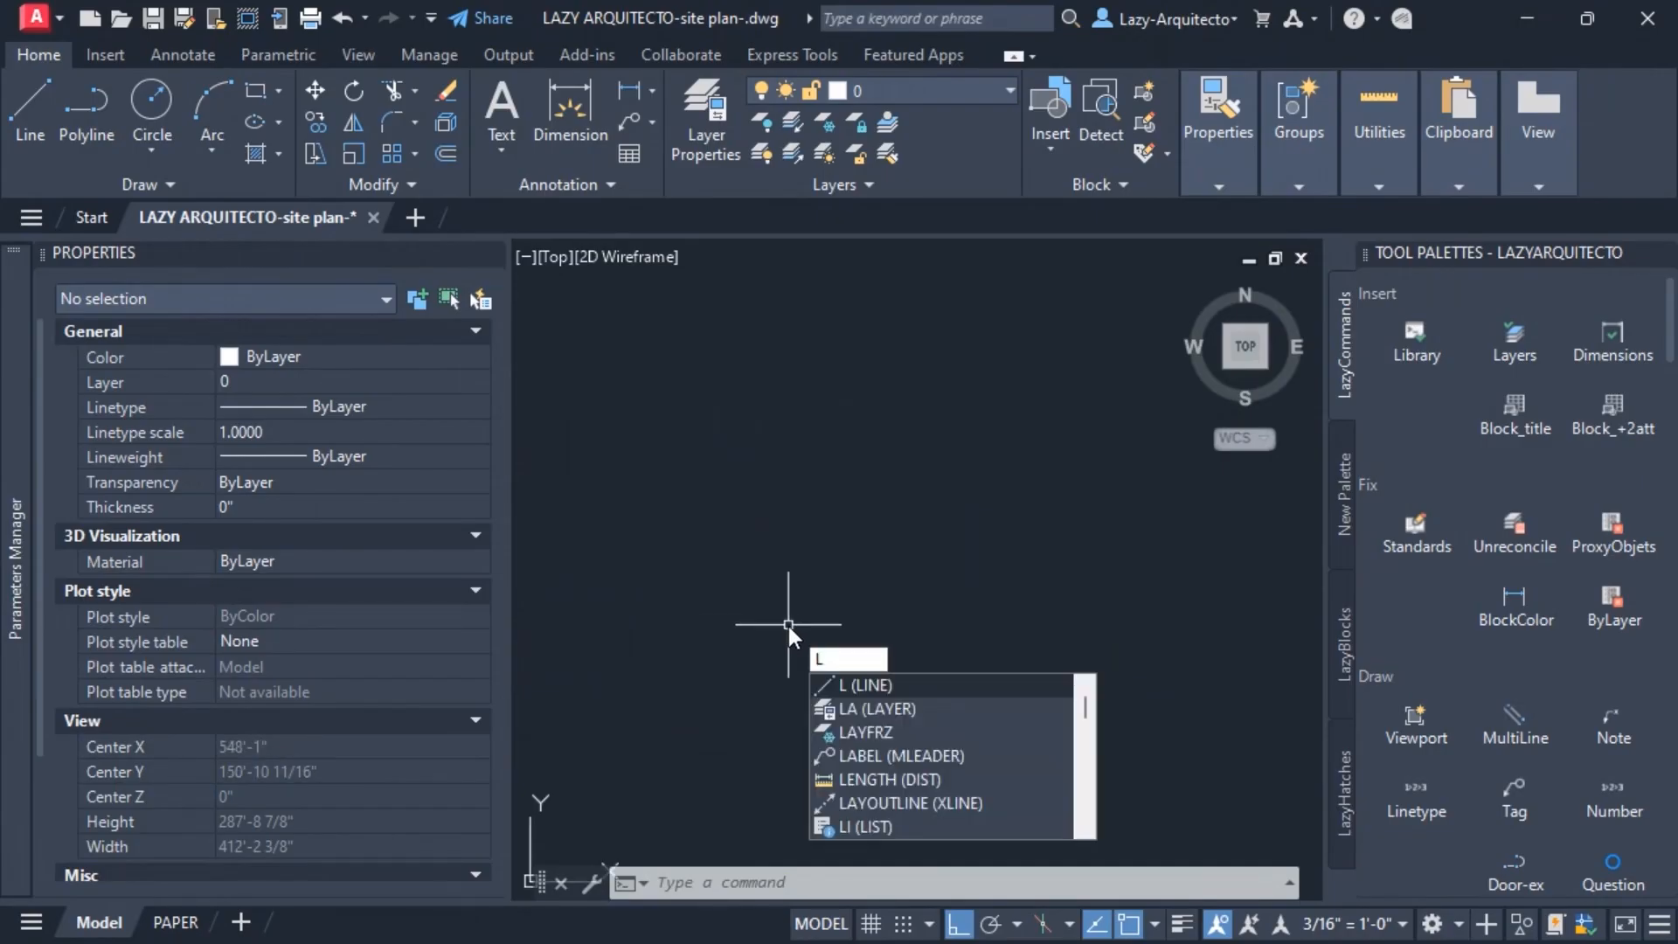
{"action": "key", "text": "Escape"}
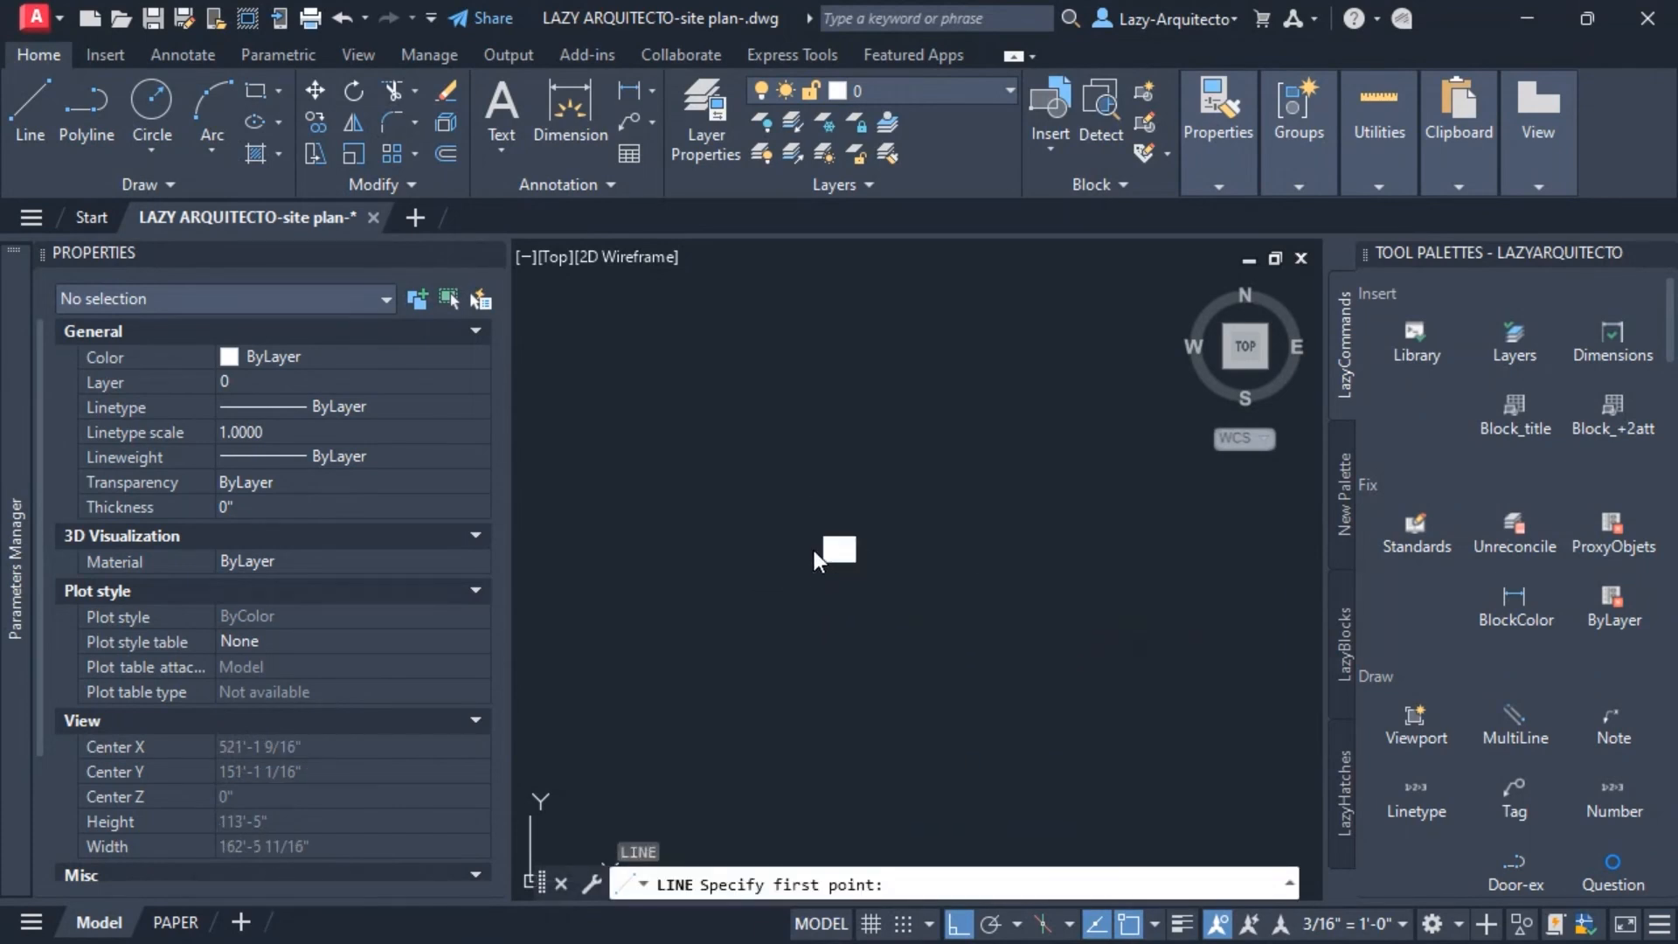
{"action": "left_click", "coordinate": [837, 547]}
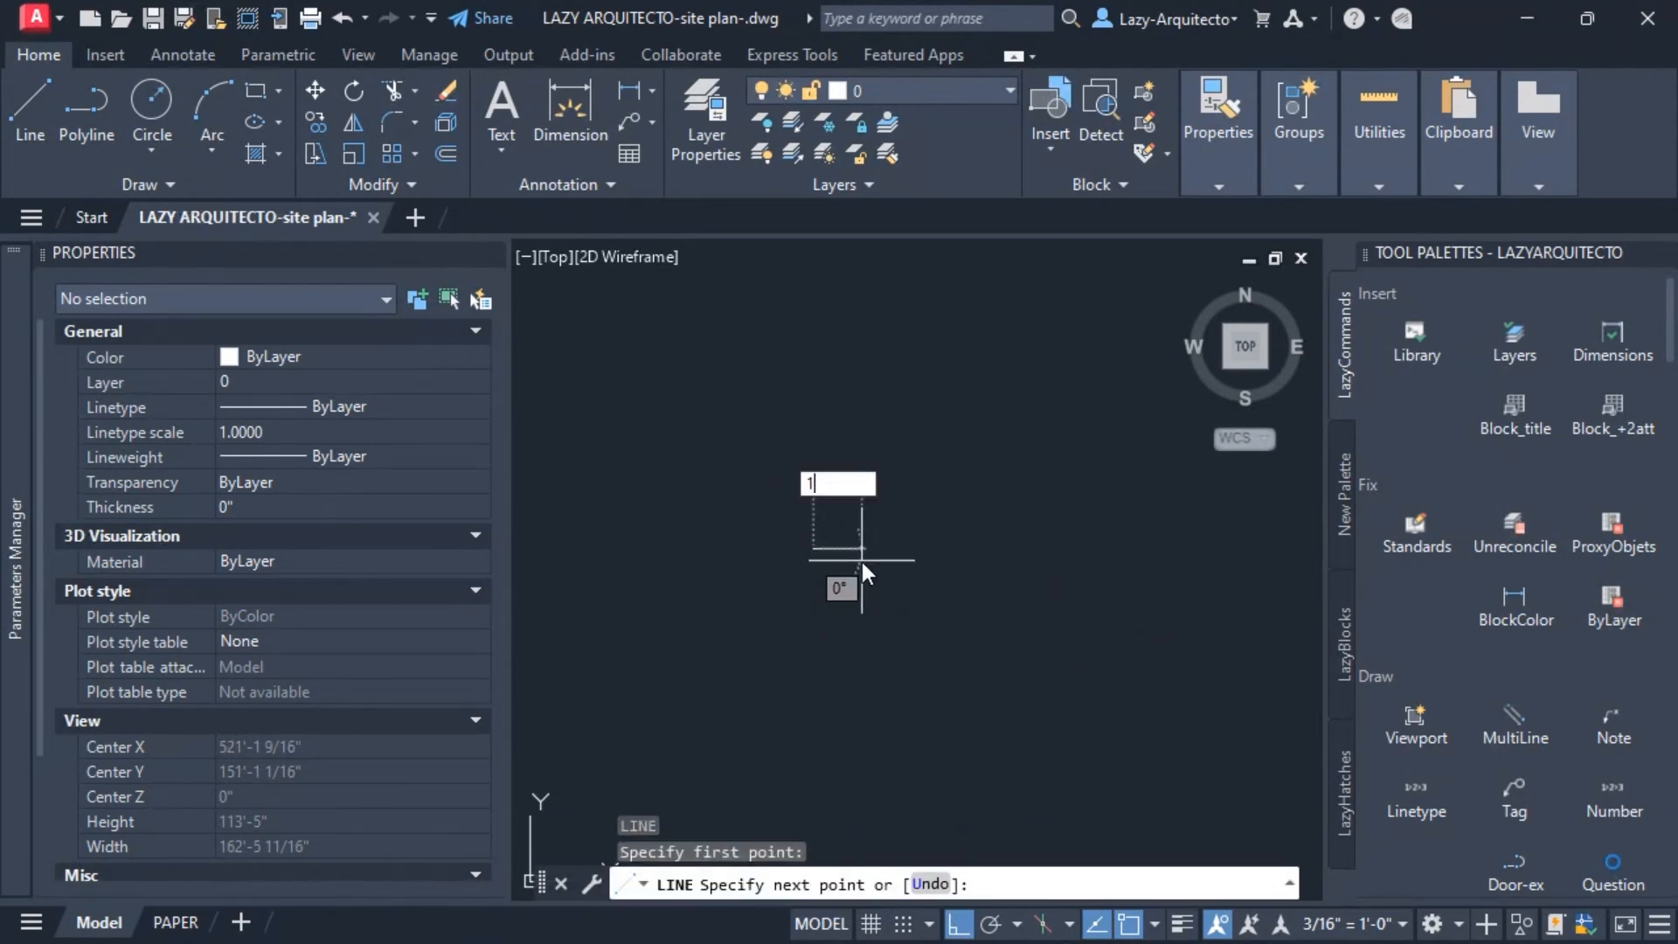
{"action": "type", "text": "2"}
{"action": "type", "text": "B"}
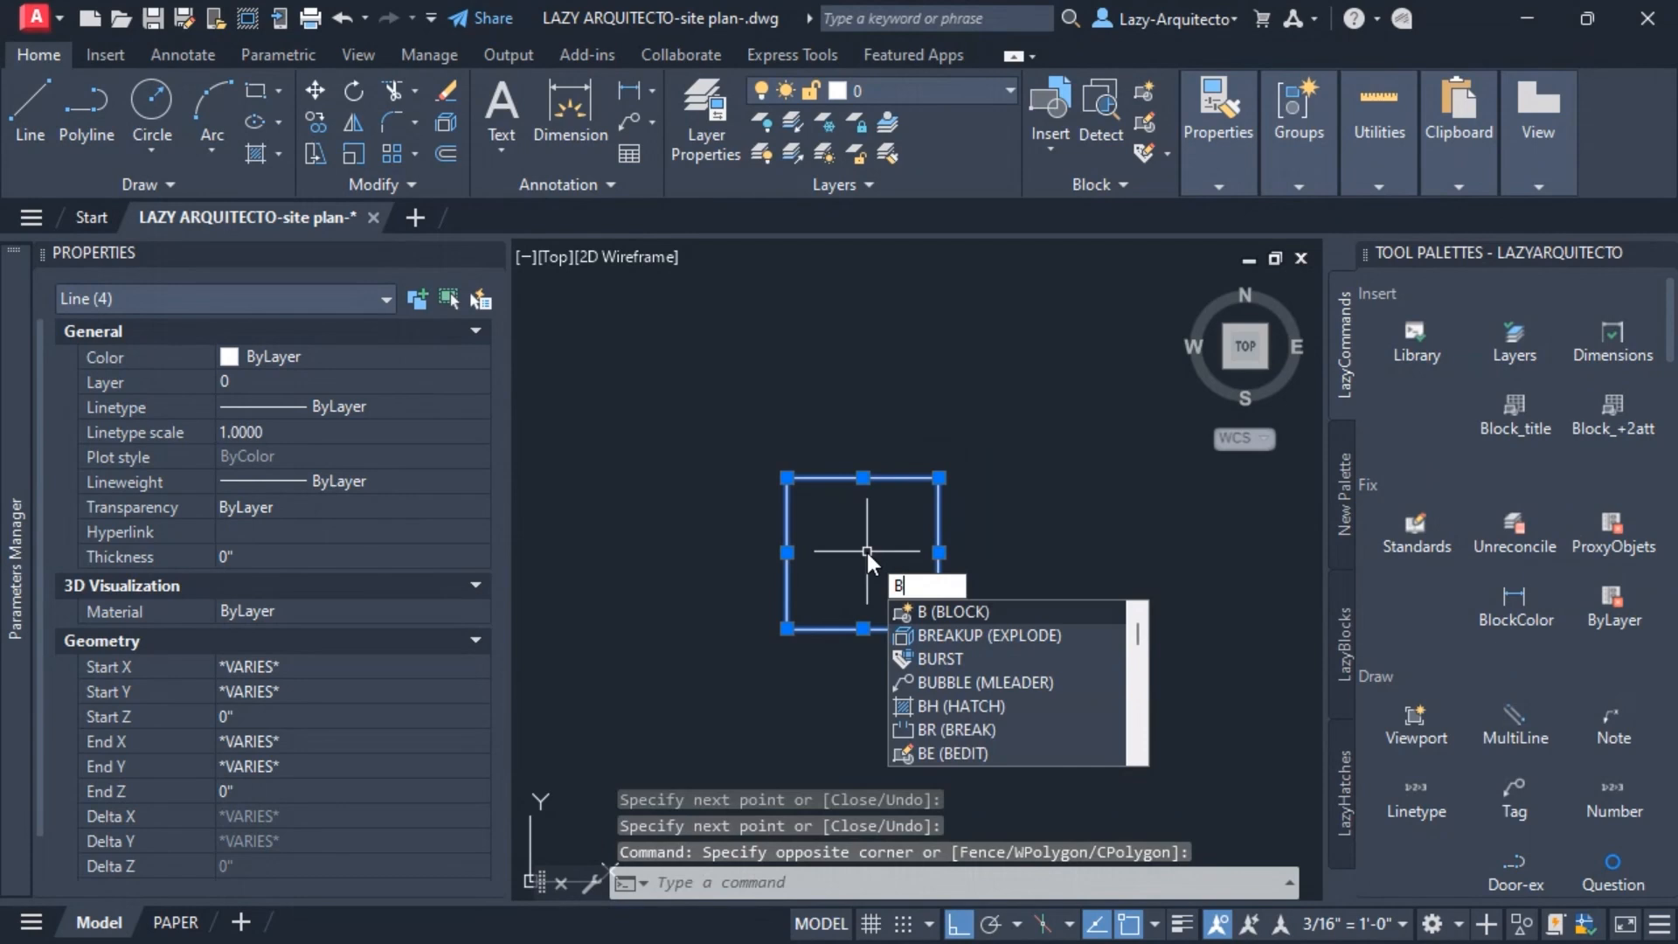
Step: Define the four lines as block LAZY_AREA with its base point at the lower-left corner
{"action": "left_click", "coordinate": [945, 611]}
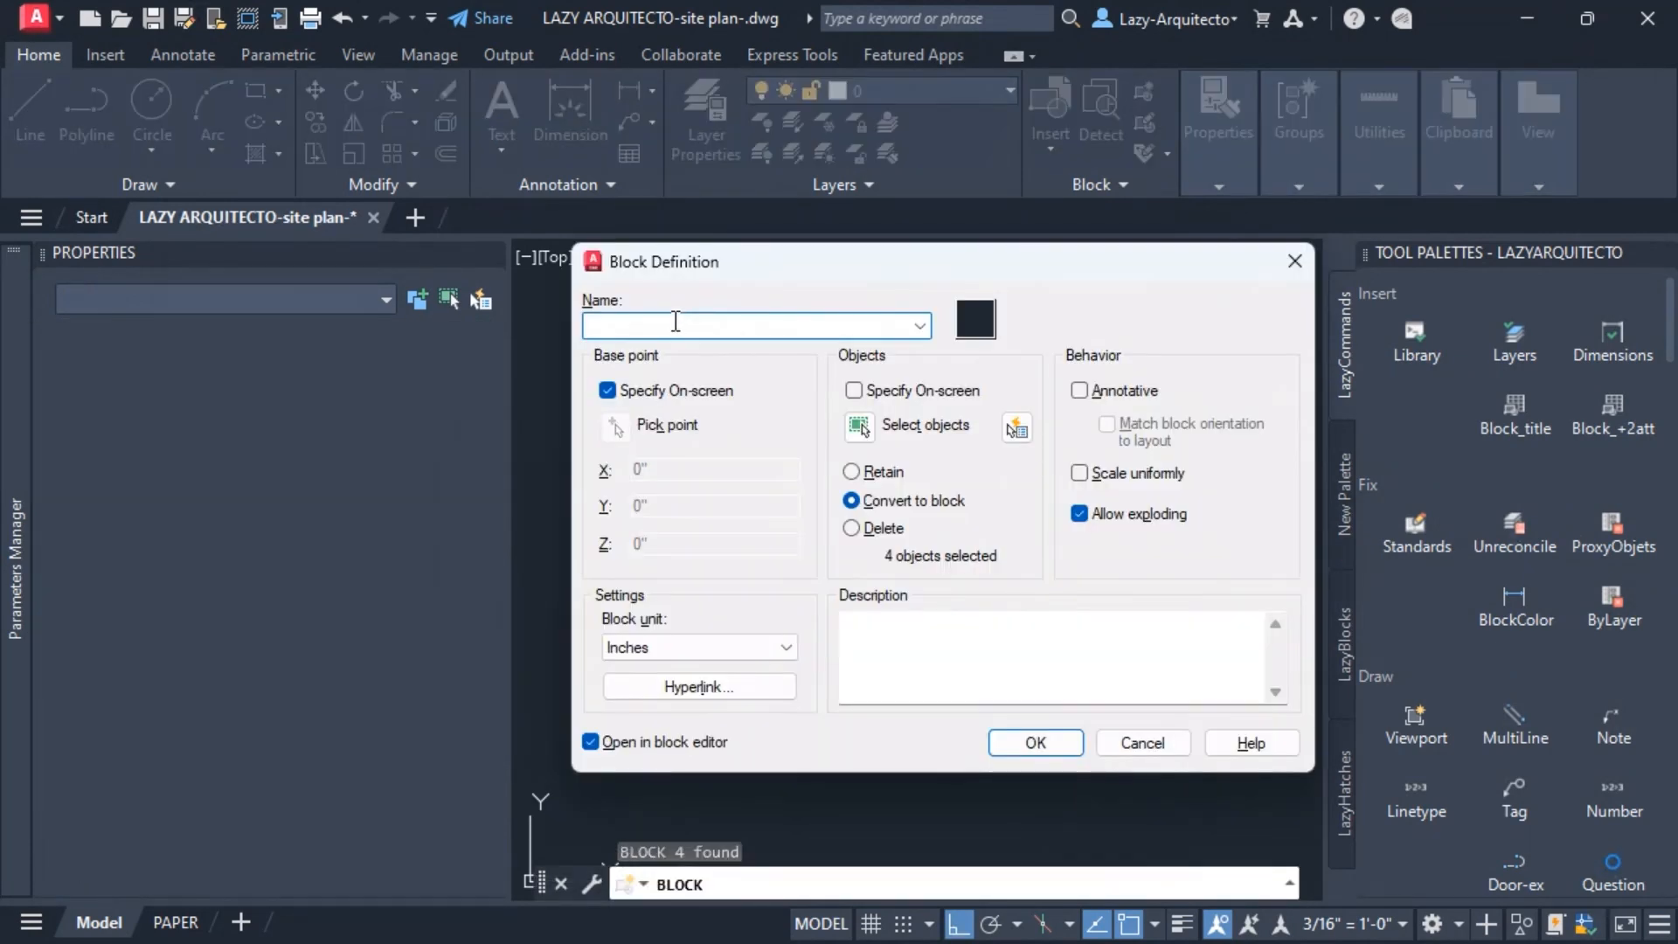
{"action": "type", "text": "LAZ"}
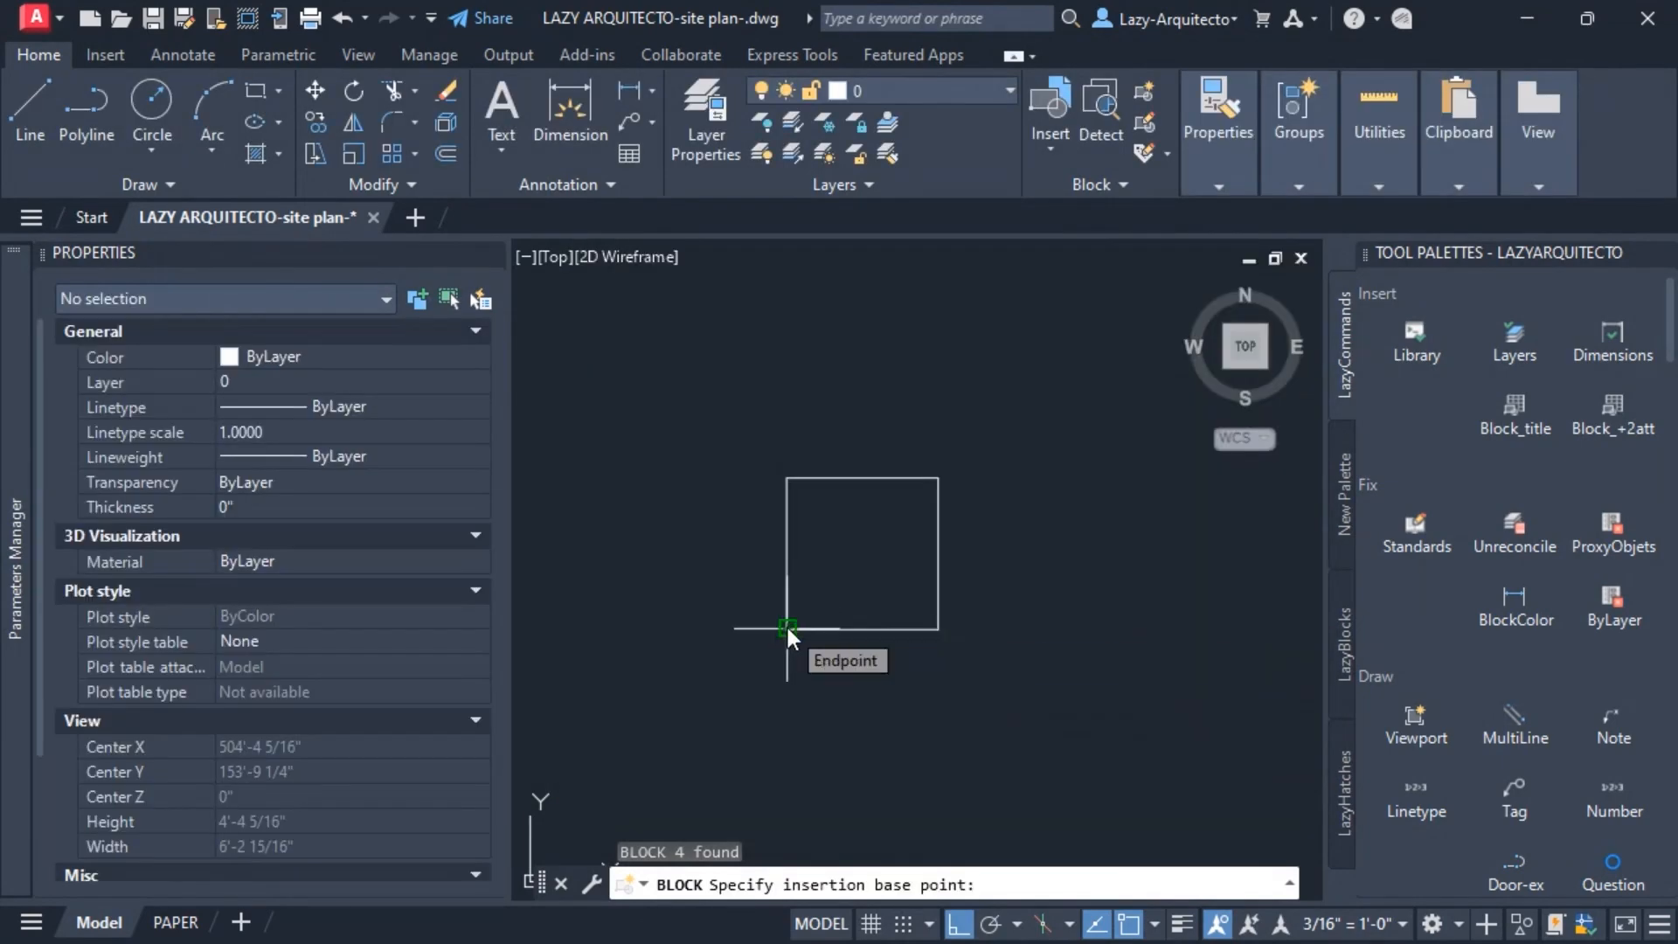
{"action": "left_click", "coordinate": [786, 629]}
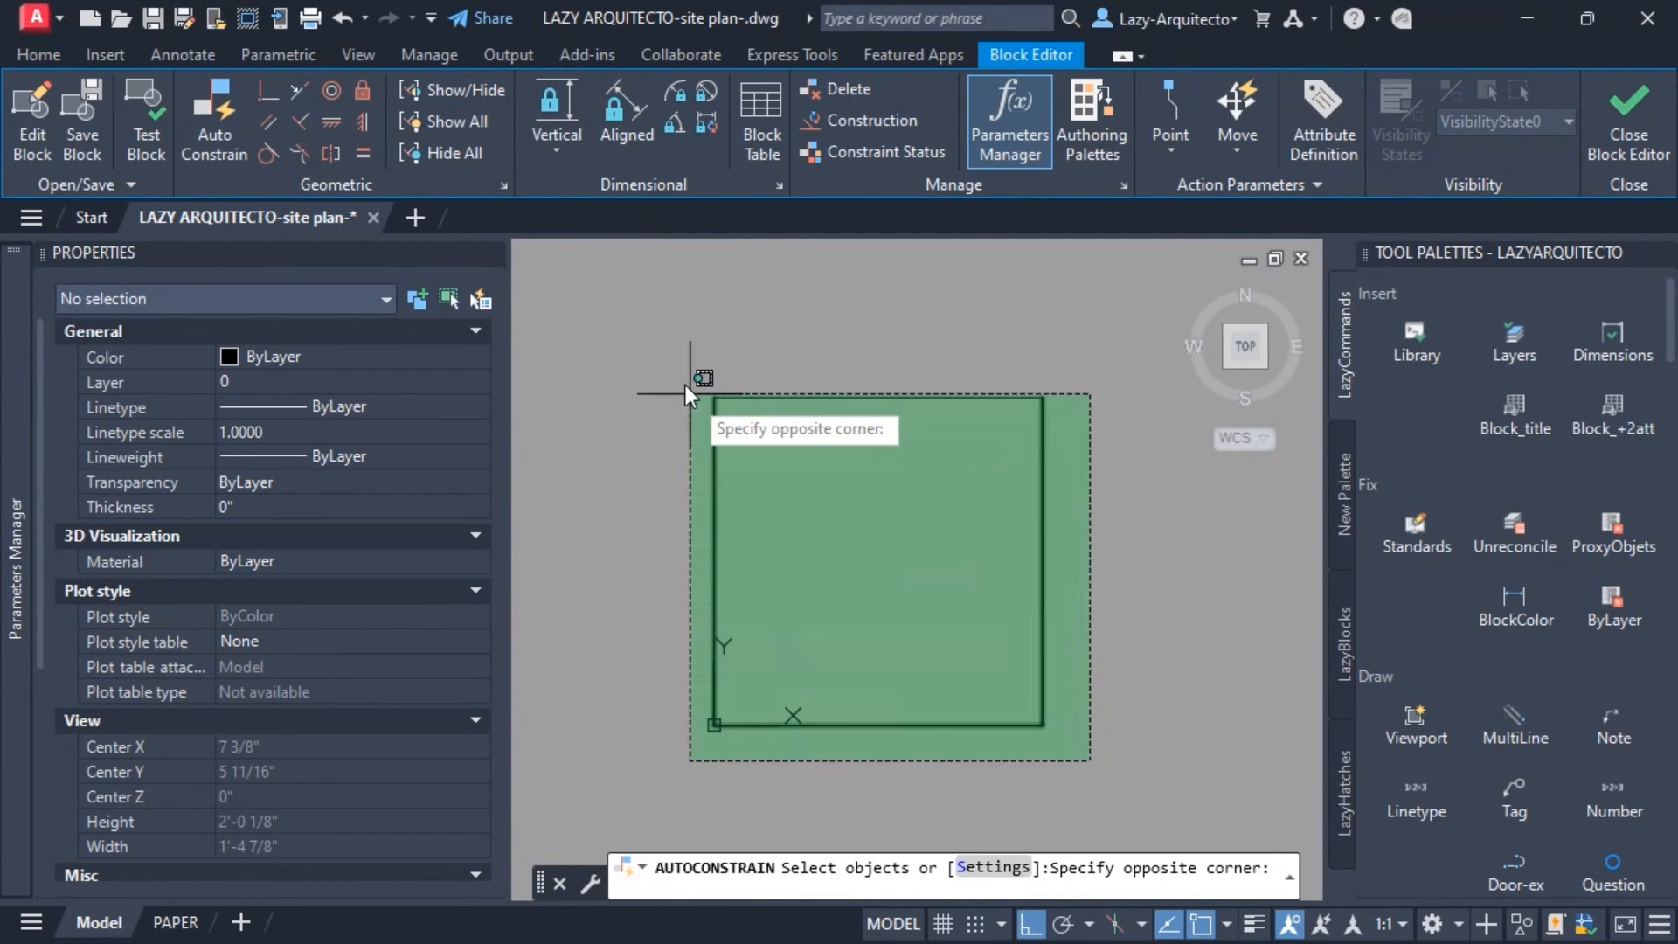
Step: Window-select the four lines for Auto Constrain in the Block Editor
{"action": "left_click", "coordinate": [676, 369]}
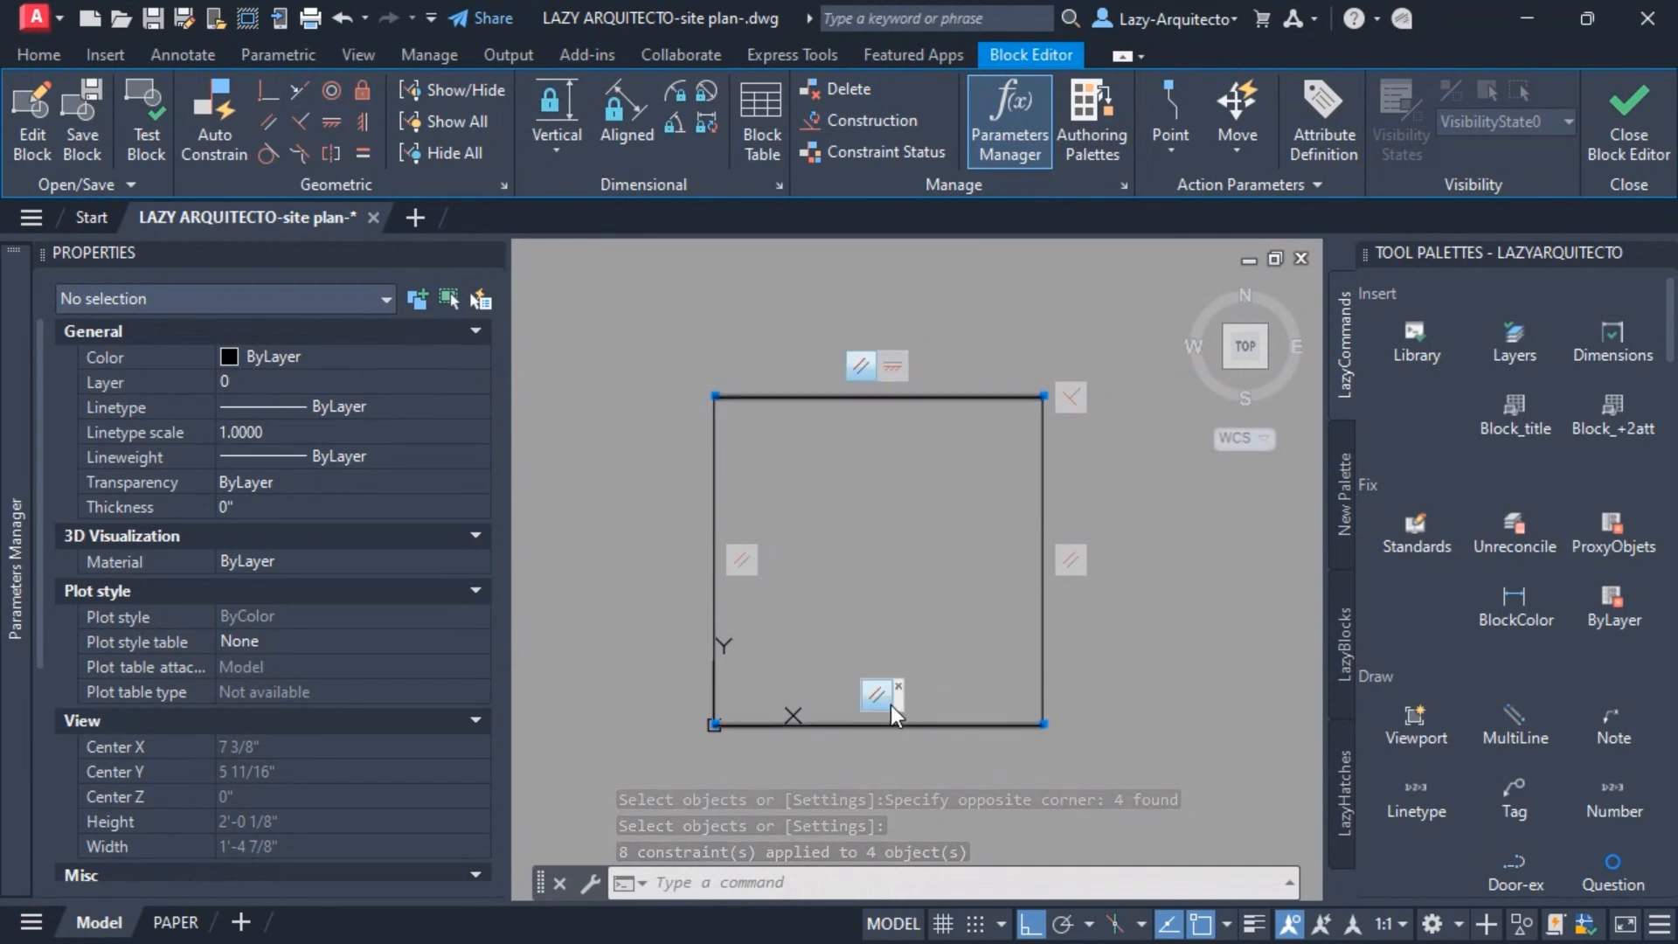
{"action": "mouse_move", "coordinate": [879, 696]}
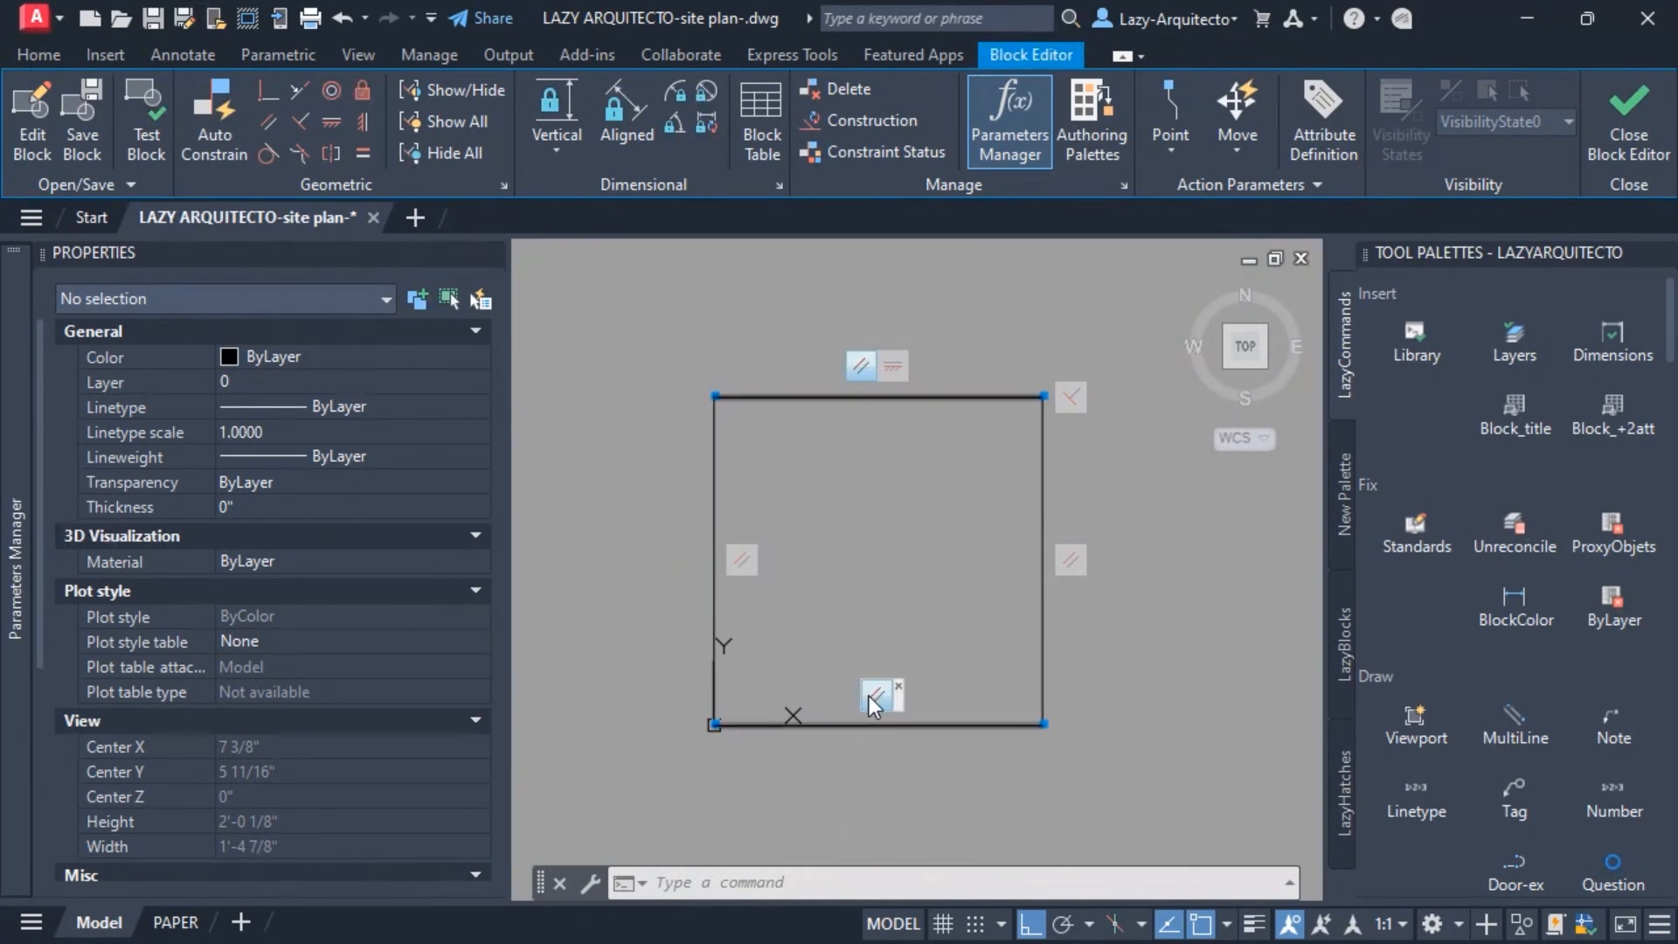
{"action": "mouse_move", "coordinate": [741, 559]}
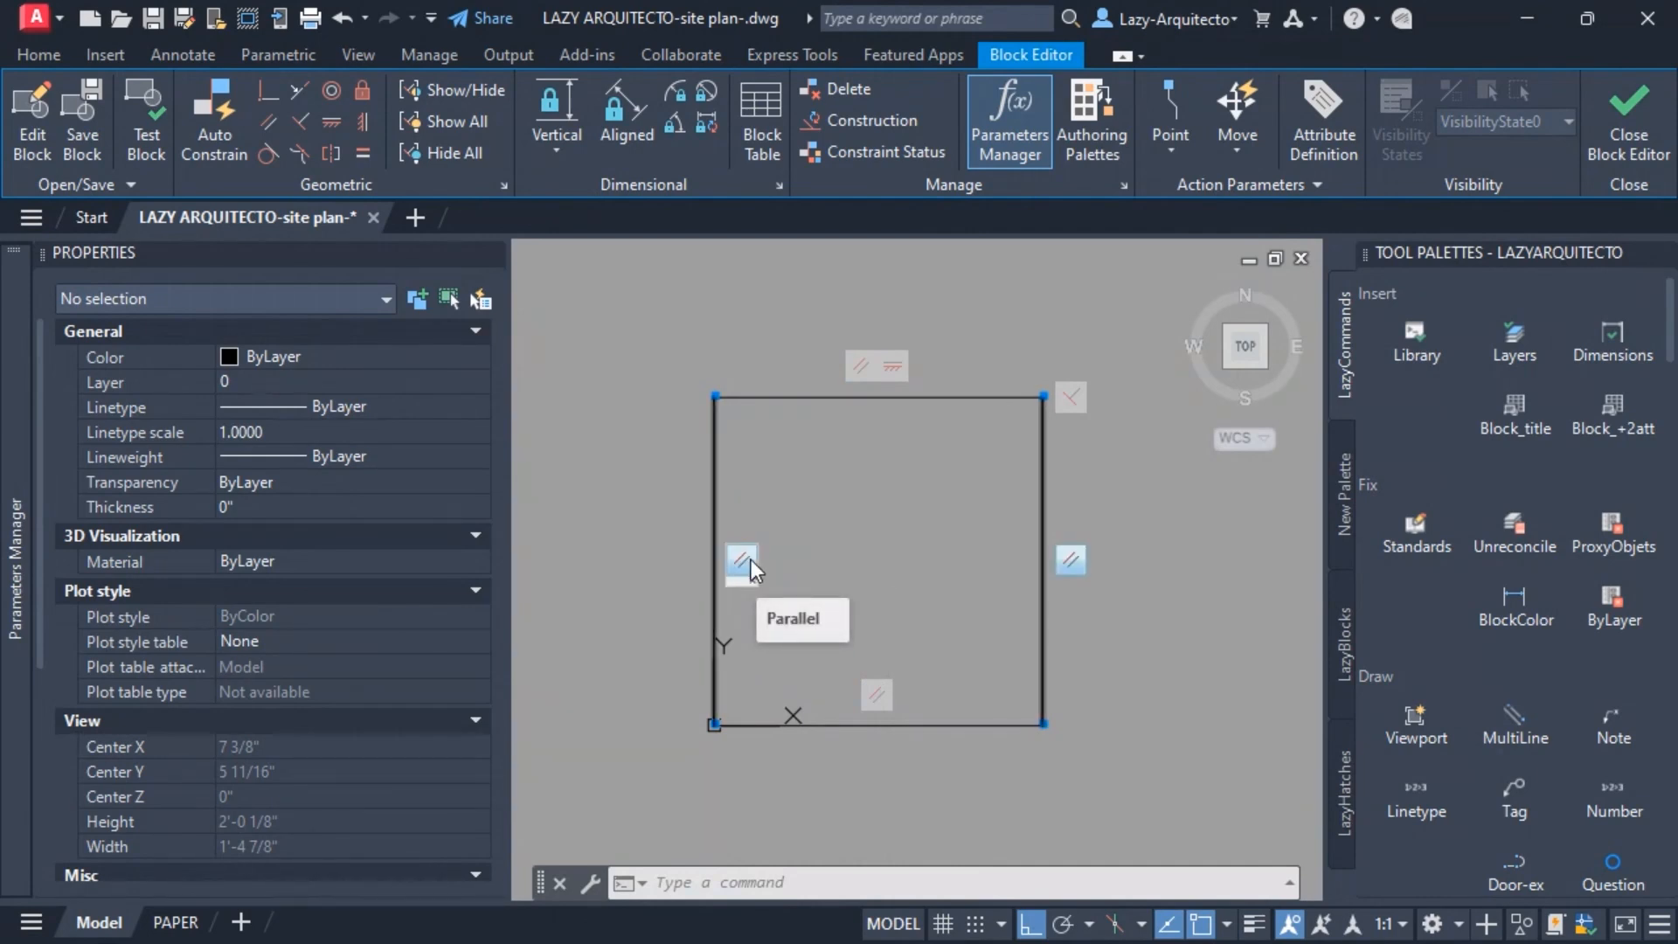
{"action": "mouse_move", "coordinate": [799, 535]}
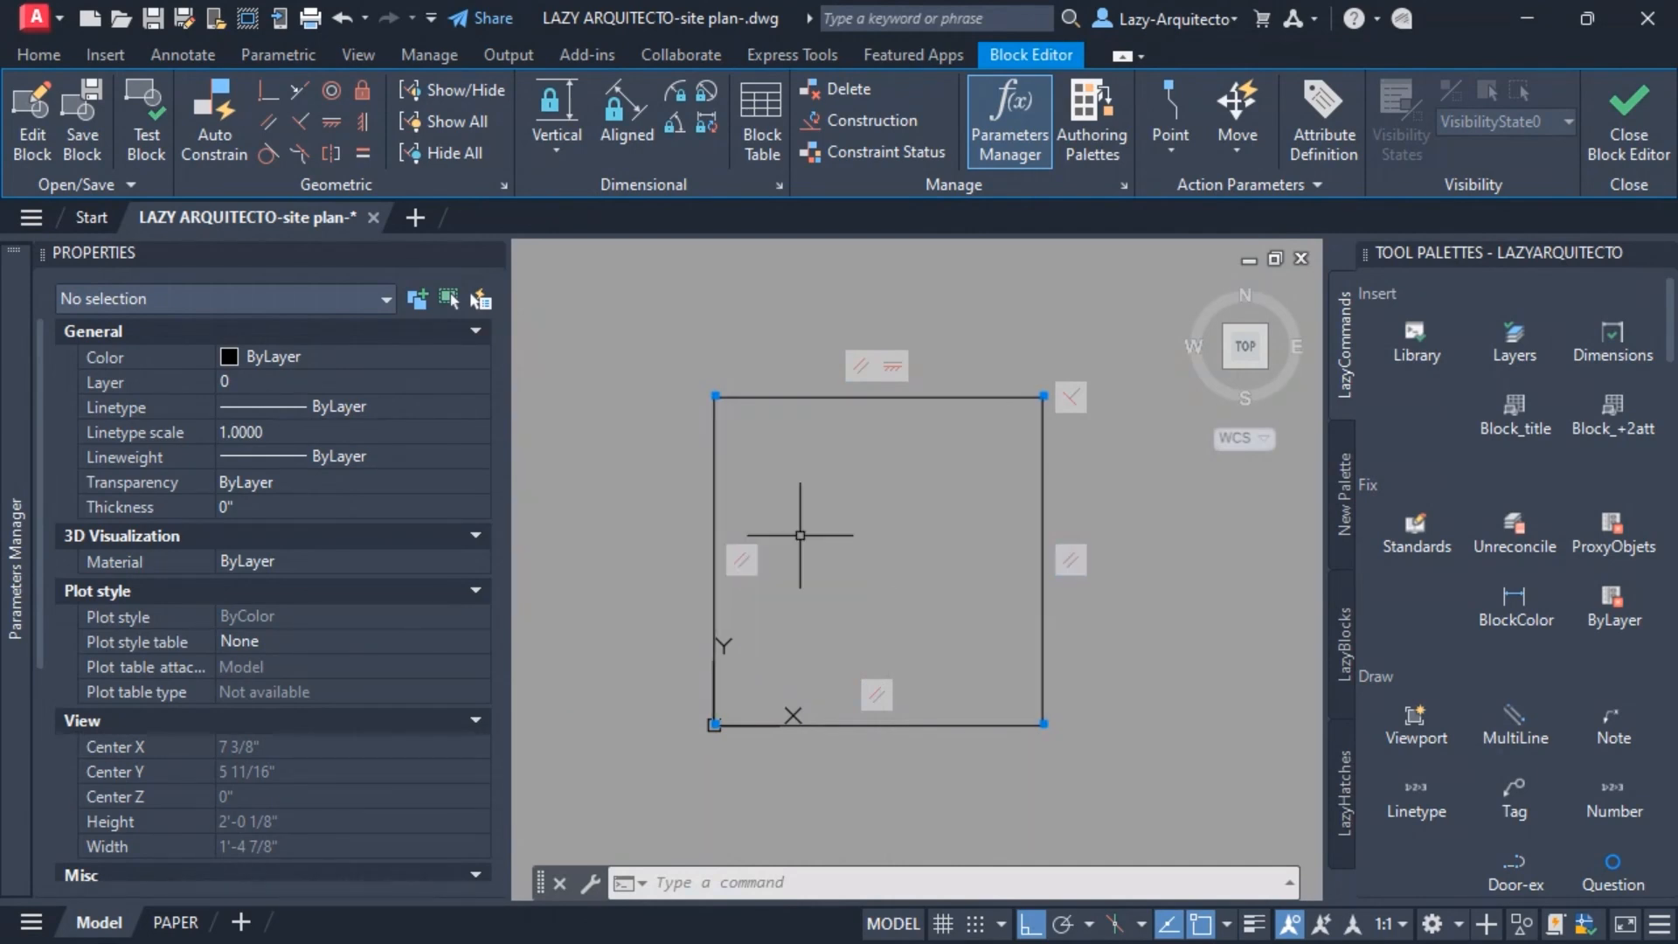
{"action": "mouse_move", "coordinate": [1066, 396]}
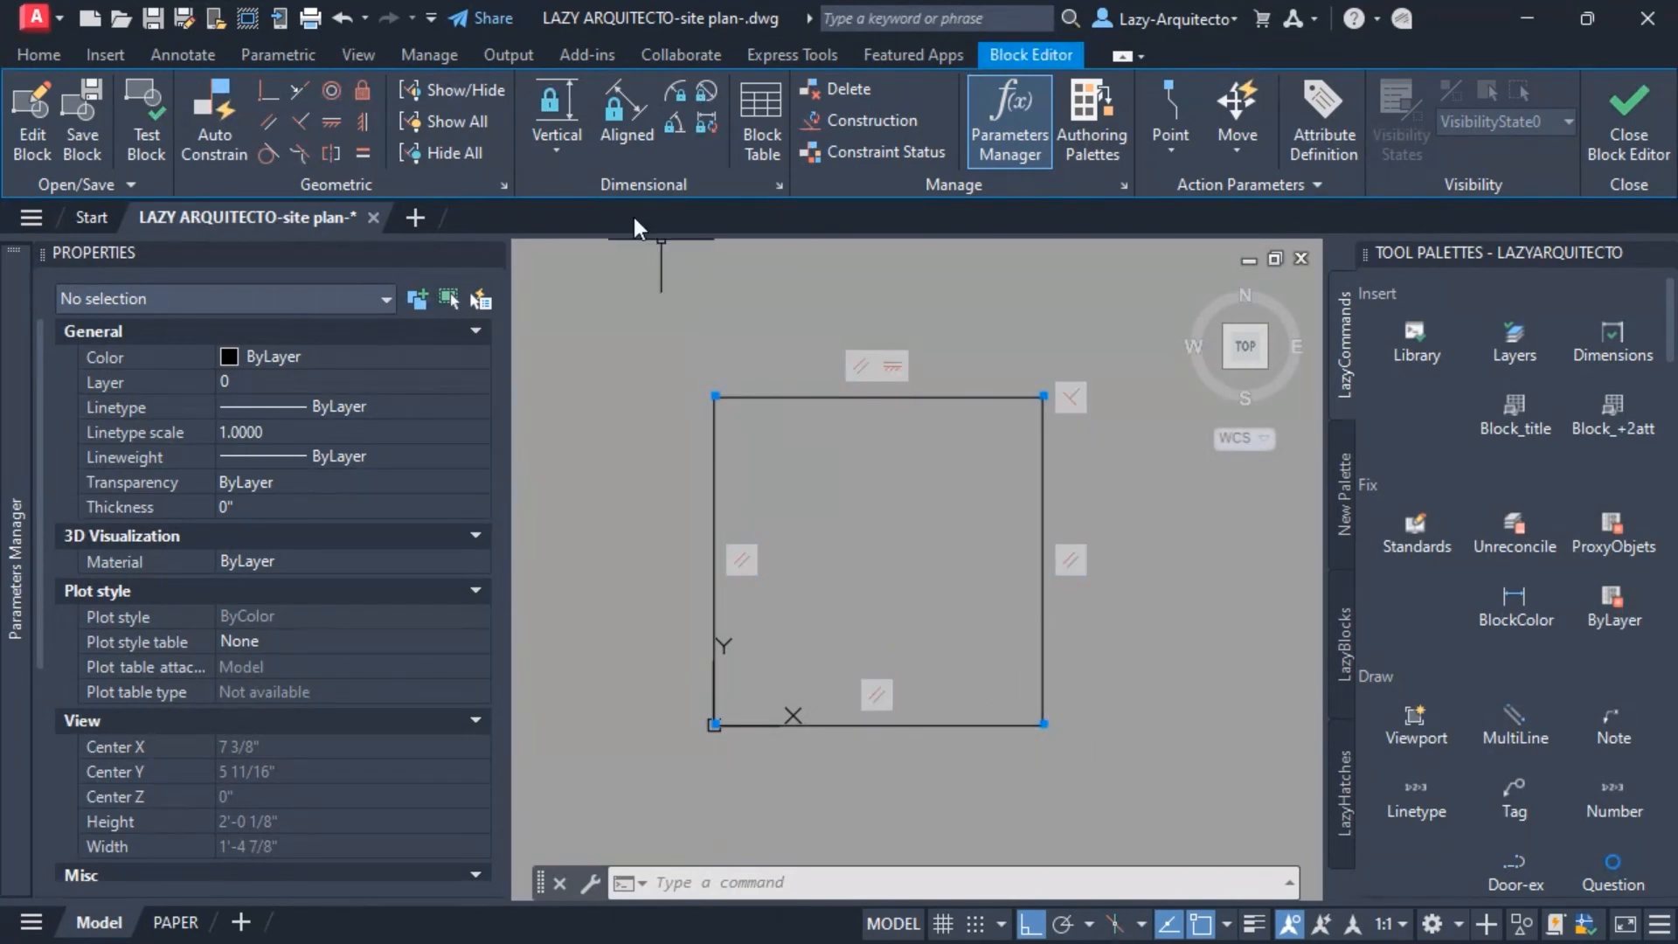
Step: Place a horizontal dimensional constraint W between the square's two bottom corners
{"action": "left_click", "coordinate": [554, 106]}
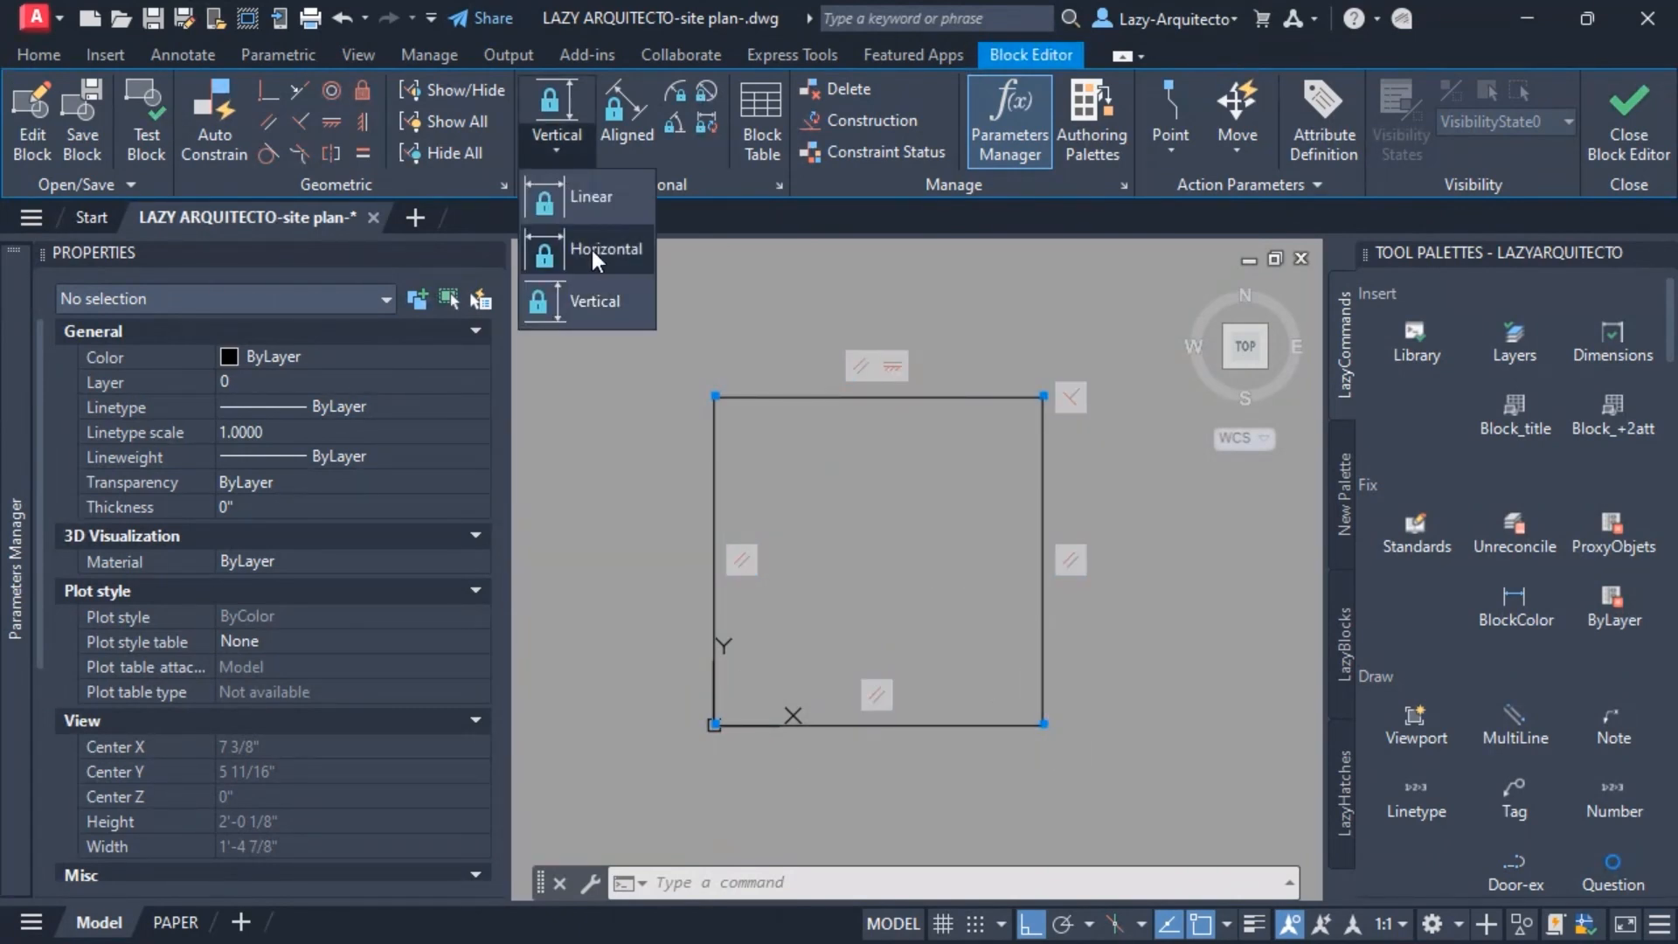
{"action": "mouse_move", "coordinate": [690, 222]}
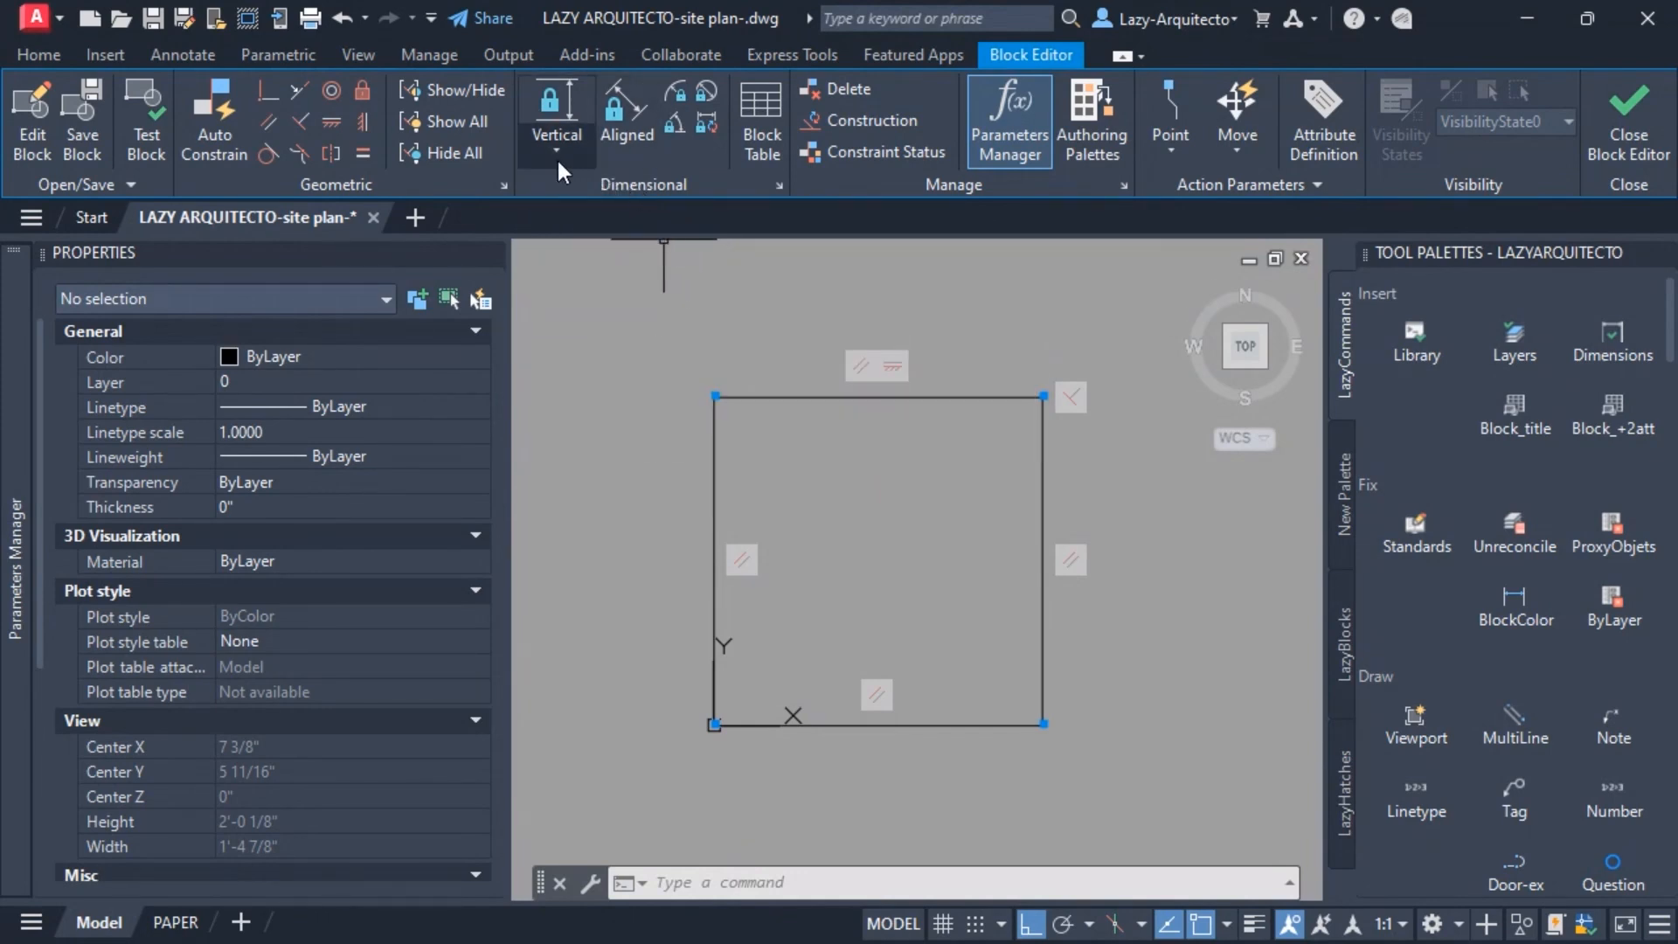
{"action": "left_click", "coordinate": [554, 117]}
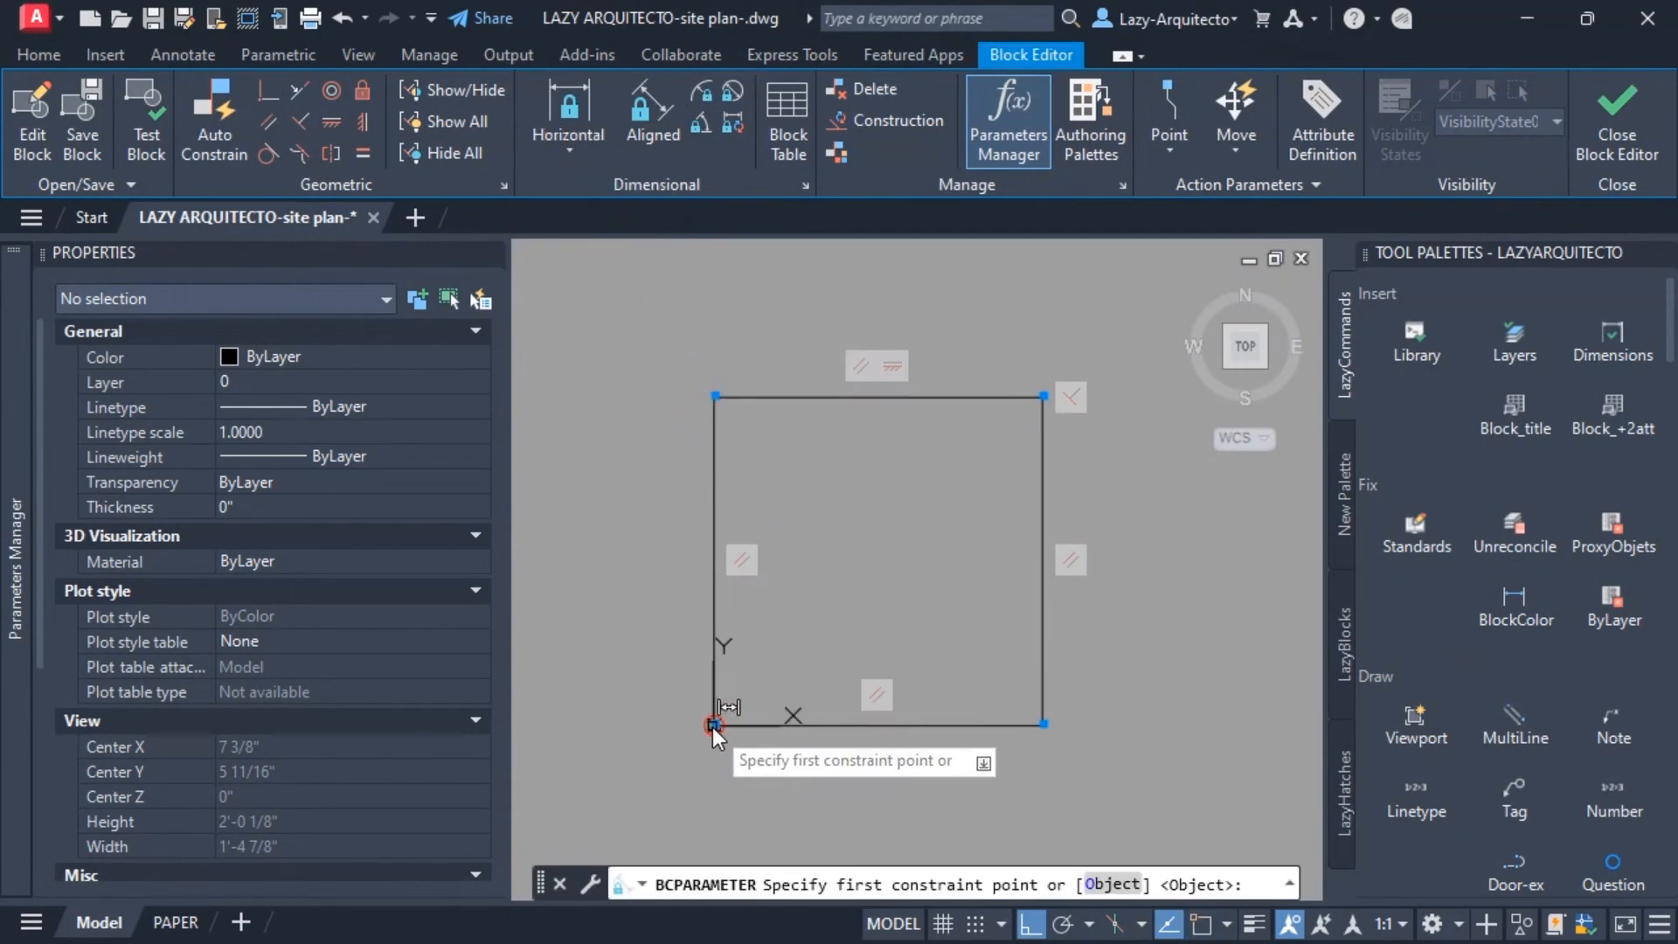
{"action": "left_click", "coordinate": [713, 724]}
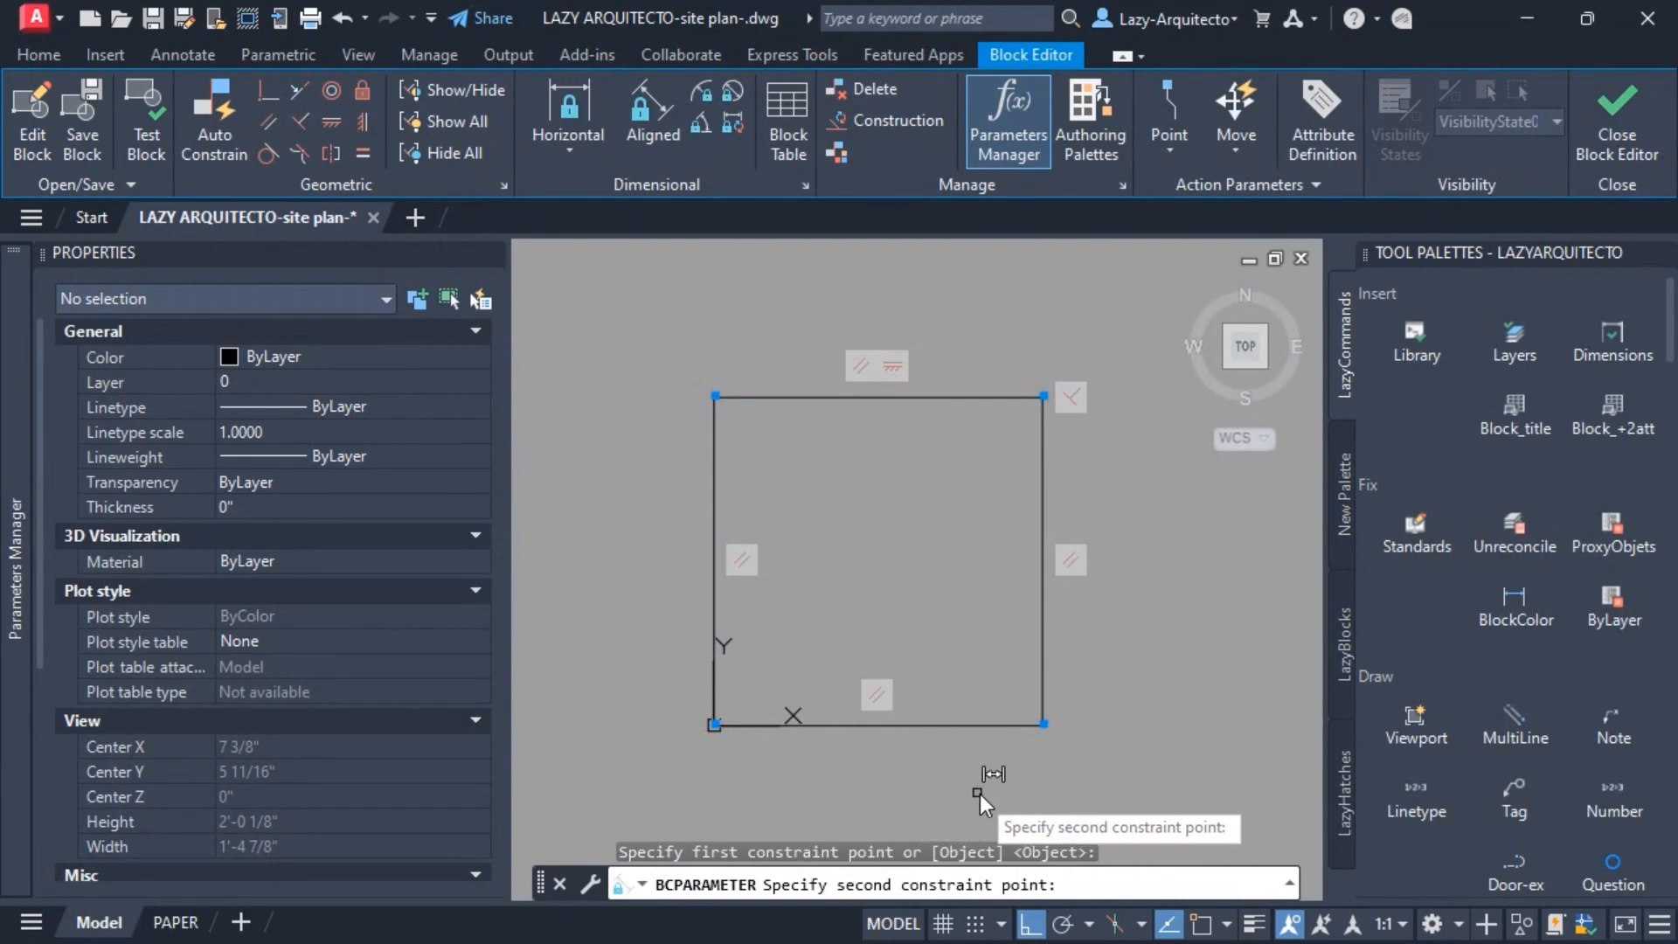
{"action": "left_click", "coordinate": [1043, 724]}
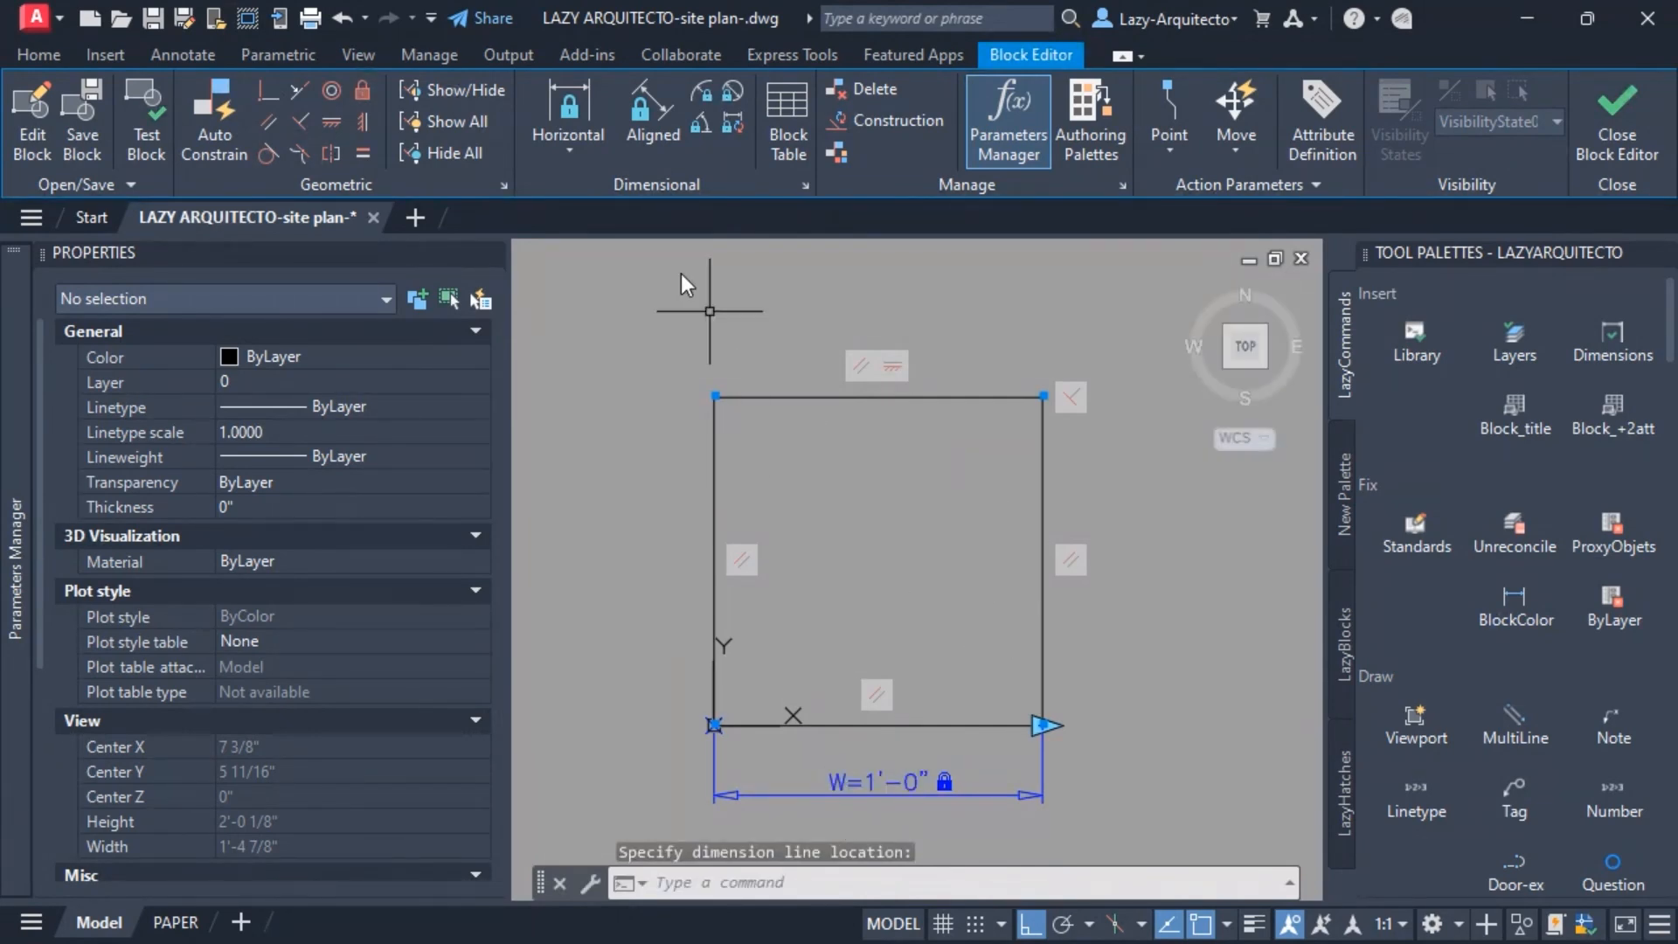
{"action": "left_click", "coordinate": [568, 117]}
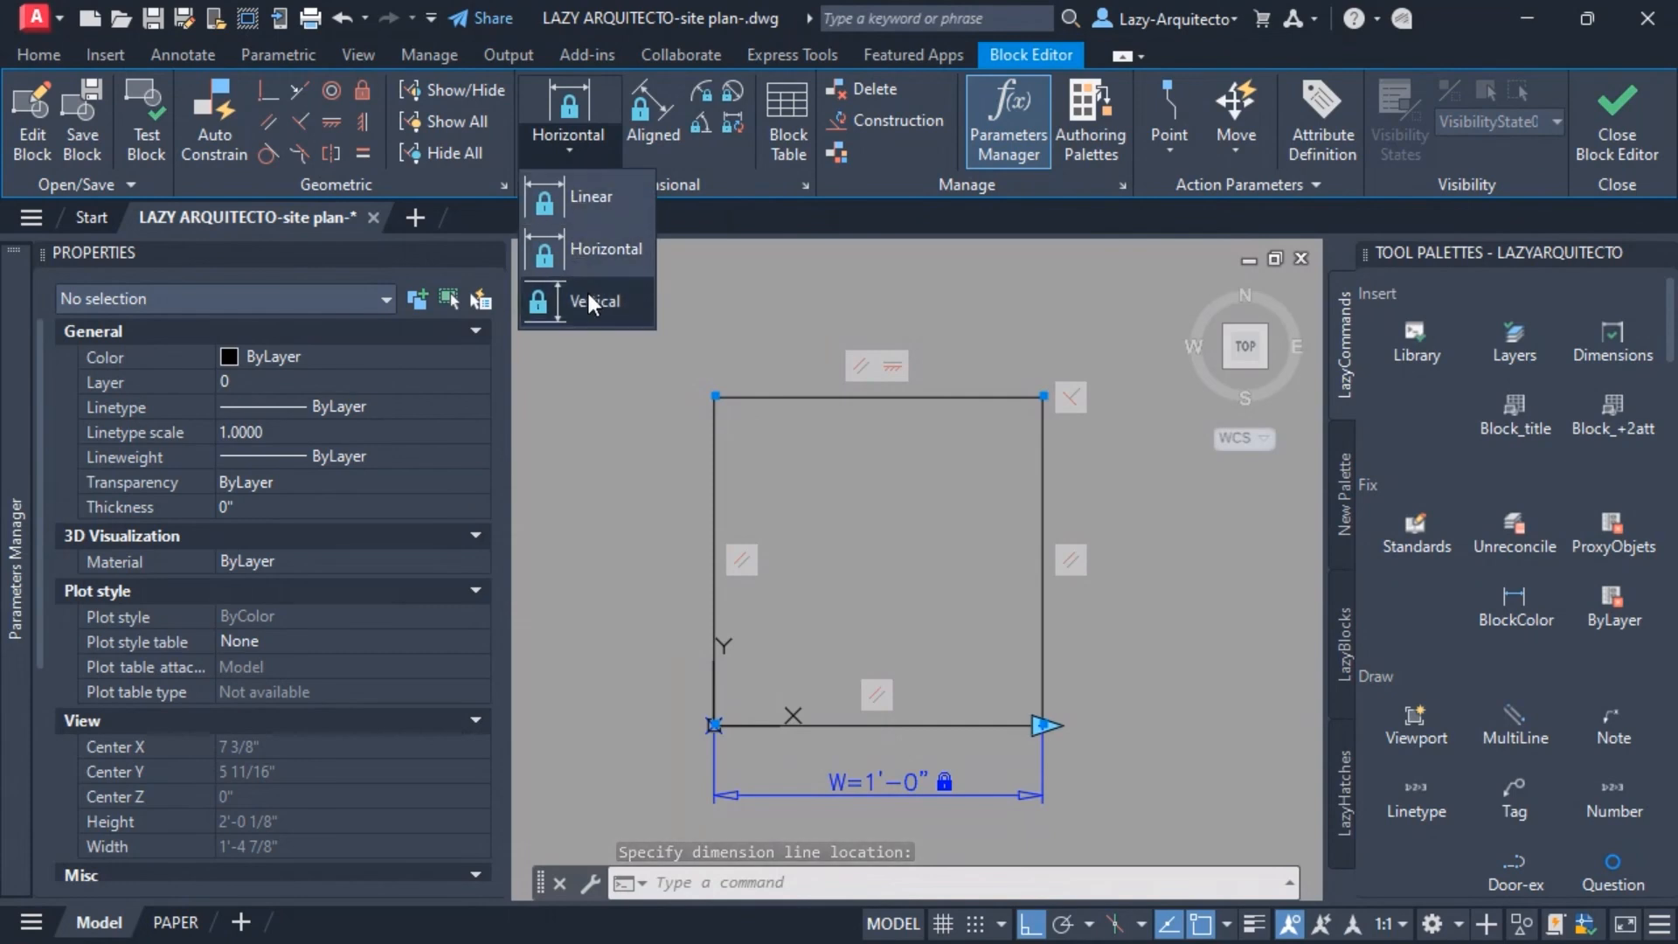
{"action": "mouse_move", "coordinate": [587, 300]}
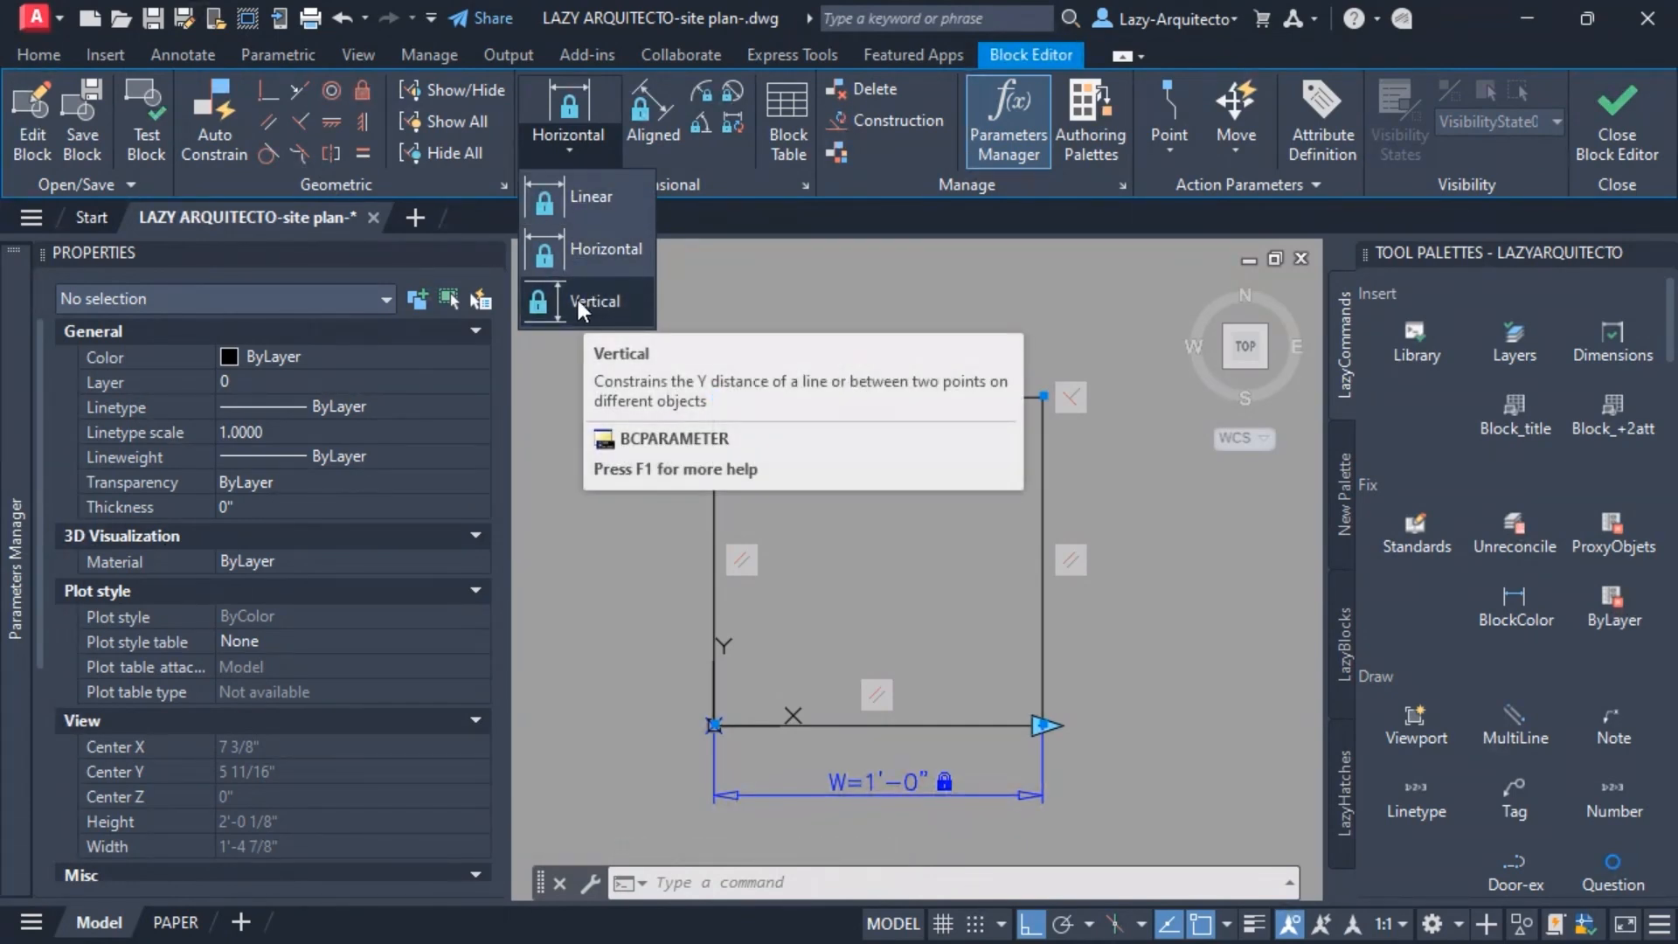
Step: Place a vertical dimensional constraint L up the right edge, positioned right of the square
{"action": "left_click", "coordinate": [593, 300]}
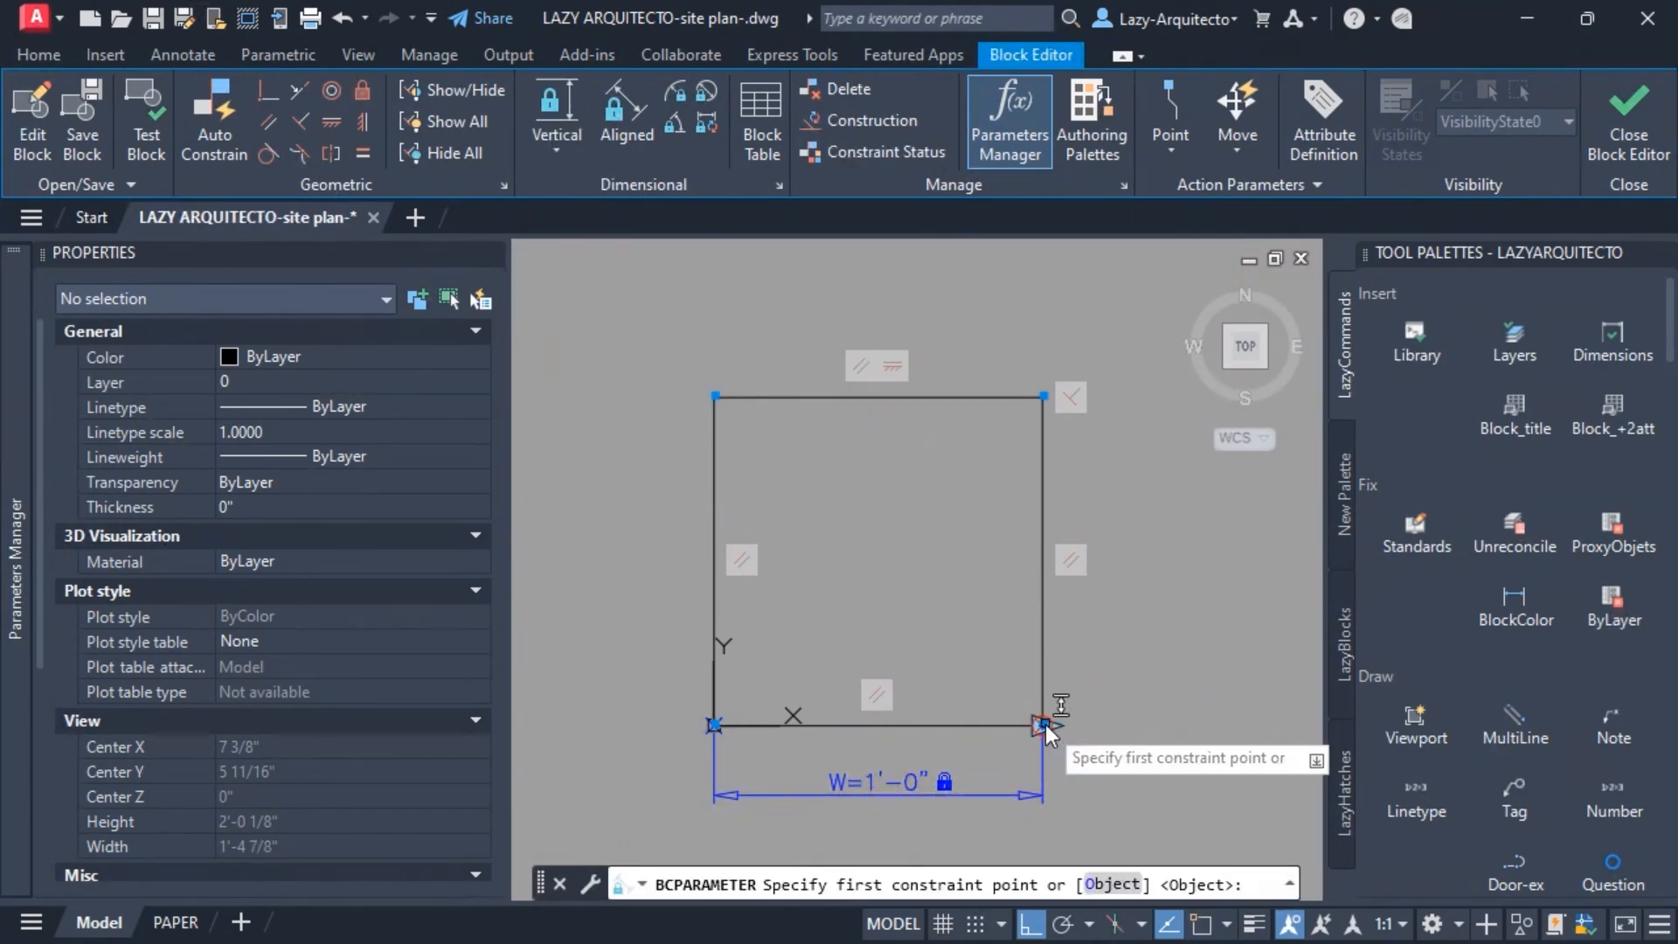
{"action": "left_click", "coordinate": [1045, 725]}
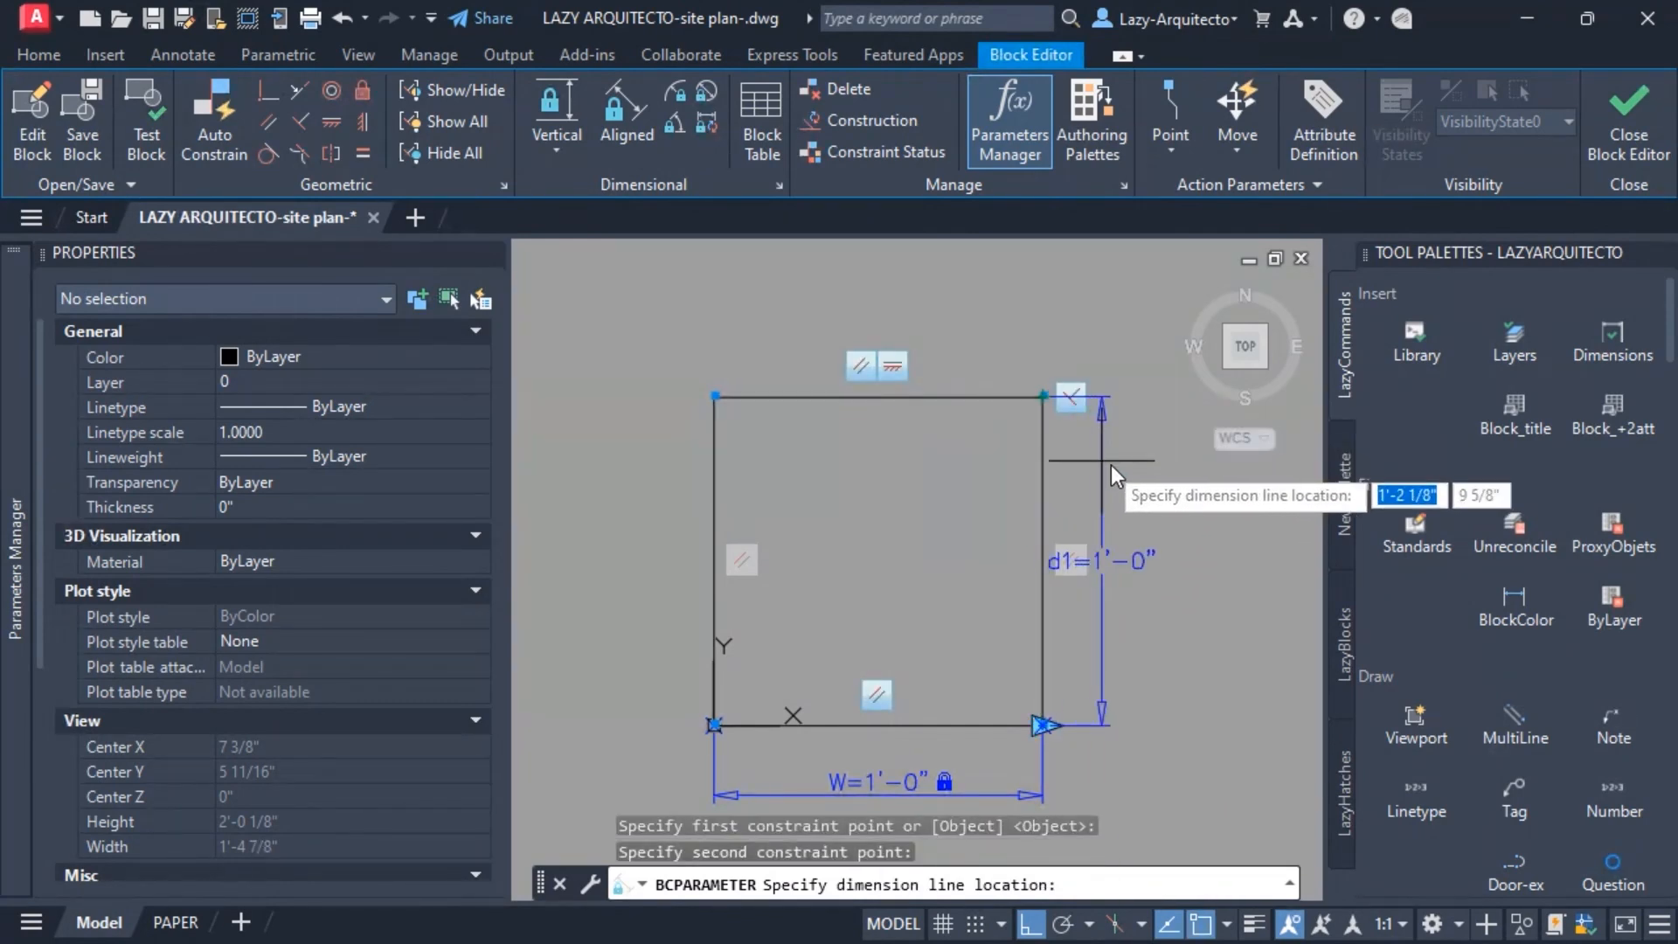
{"action": "left_click", "coordinate": [1161, 470]}
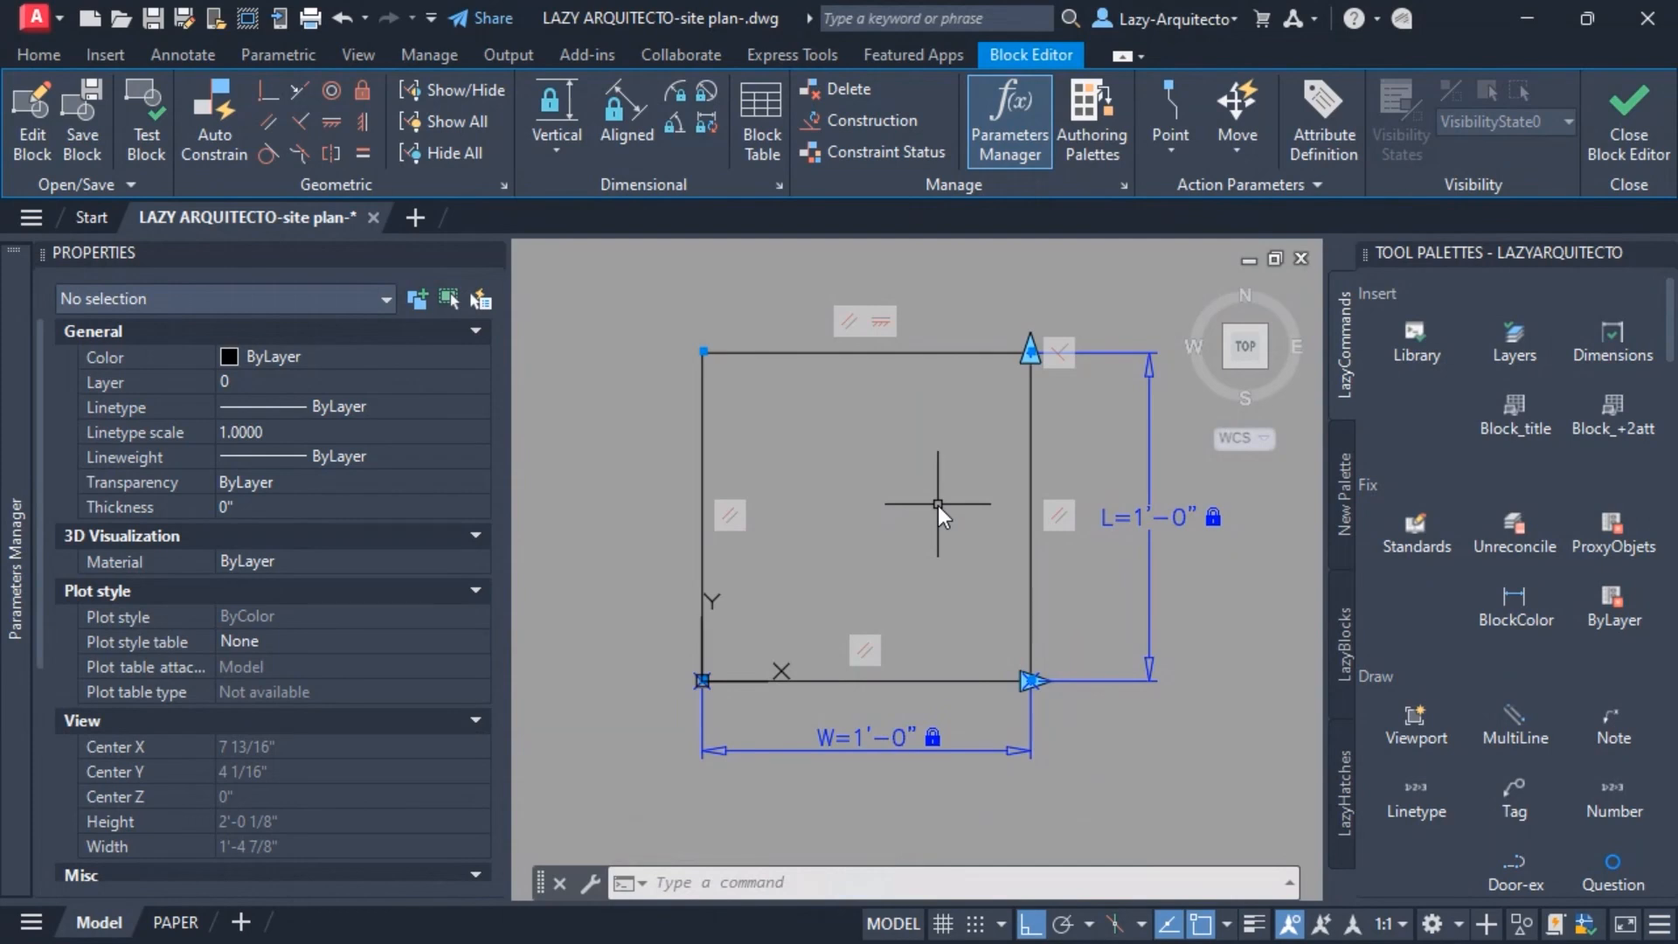
{"action": "mouse_move", "coordinate": [953, 390]}
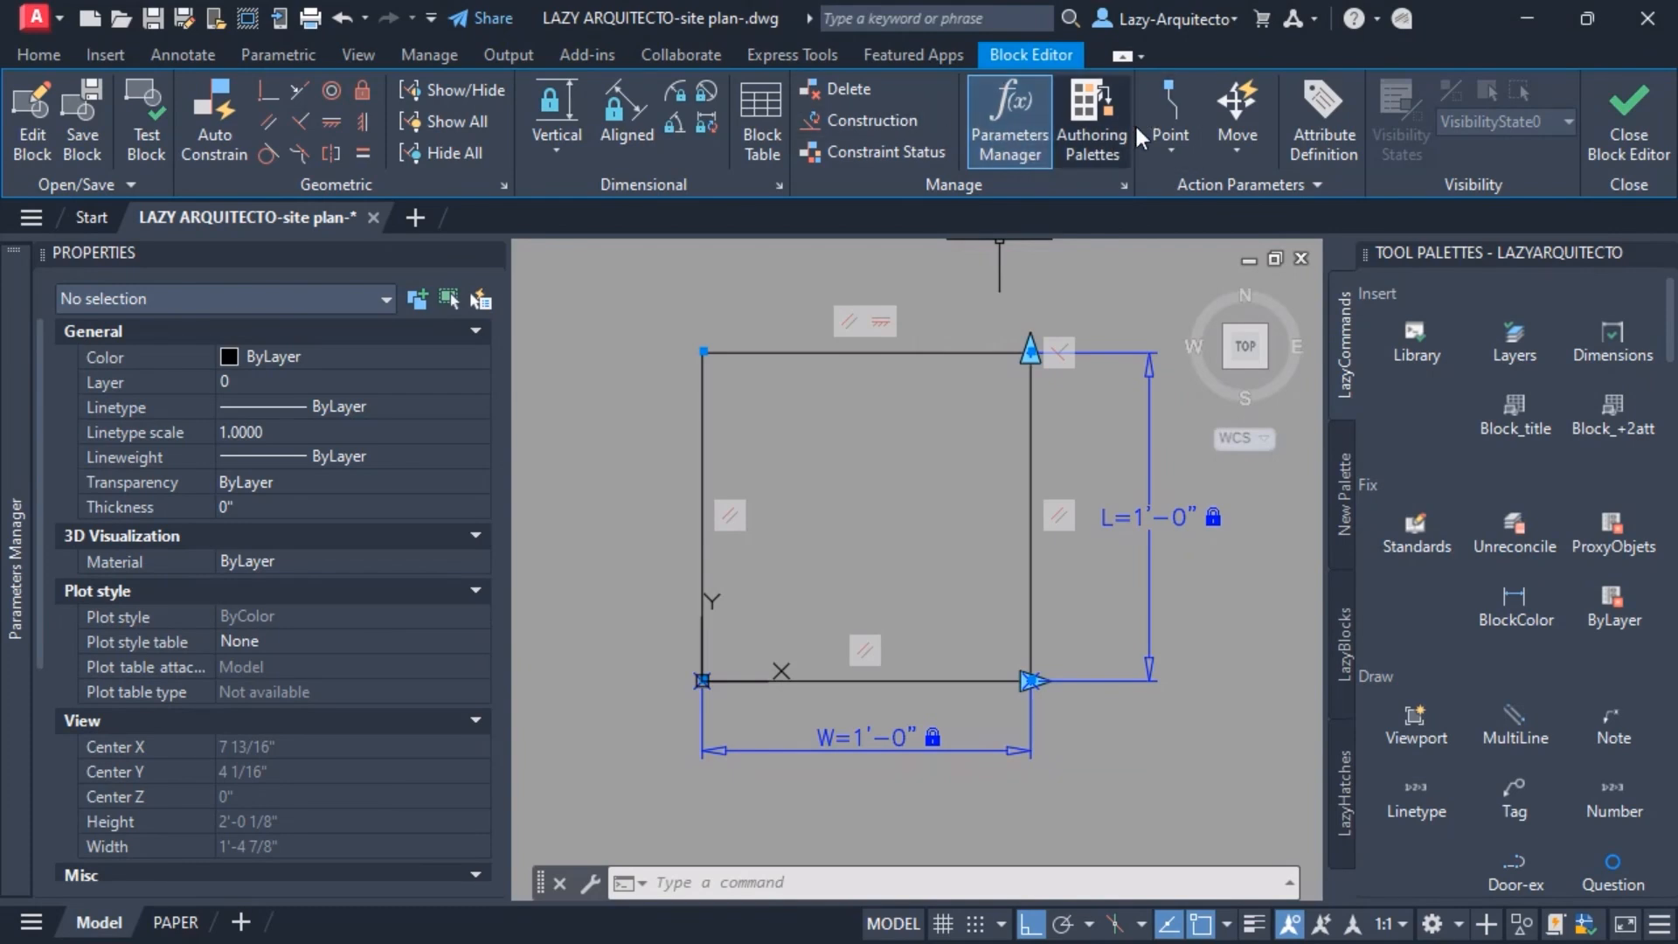
{"action": "mouse_move", "coordinate": [1007, 106]}
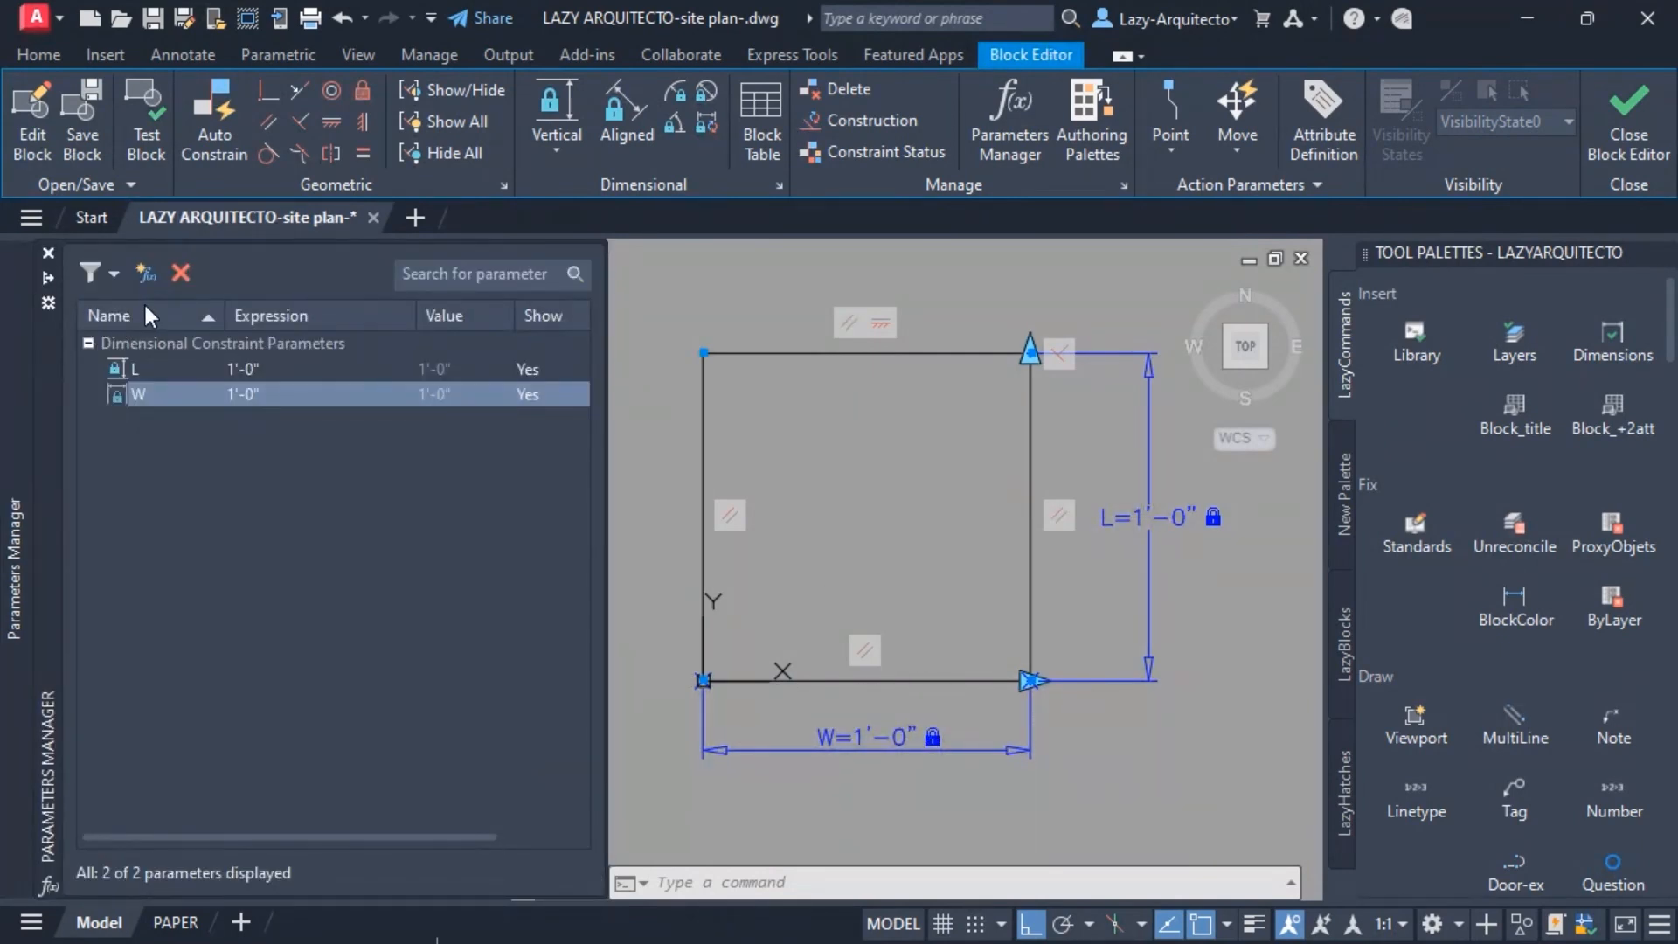
{"action": "mouse_move", "coordinate": [145, 272]}
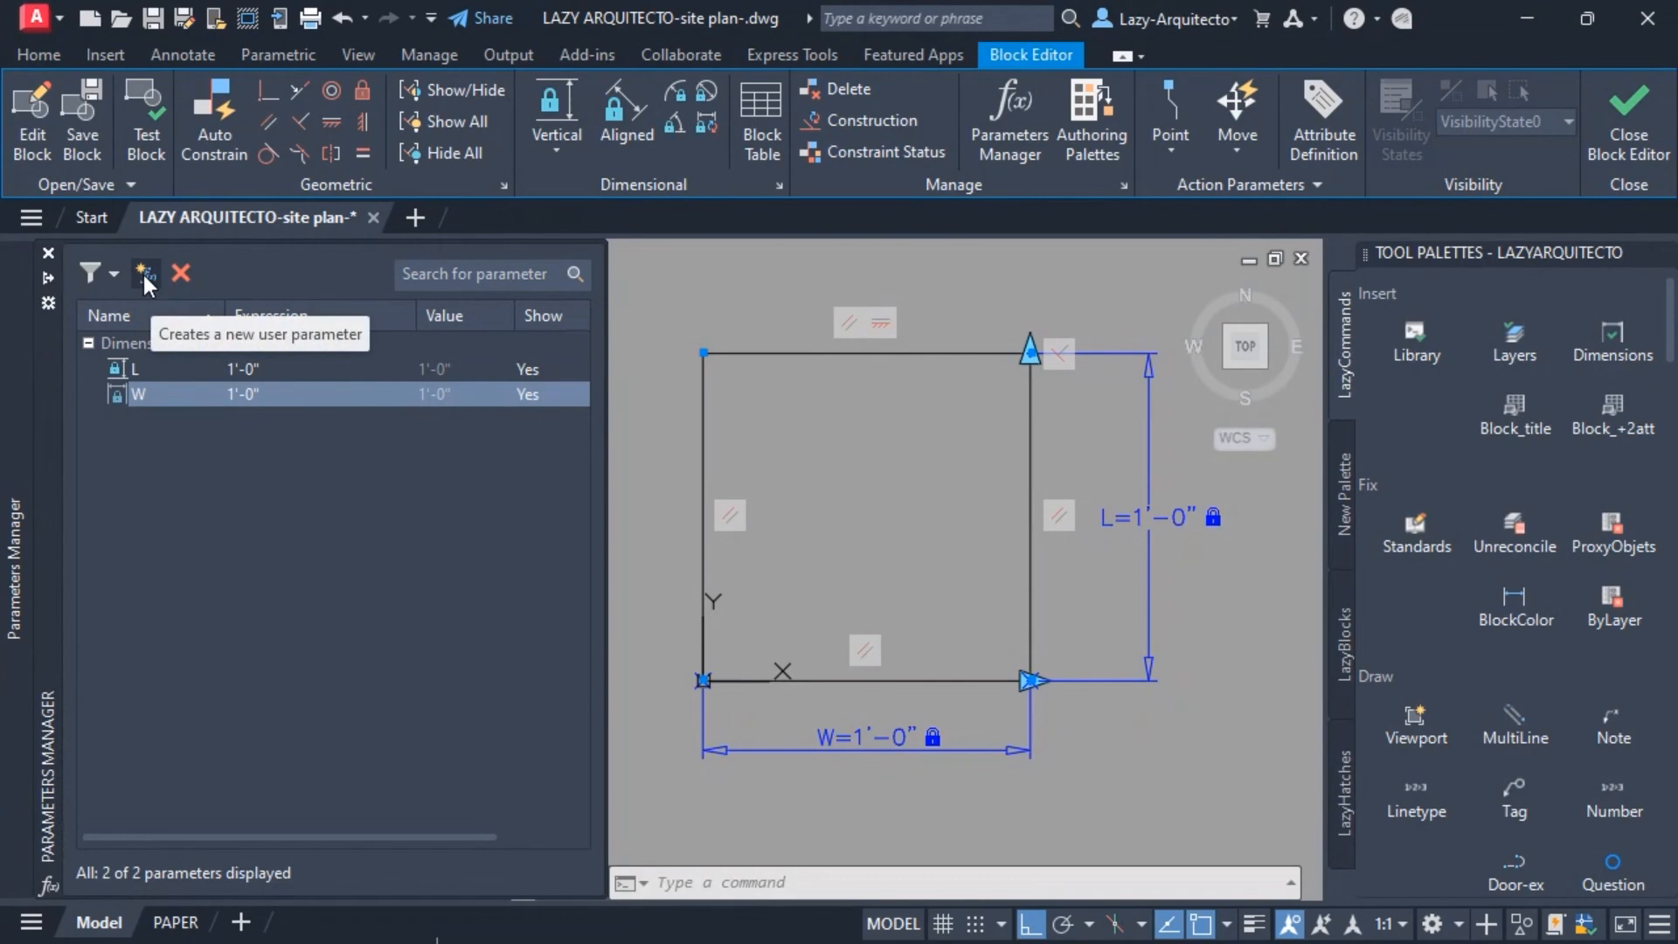
Step: Create user parameter AREA_SF in the Parameters Manager, then target the L parameter
{"action": "left_click", "coordinate": [145, 273]}
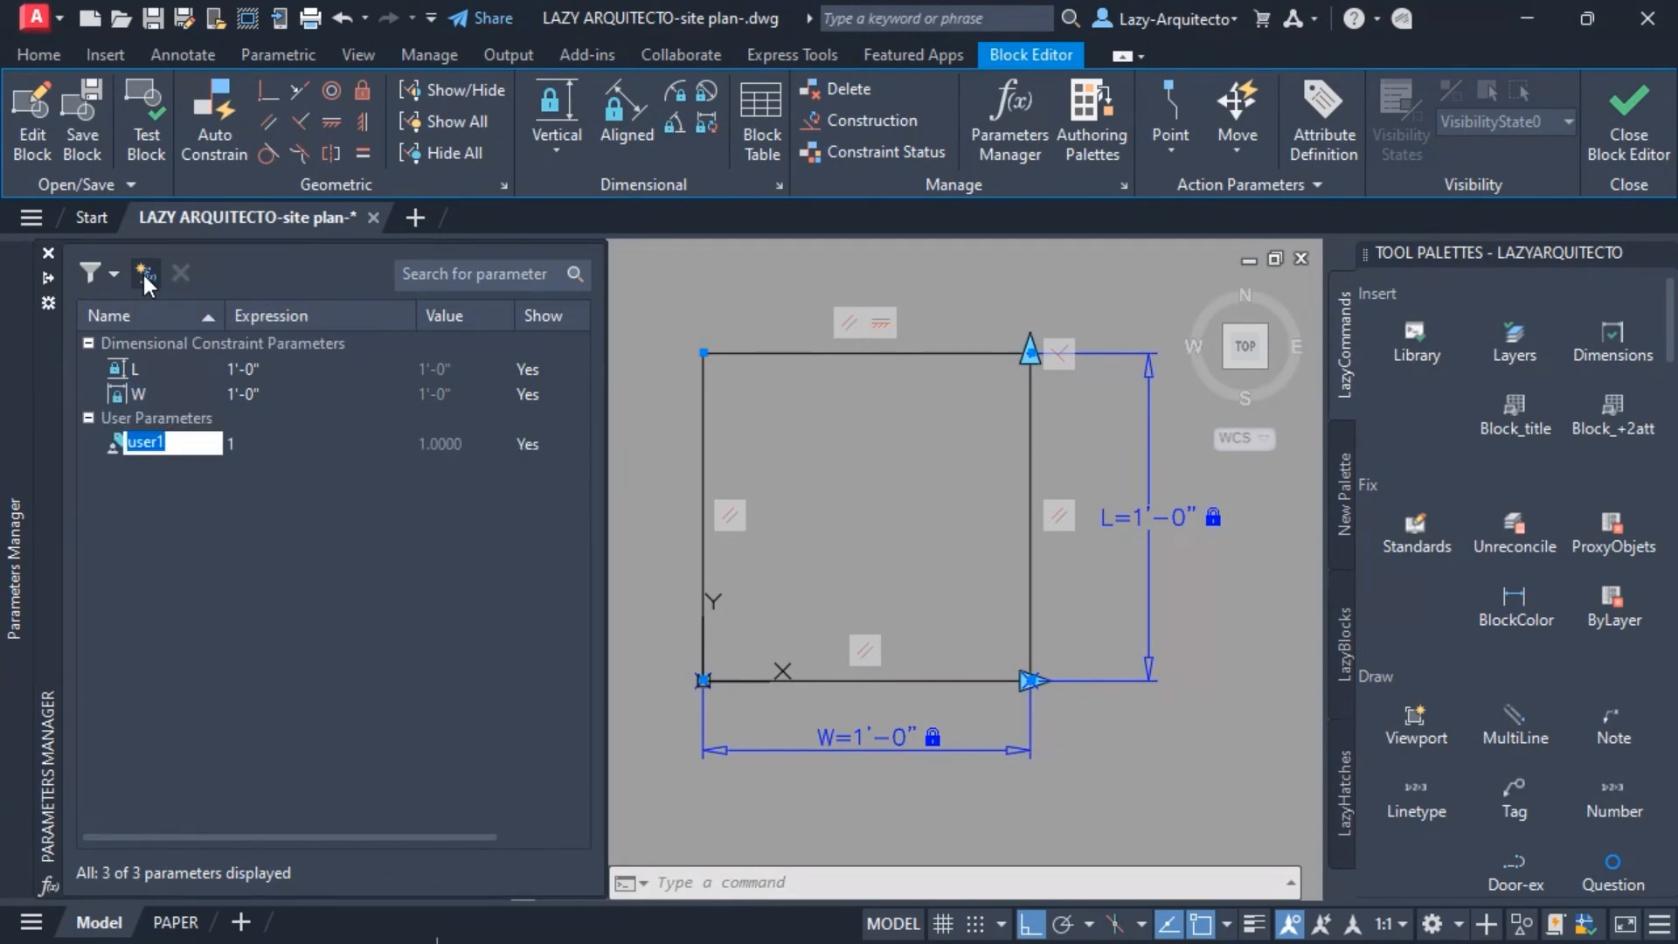
{"action": "type", "text": "AREA_SF"}
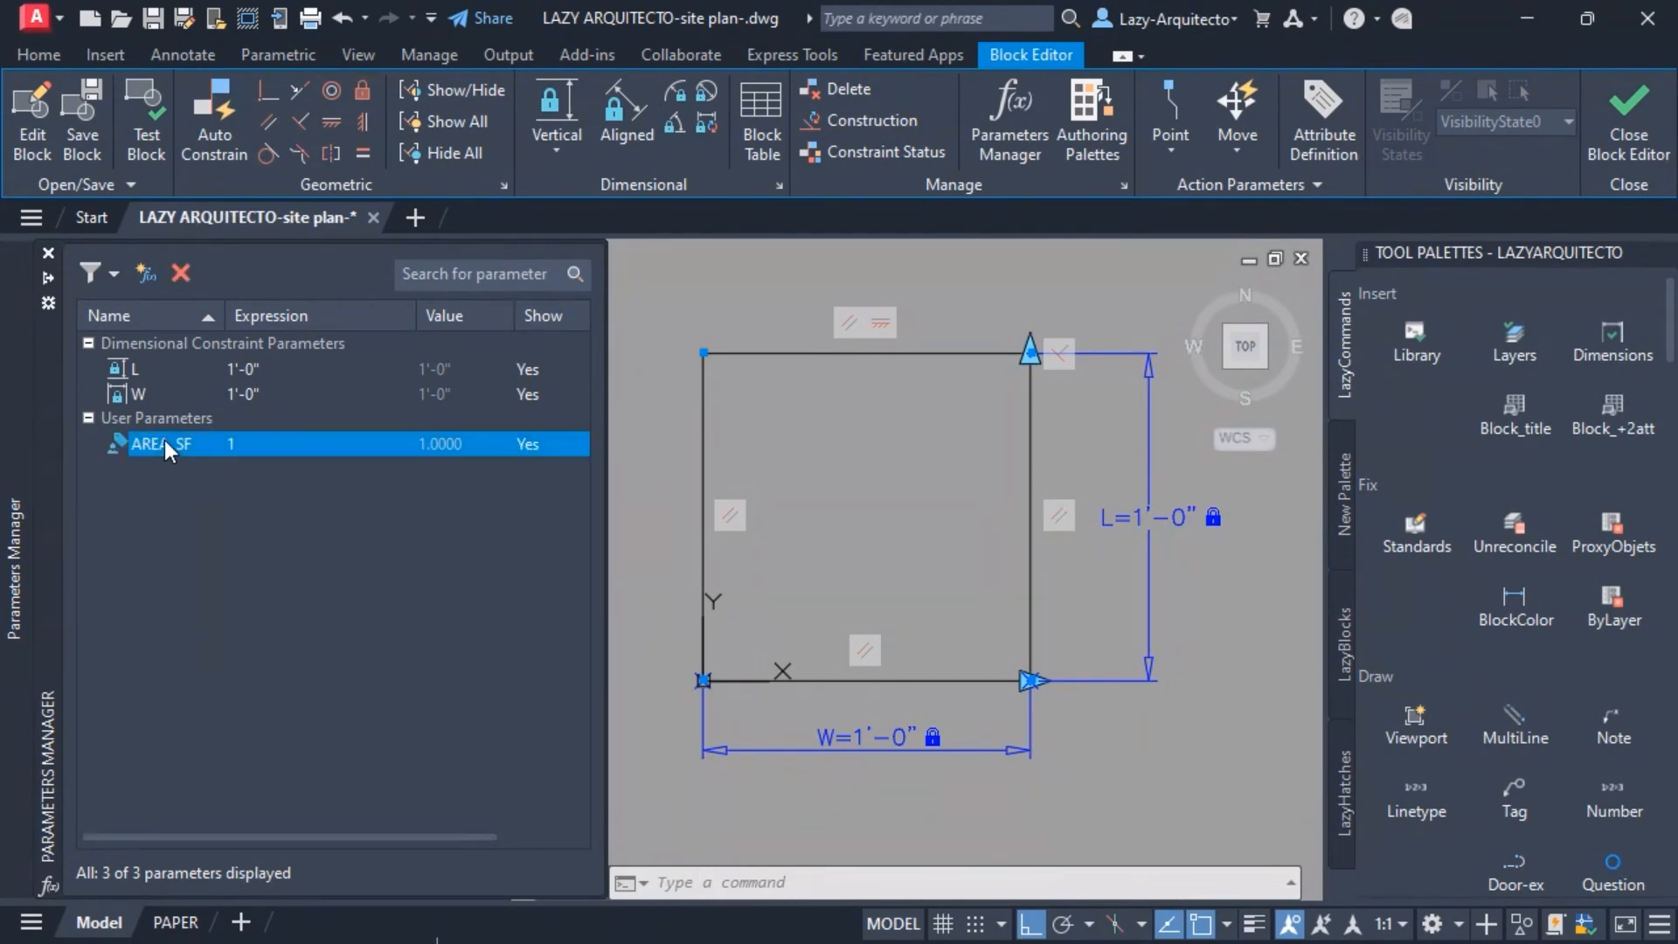
{"action": "mouse_move", "coordinate": [187, 465]}
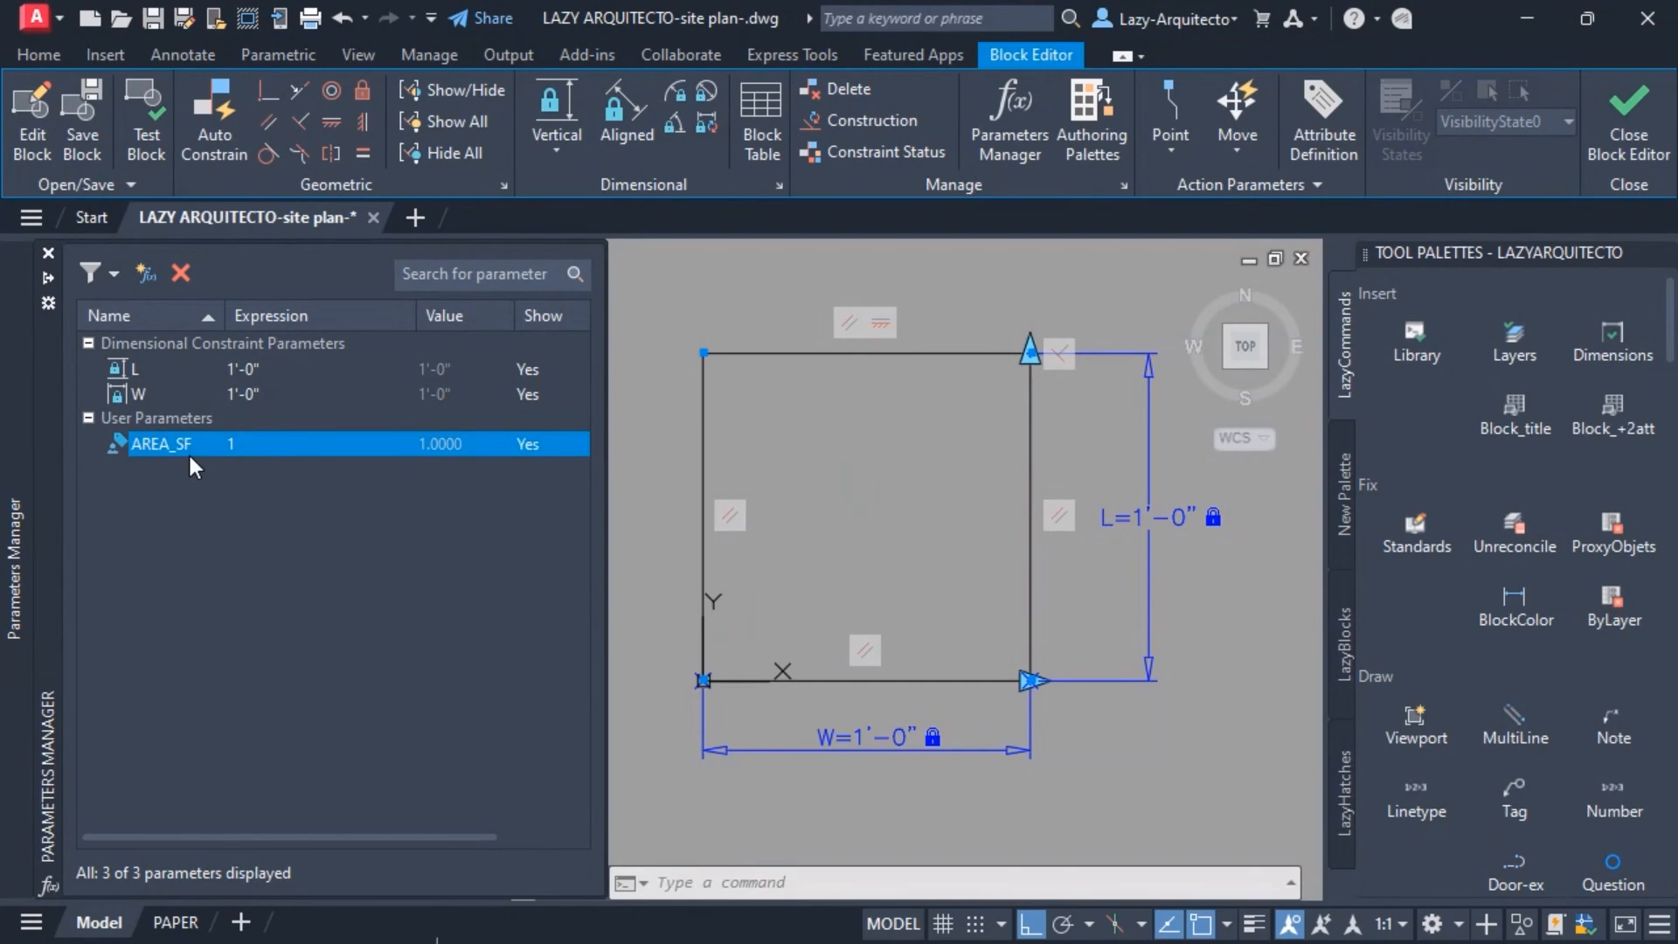
{"action": "mouse_move", "coordinate": [194, 454]}
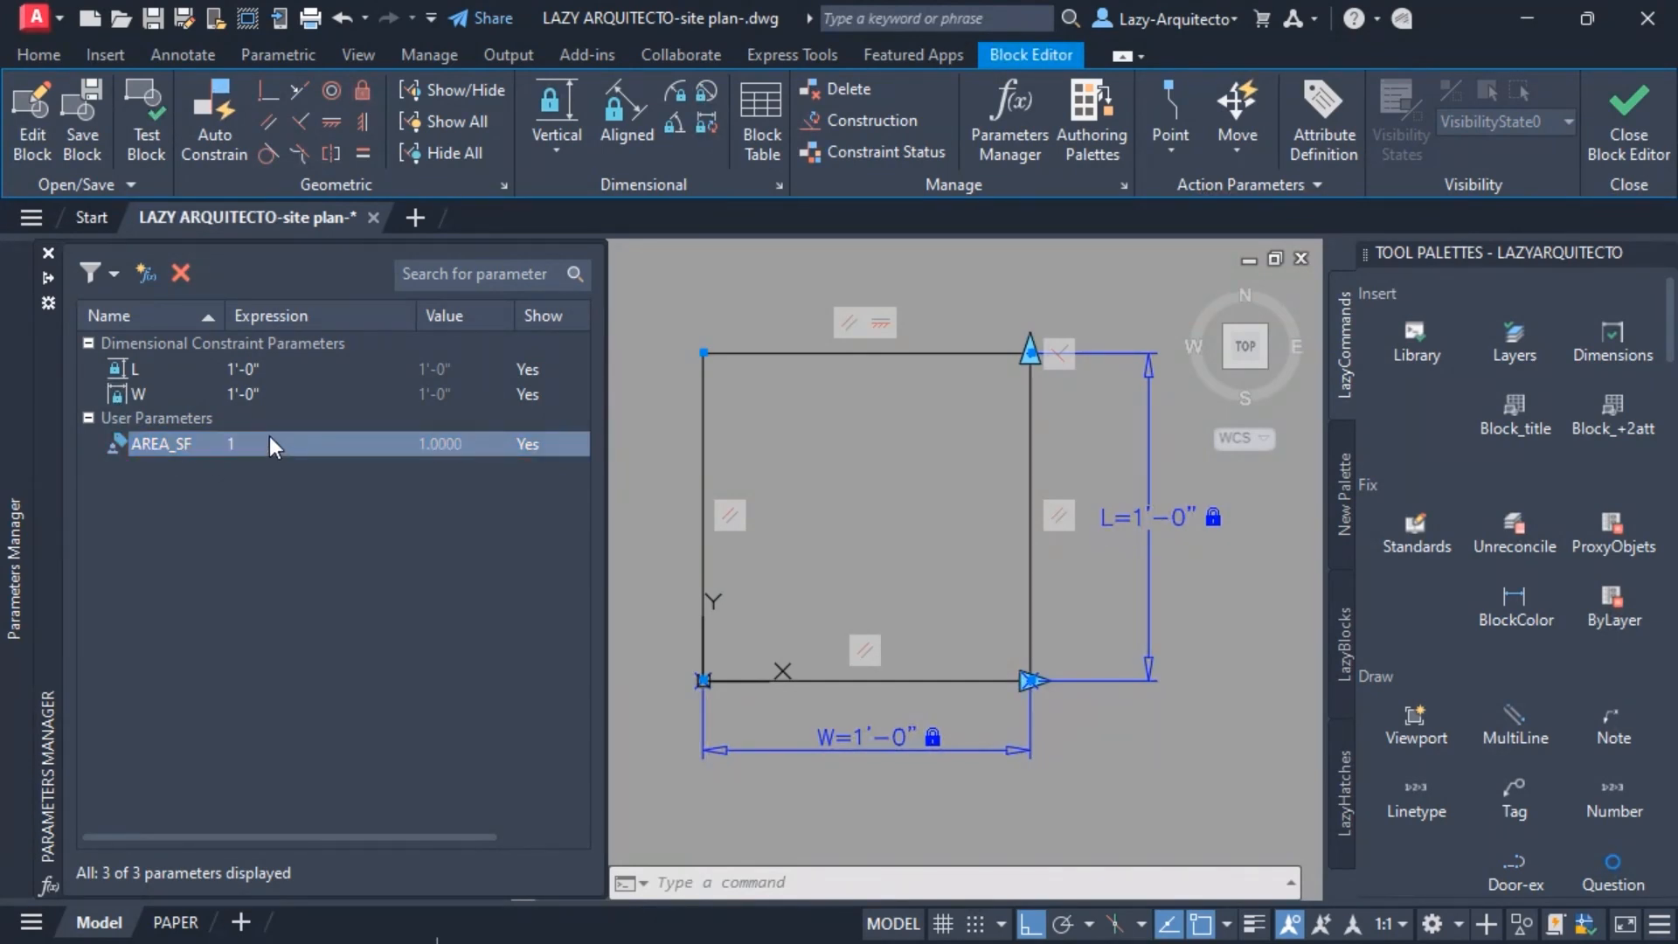
{"action": "left_click", "coordinate": [136, 369]}
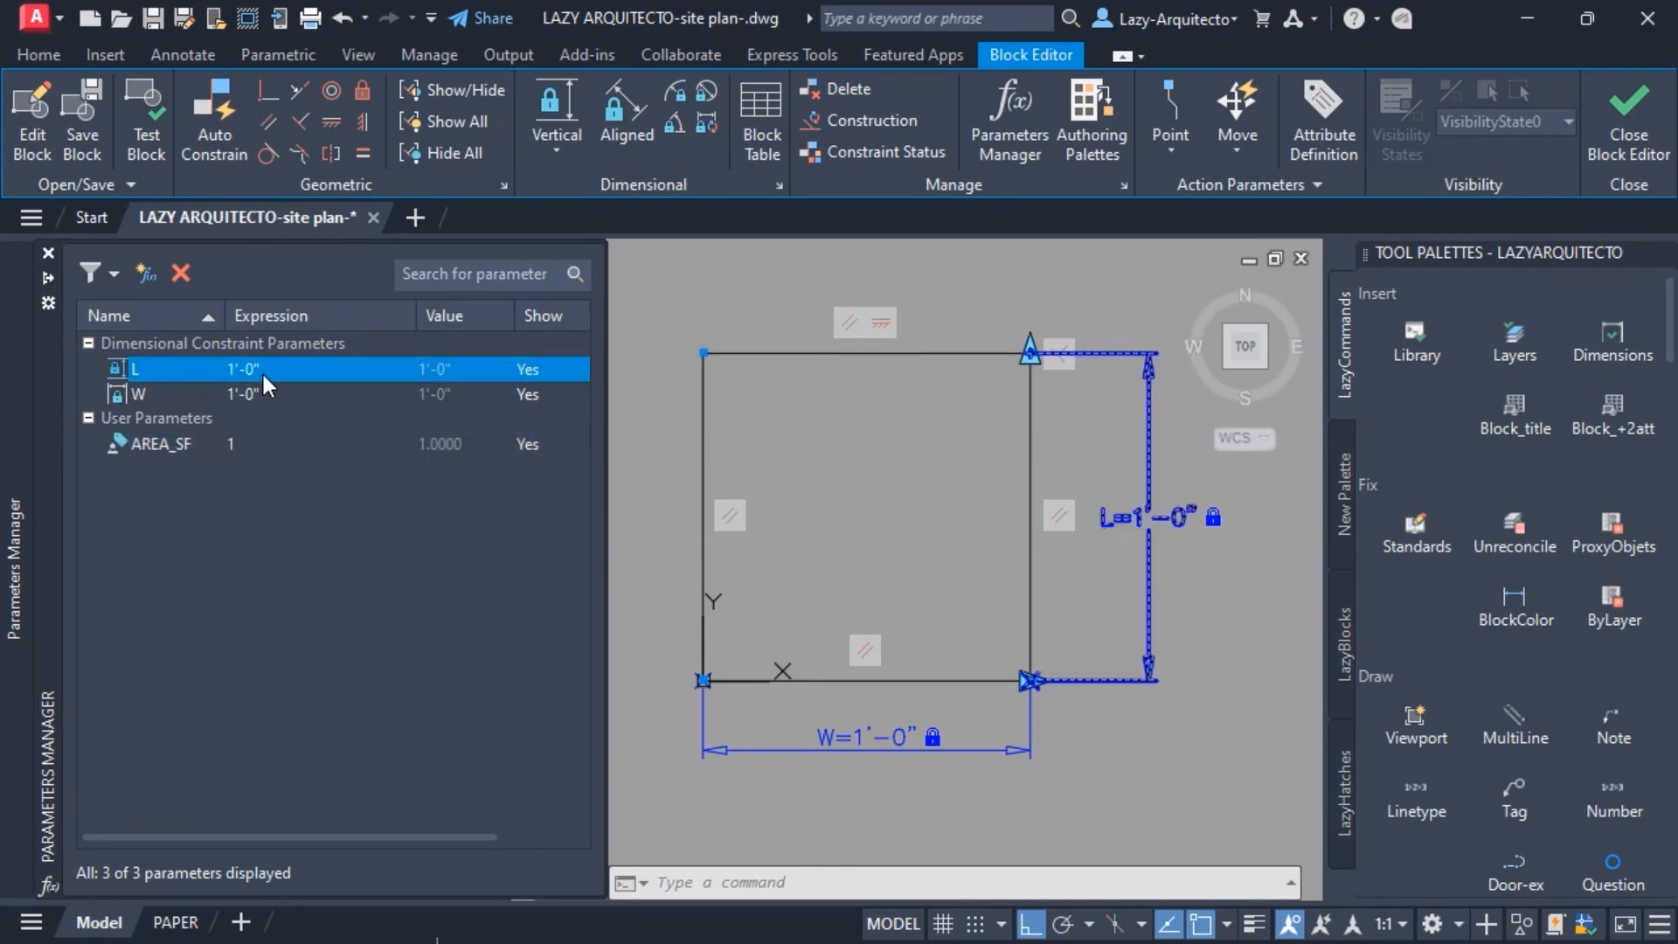
Step: Enter (AREA_SF/W)*144 as the expression driving the length constraint L
{"action": "double_click", "coordinate": [247, 369]}
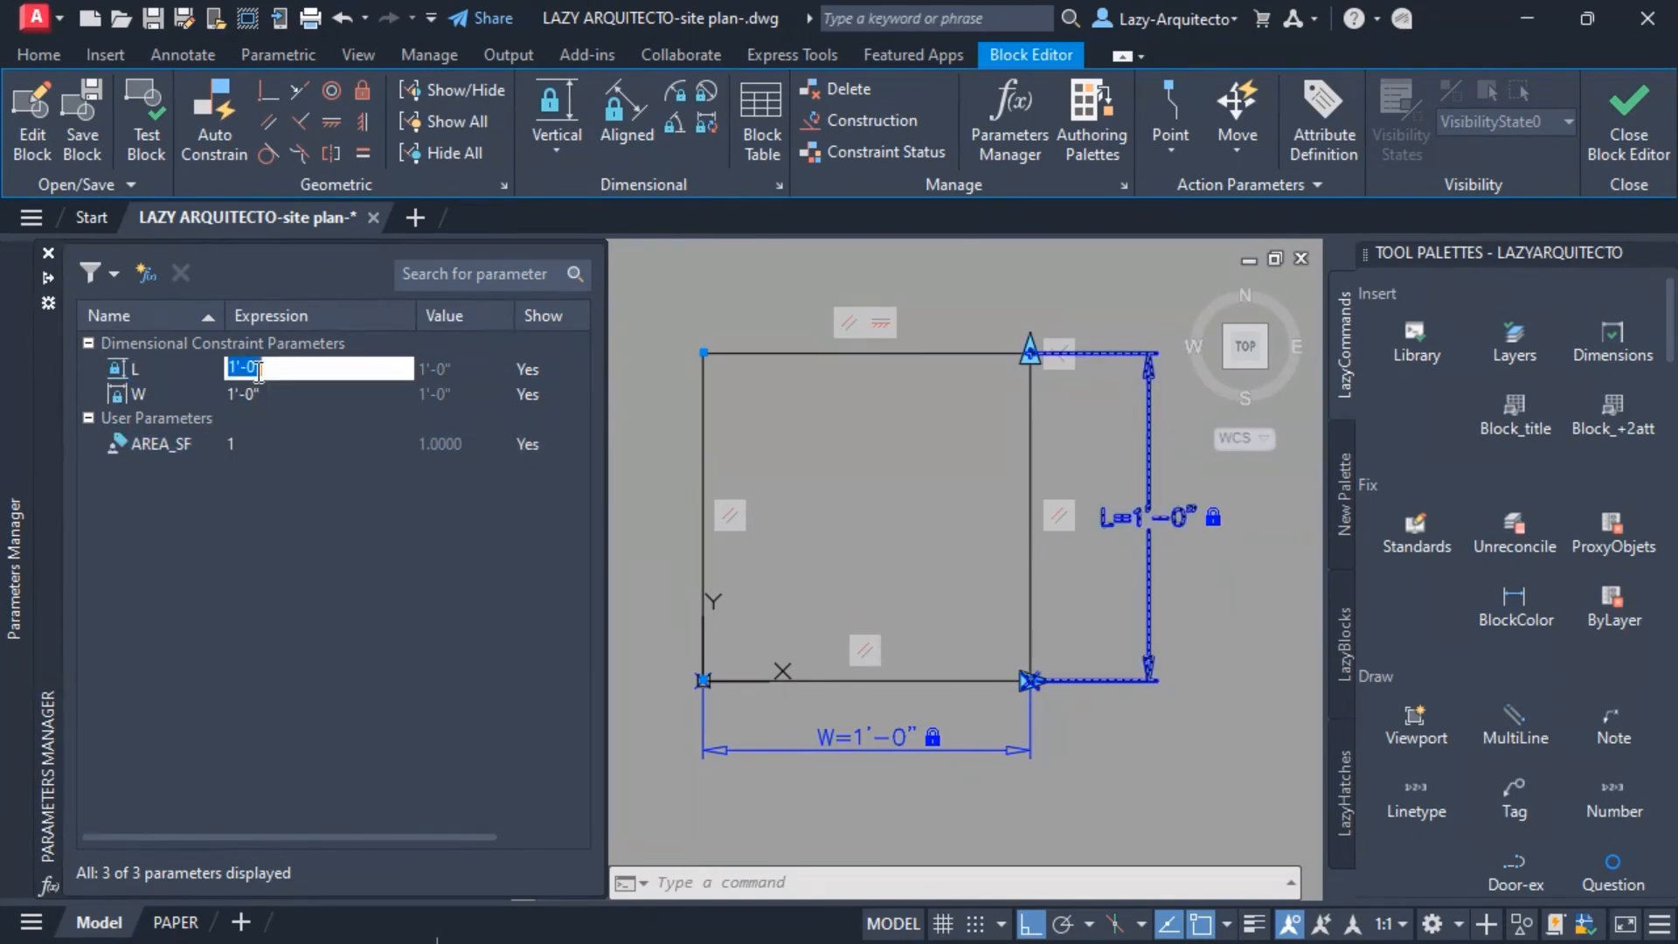
{"action": "mouse_move", "coordinate": [270, 369]}
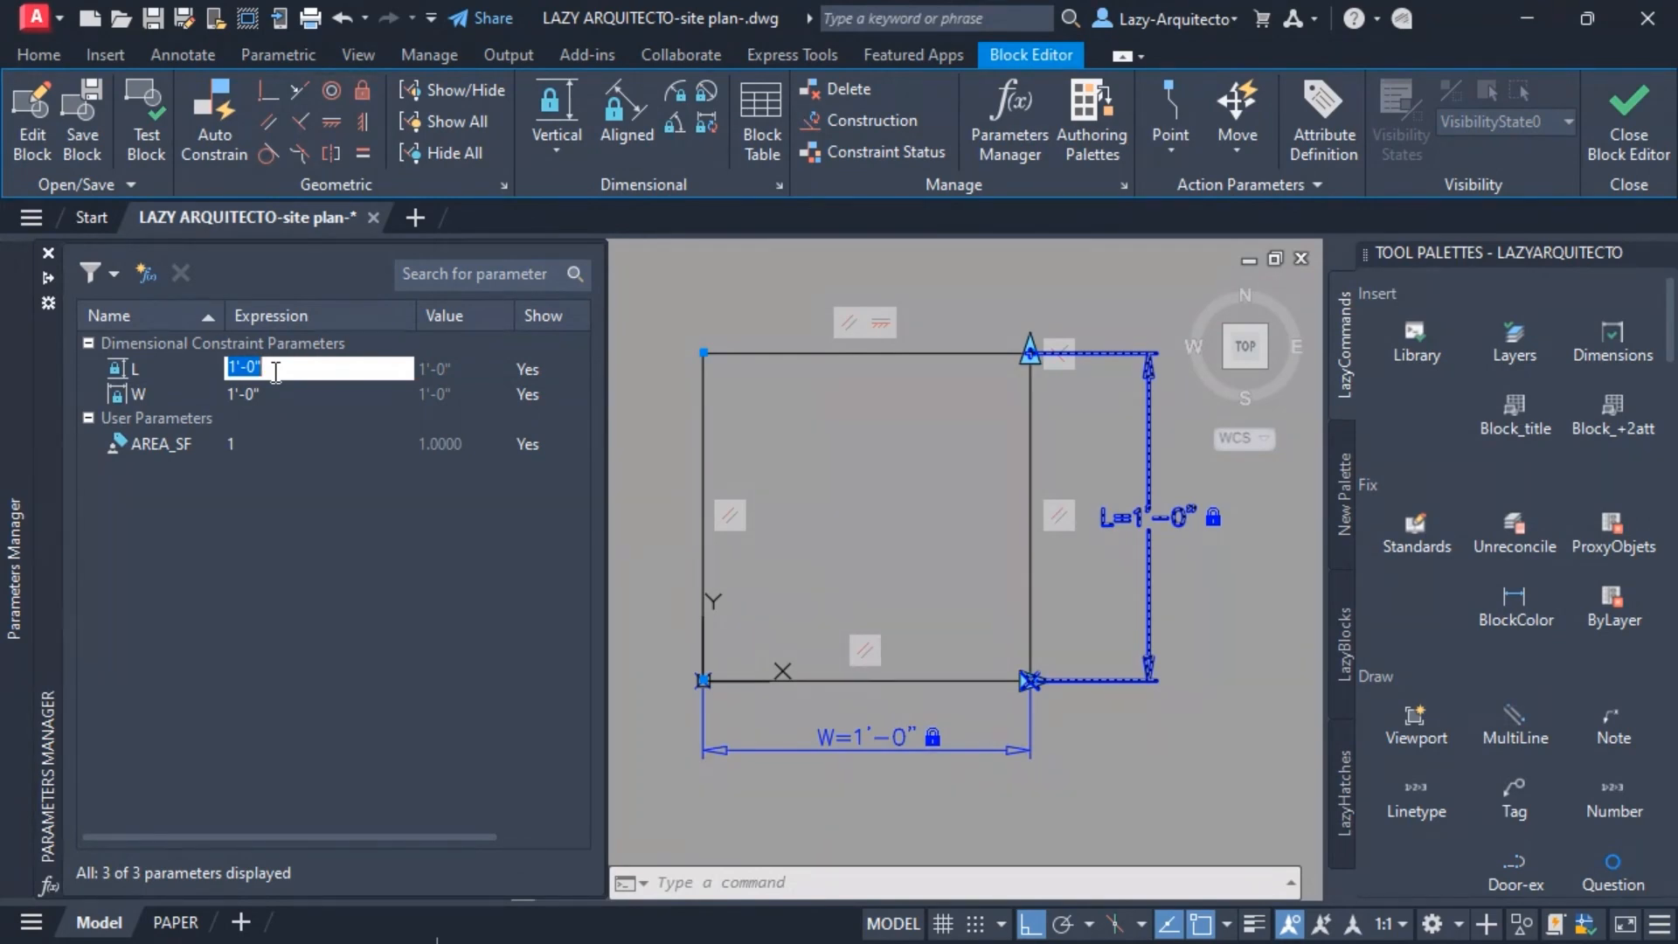
{"action": "type", "text": "AREA_SF"}
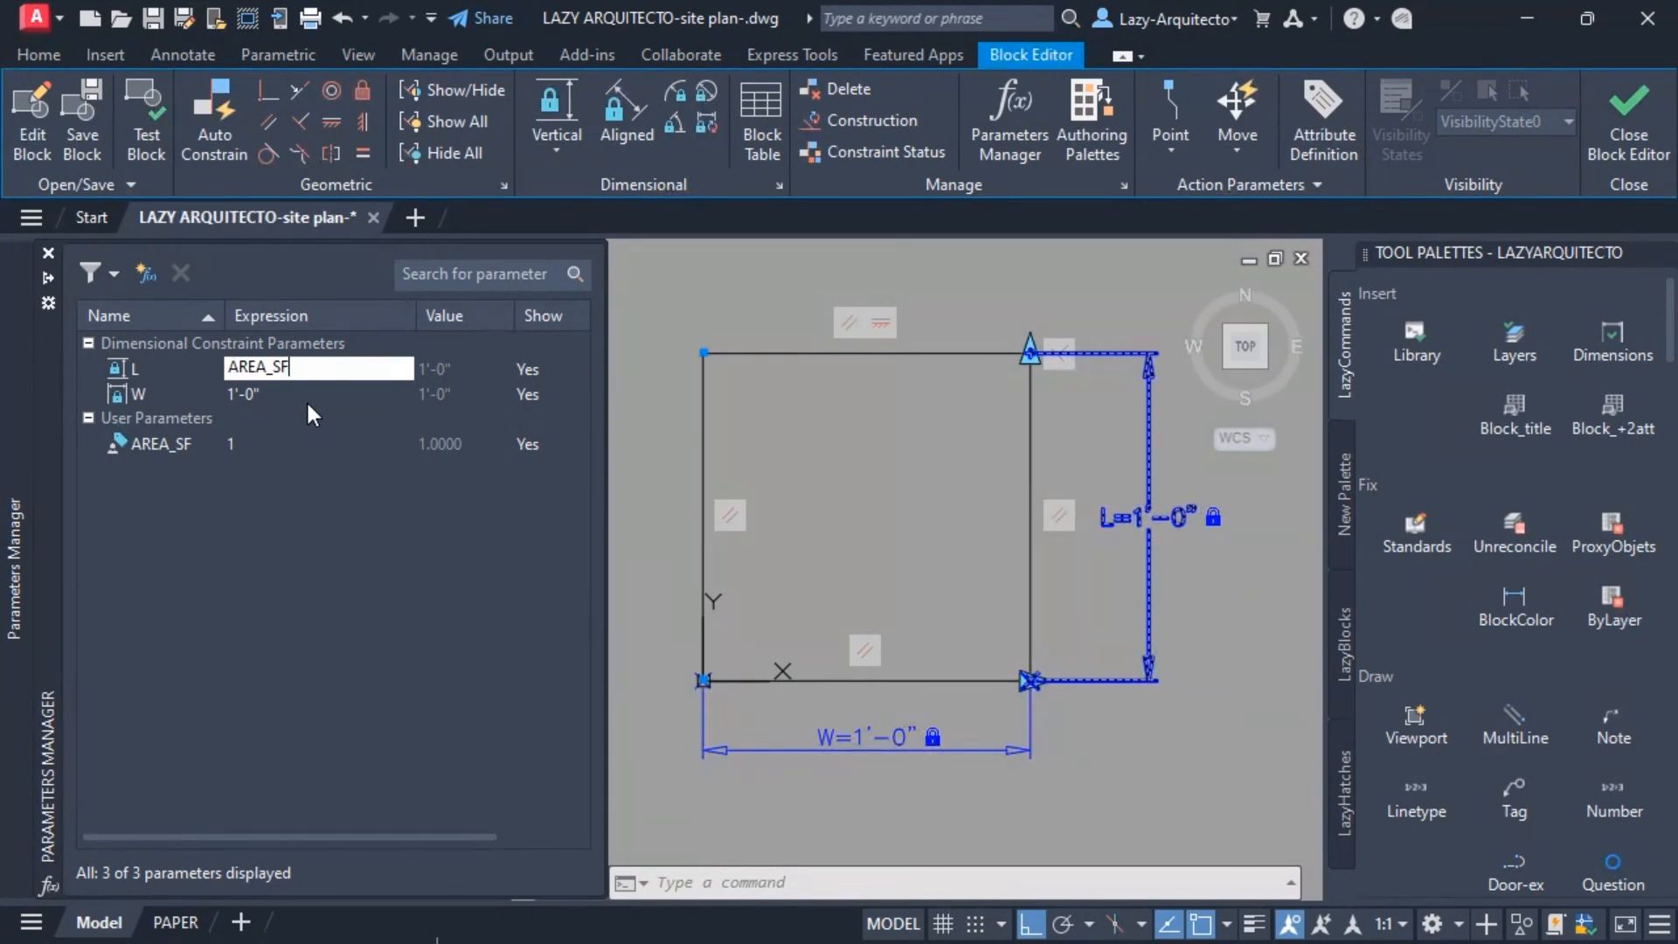
{"action": "type", "text": "/"}
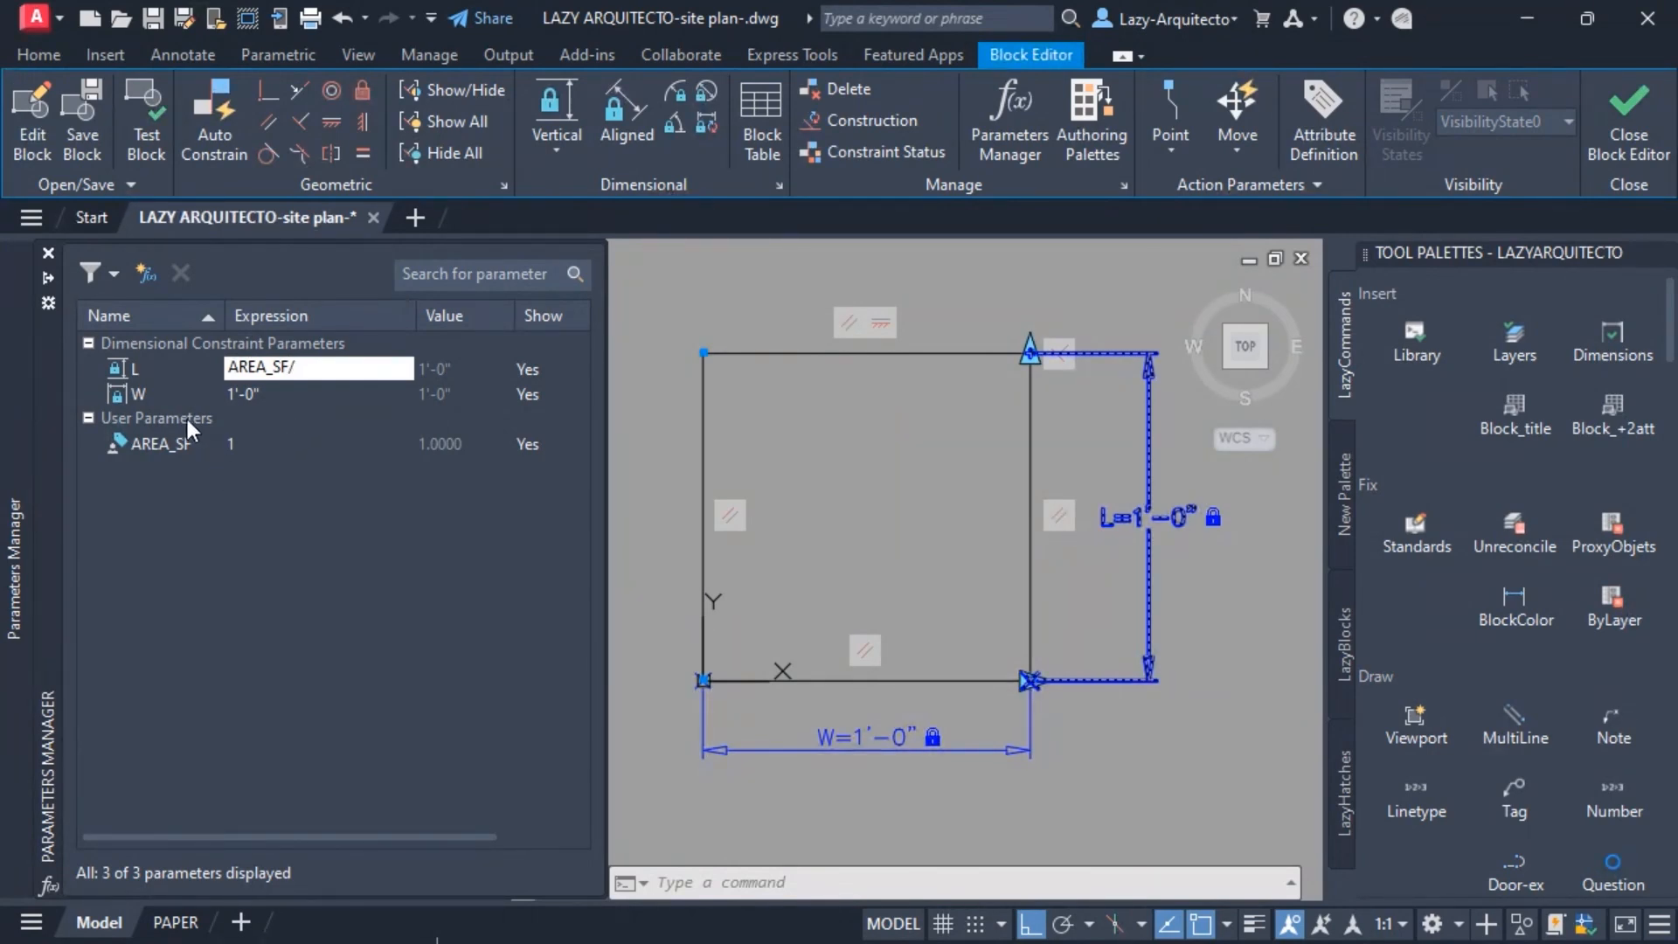
{"action": "type", "text": "W)"}
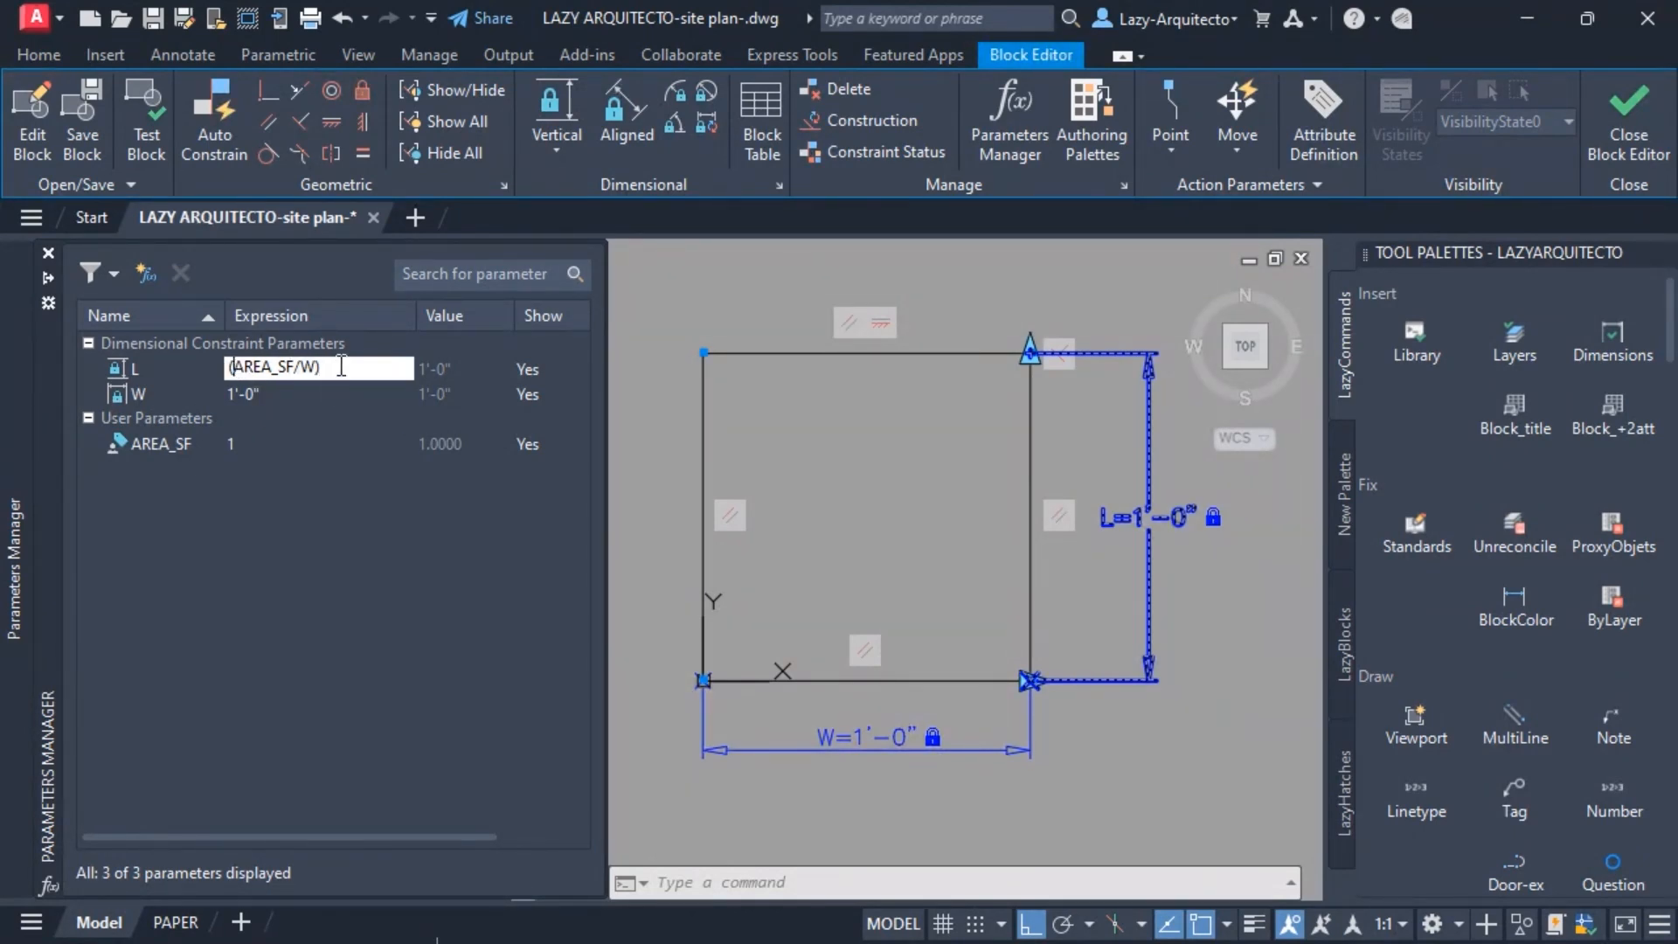
{"action": "type", "text": "*"}
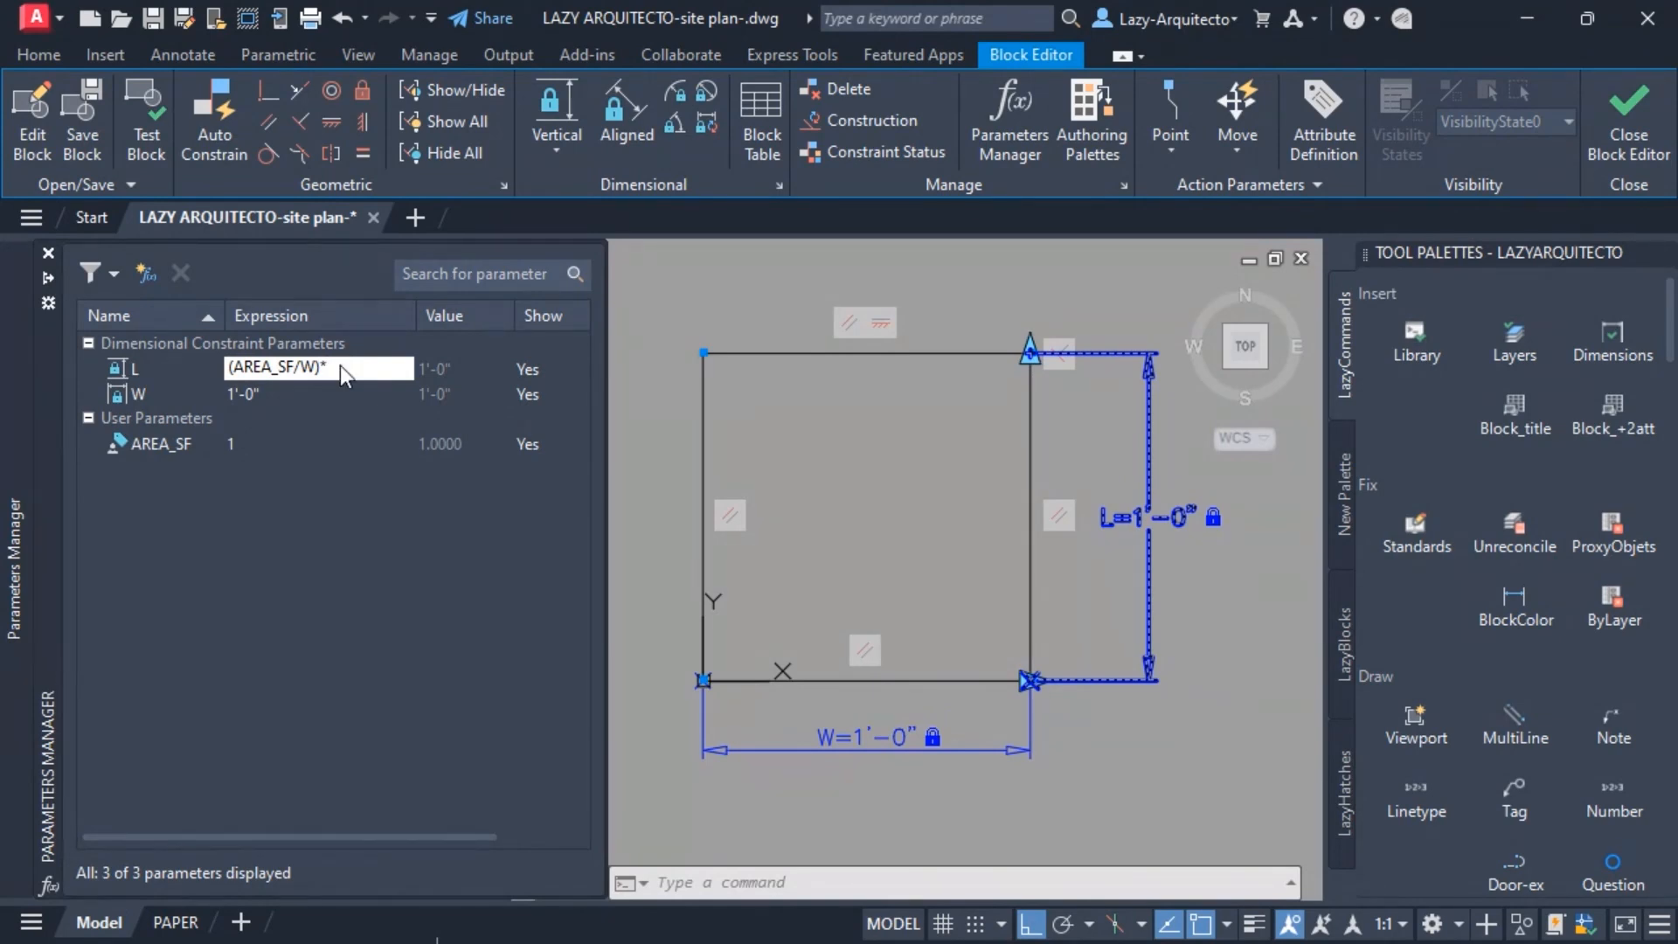
{"action": "type", "text": "144"}
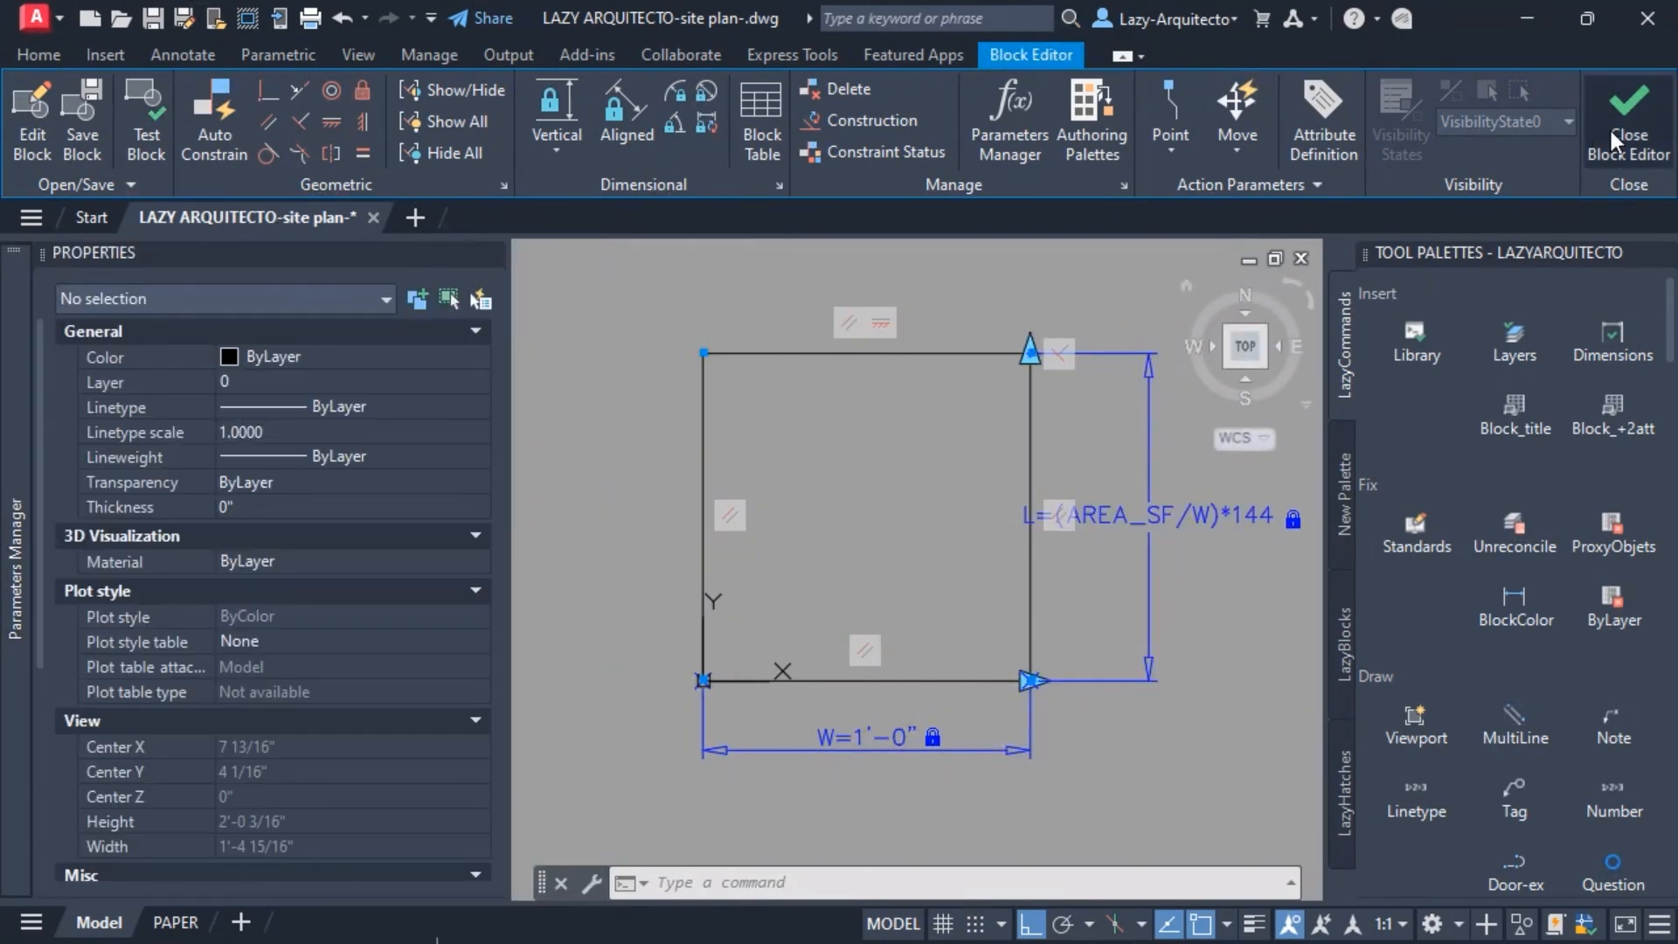
{"action": "mouse_move", "coordinate": [1627, 117]}
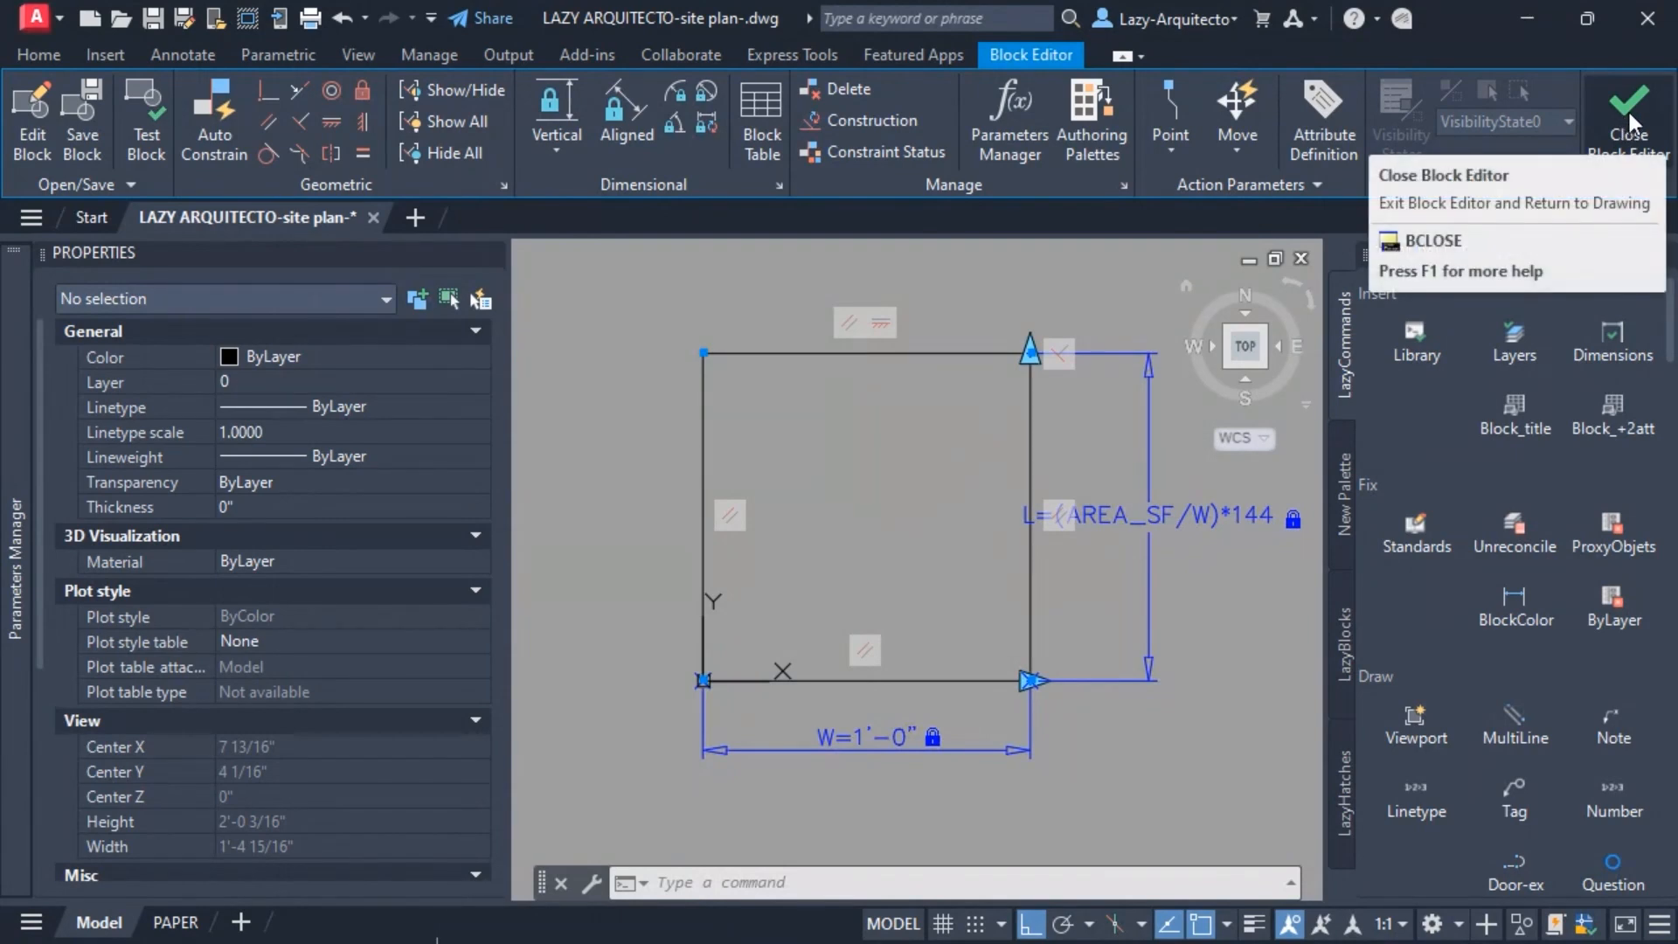
{"action": "mouse_move", "coordinate": [1627, 117]}
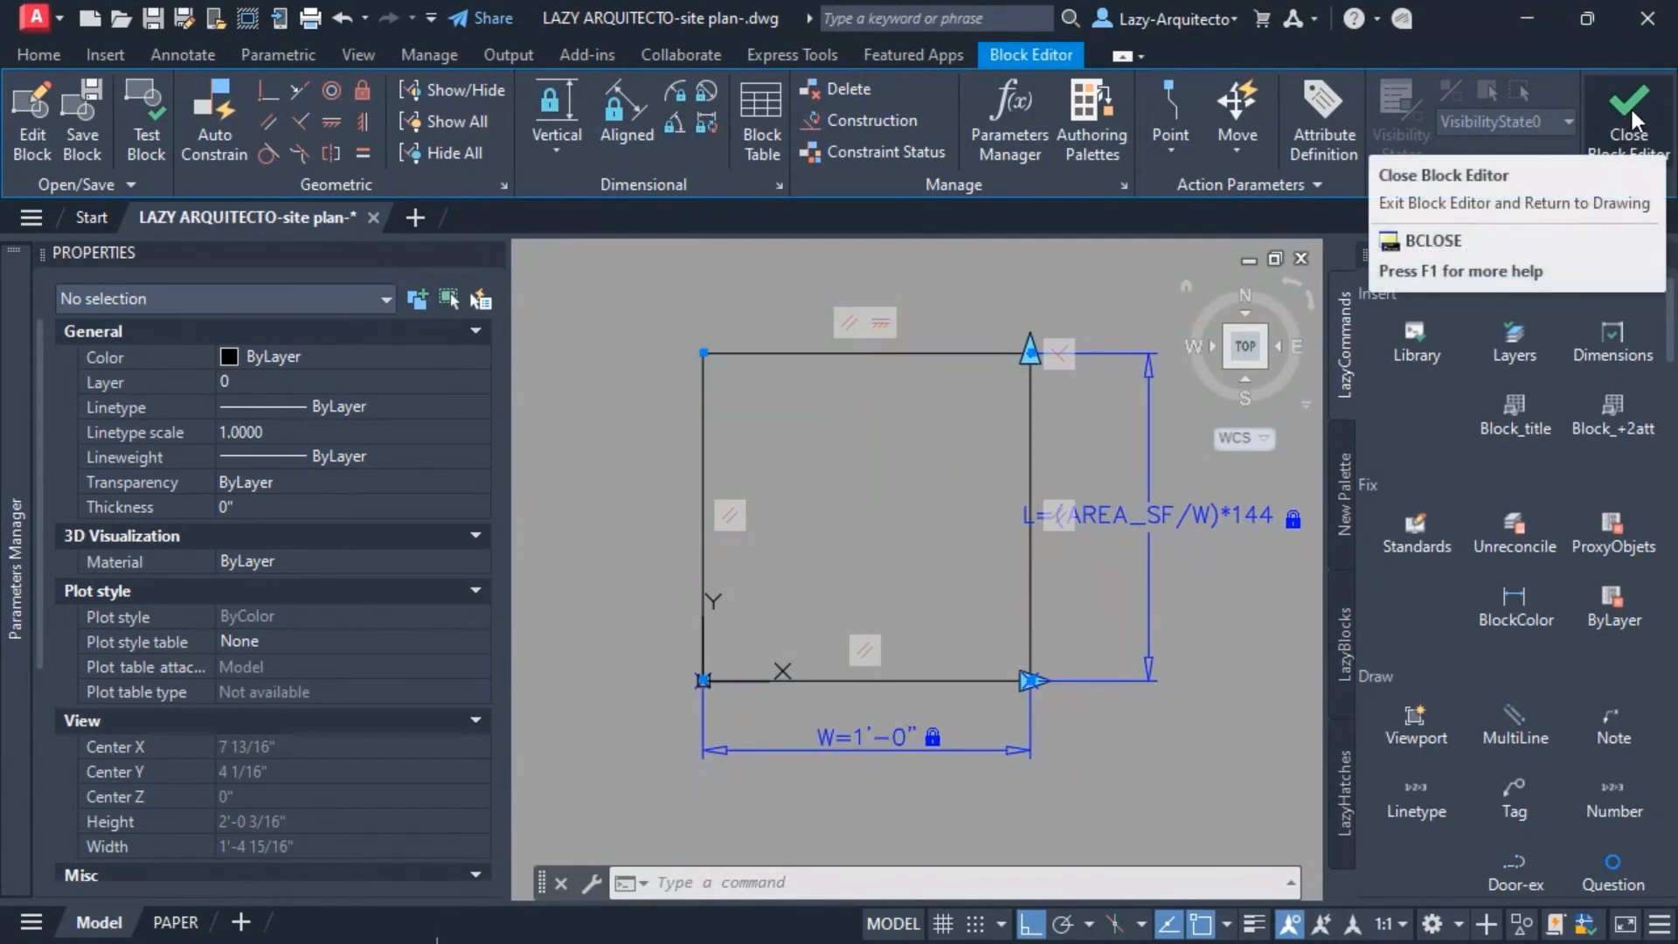
Step: Close the Block Editor, saving the LAZY_AREA definition changes
{"action": "left_click", "coordinate": [1627, 112]}
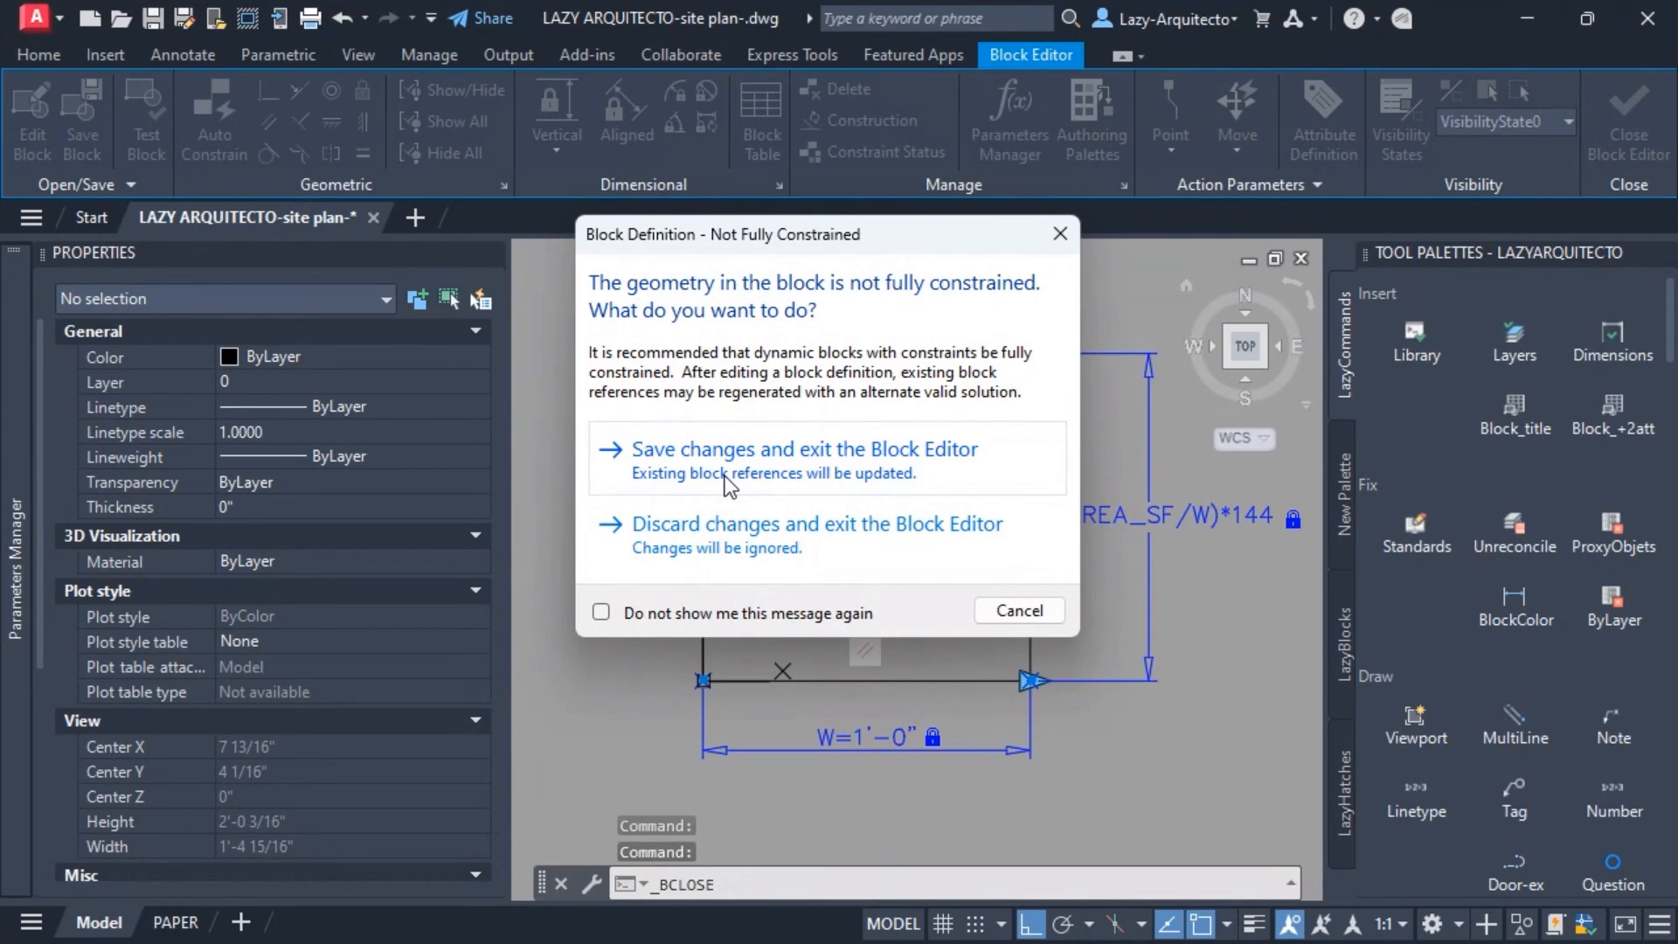
{"action": "left_click", "coordinate": [804, 449]}
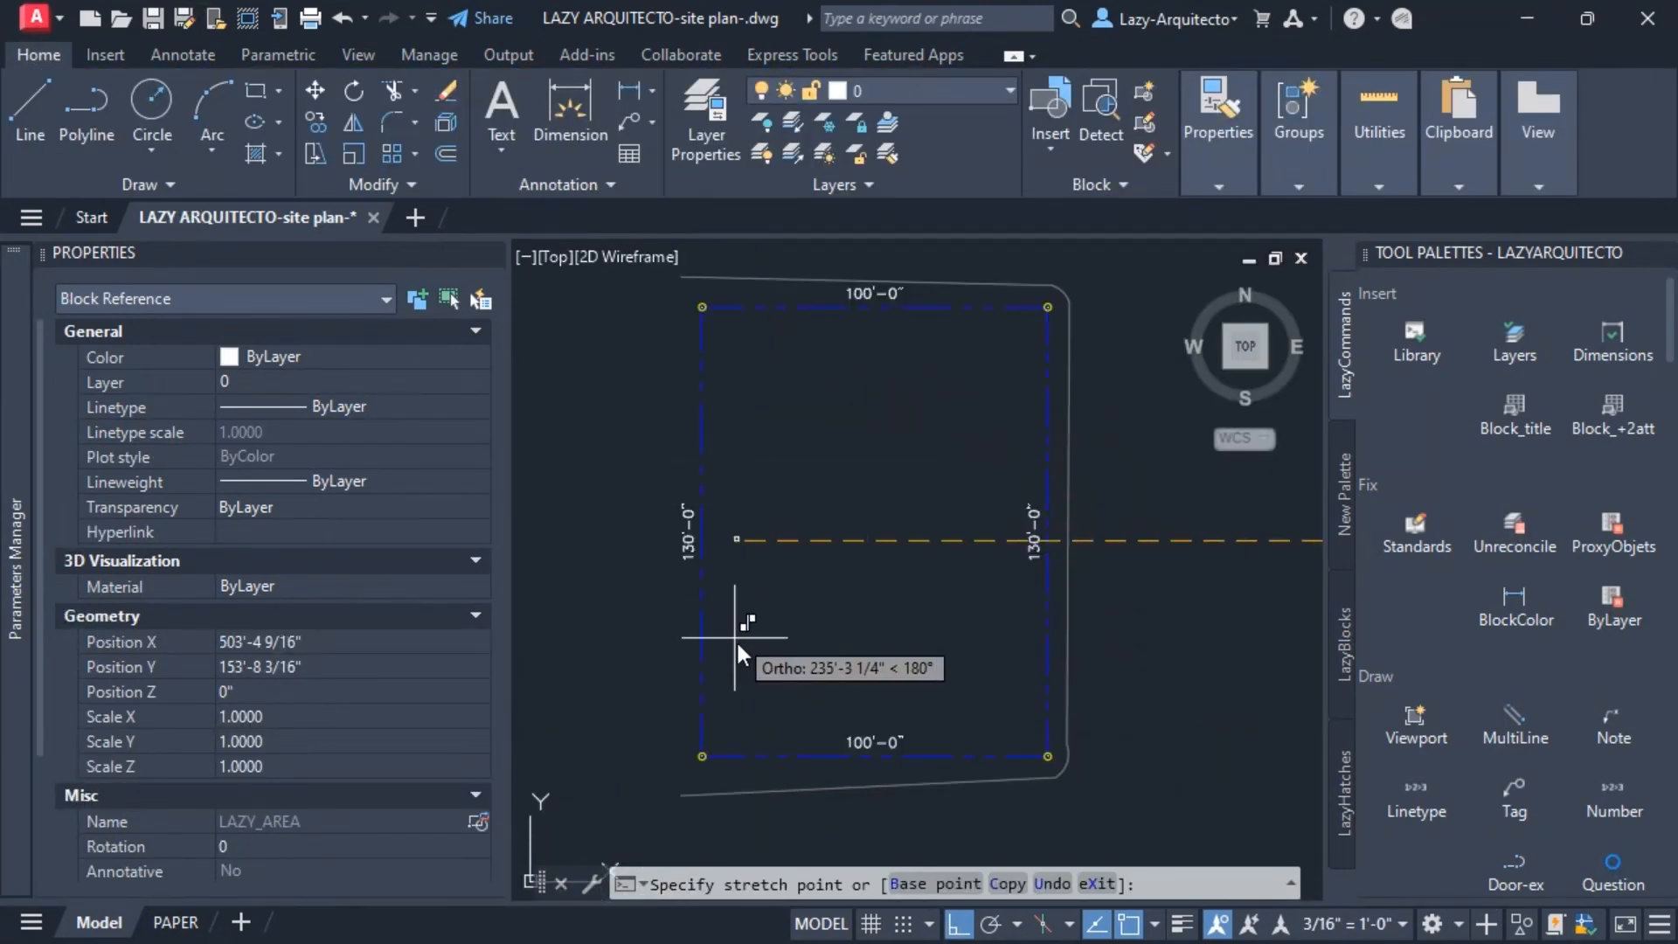
{"action": "mouse_move", "coordinate": [733, 311]}
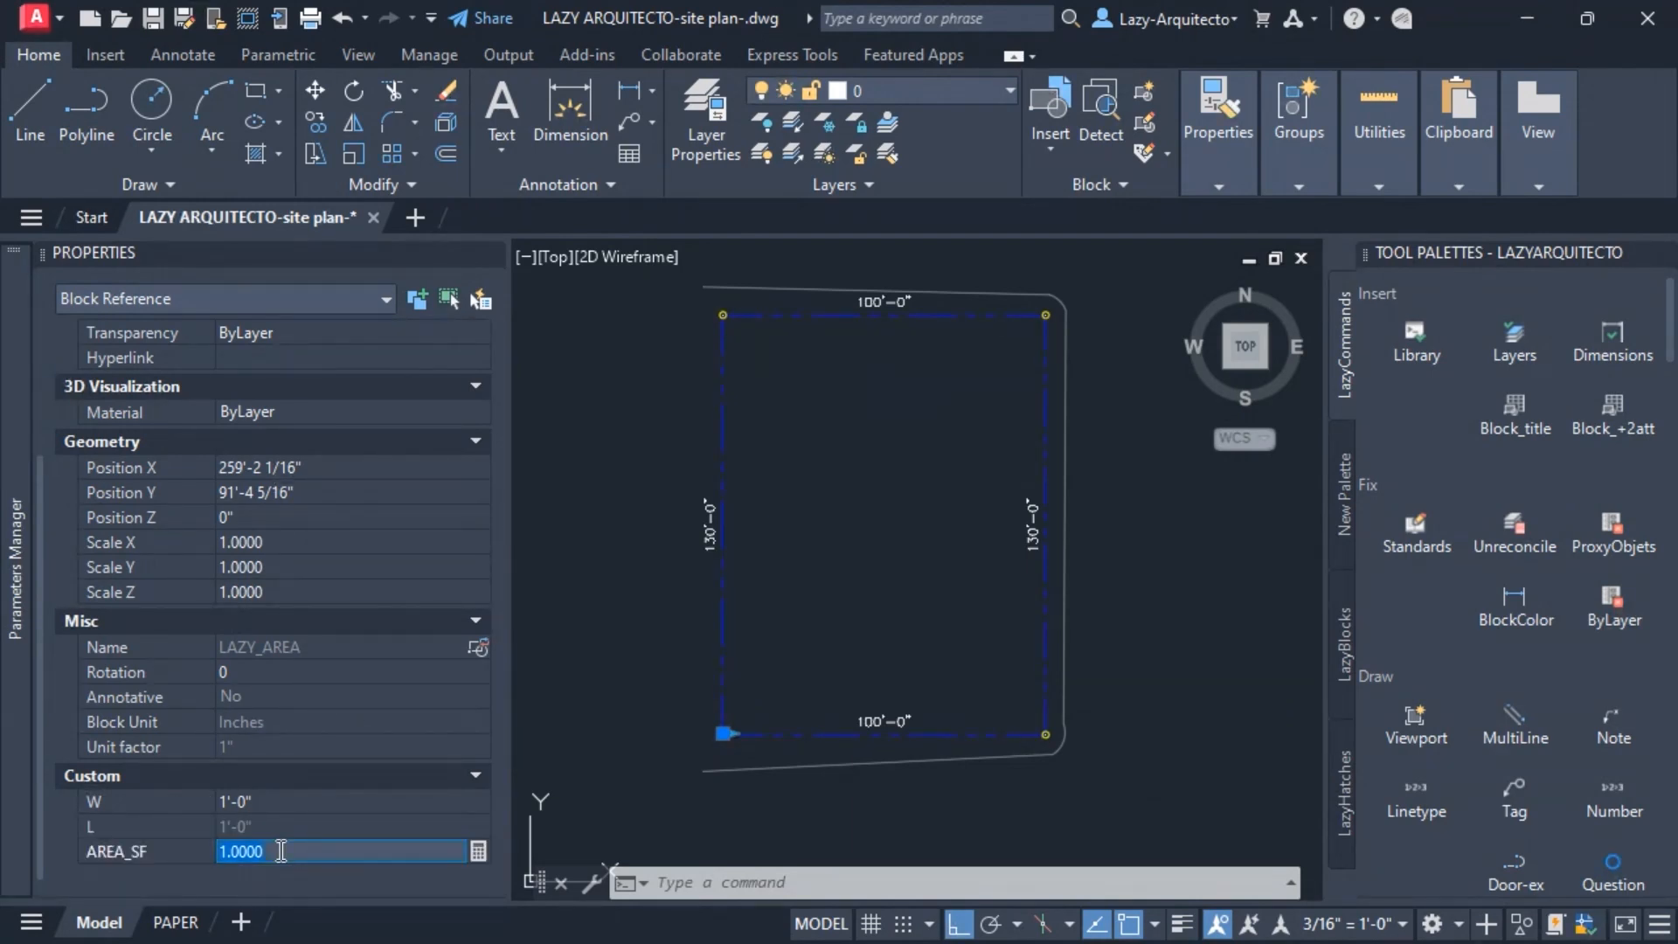
Step: Change the placed block's AREA_SF custom property to 850
{"action": "type", "text": "8"}
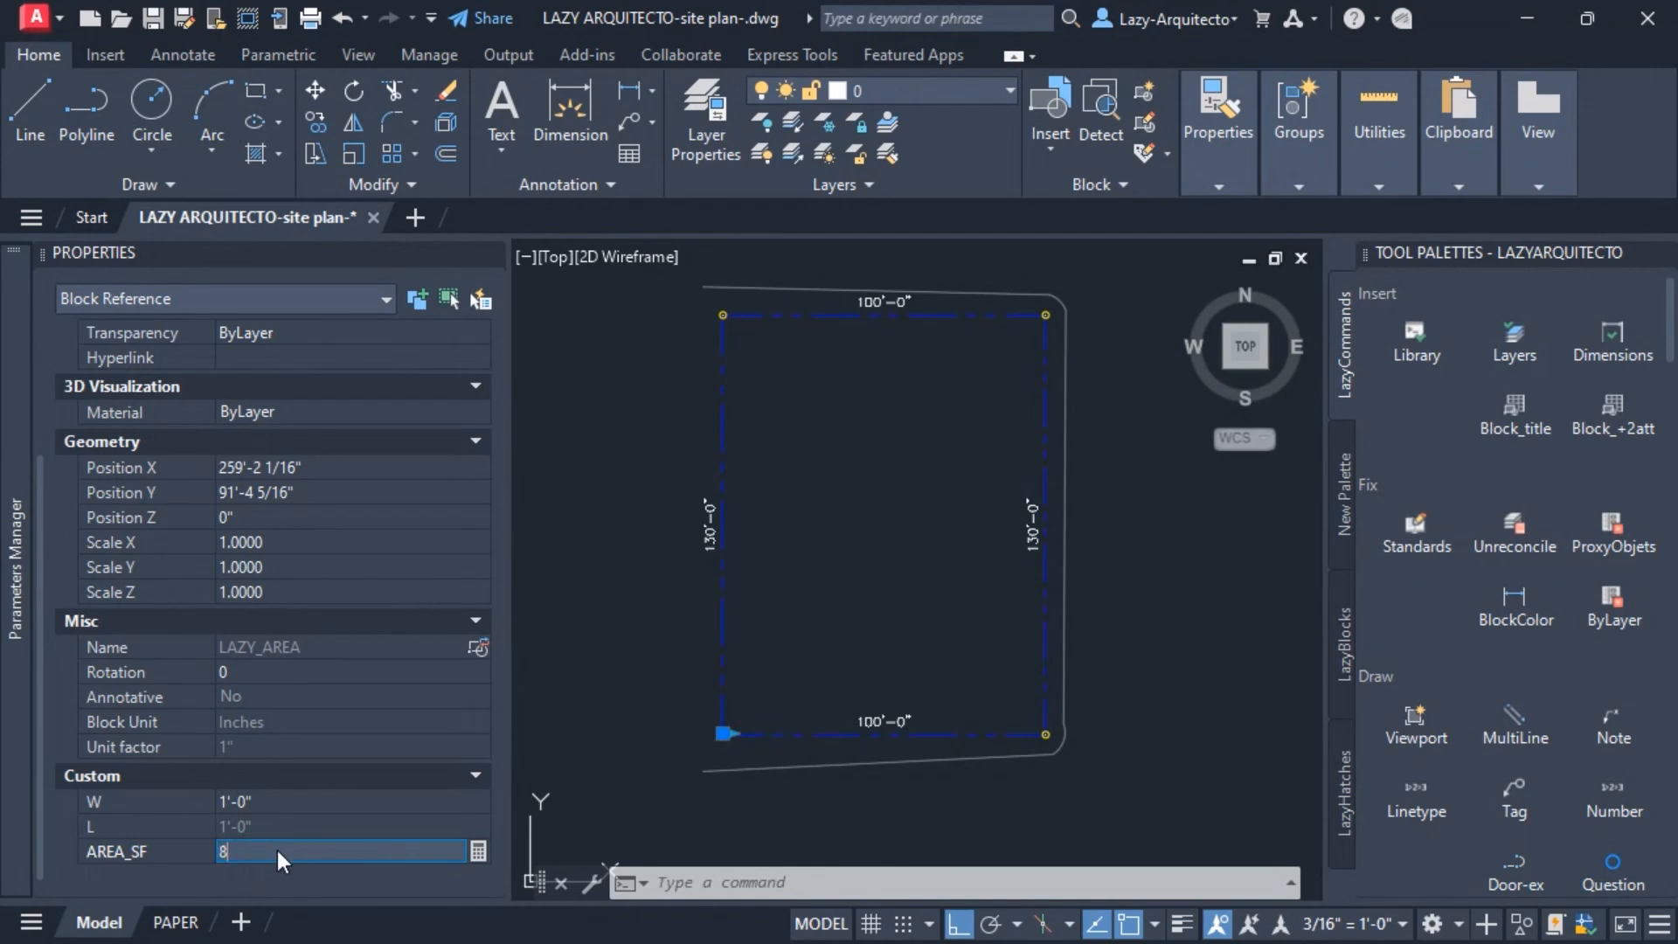
{"action": "type", "text": "50"}
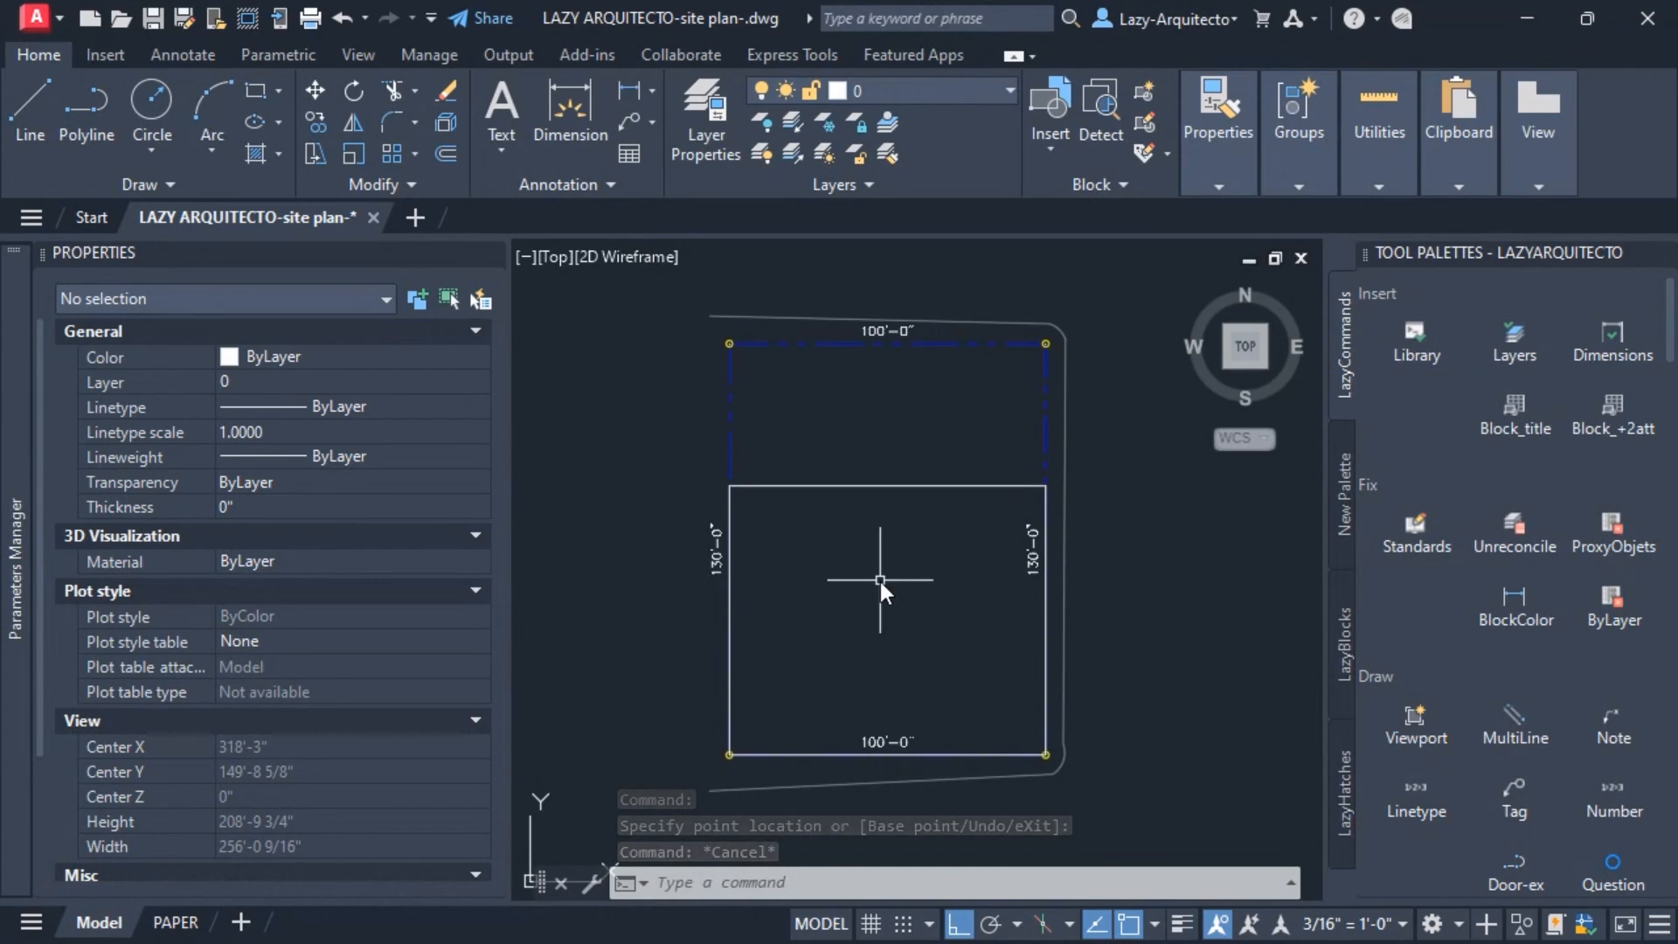
Step: Start a REC rectangle with its first corner in open space left of the plot
{"action": "type", "text": "REC"}
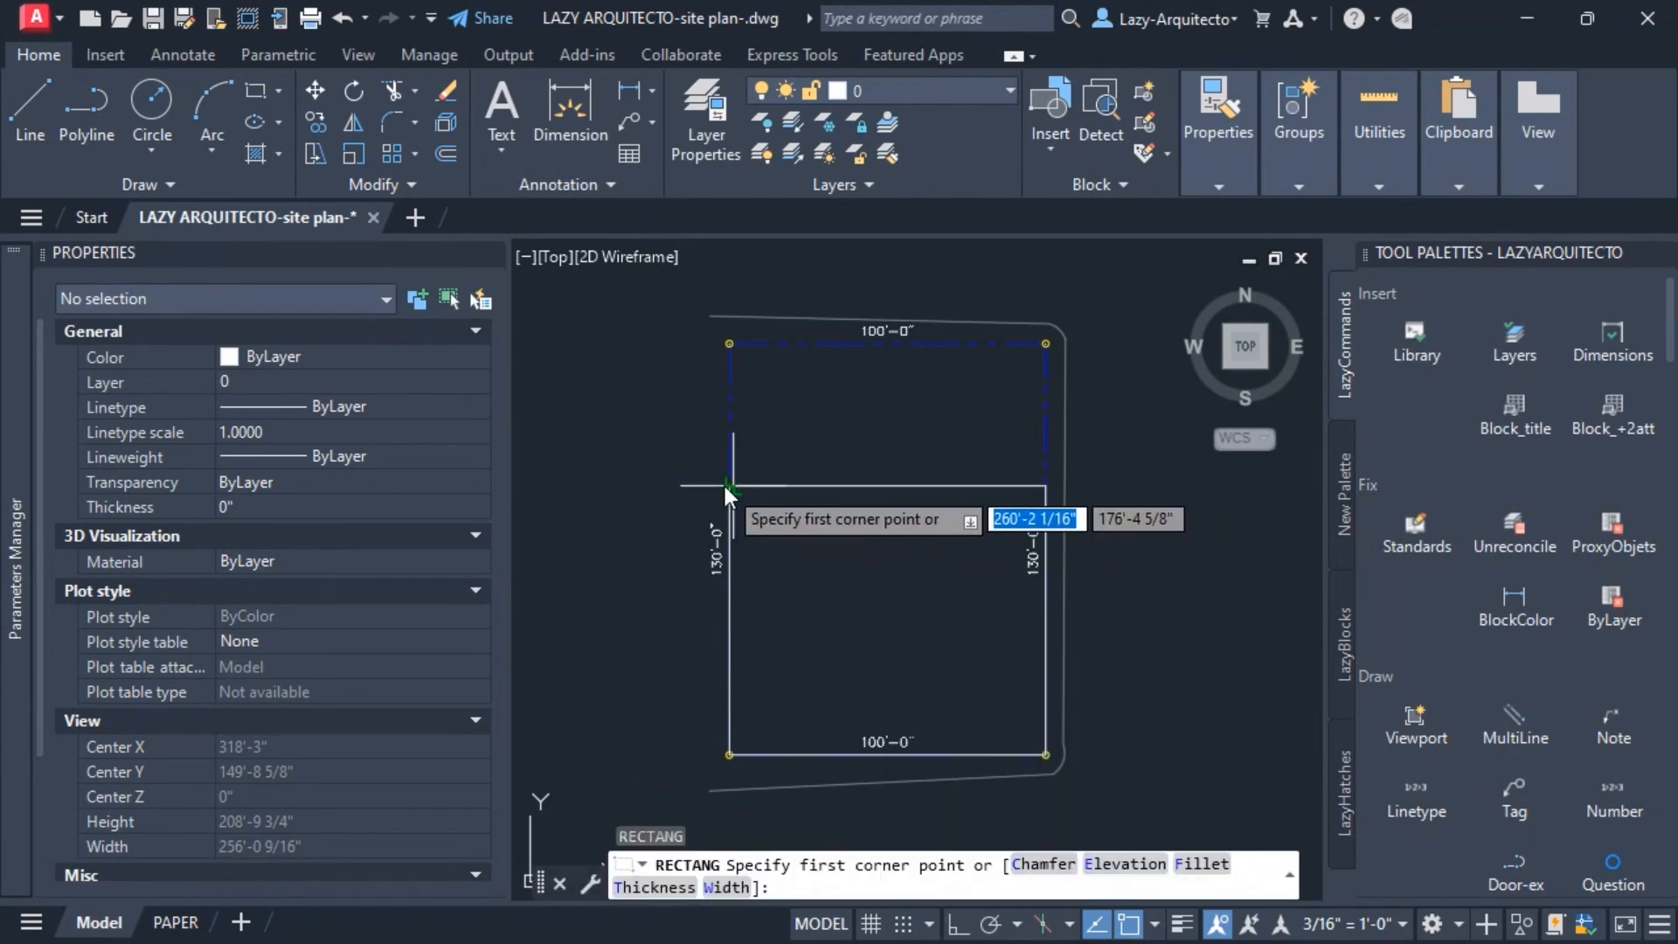
{"action": "left_click", "coordinate": [729, 488]}
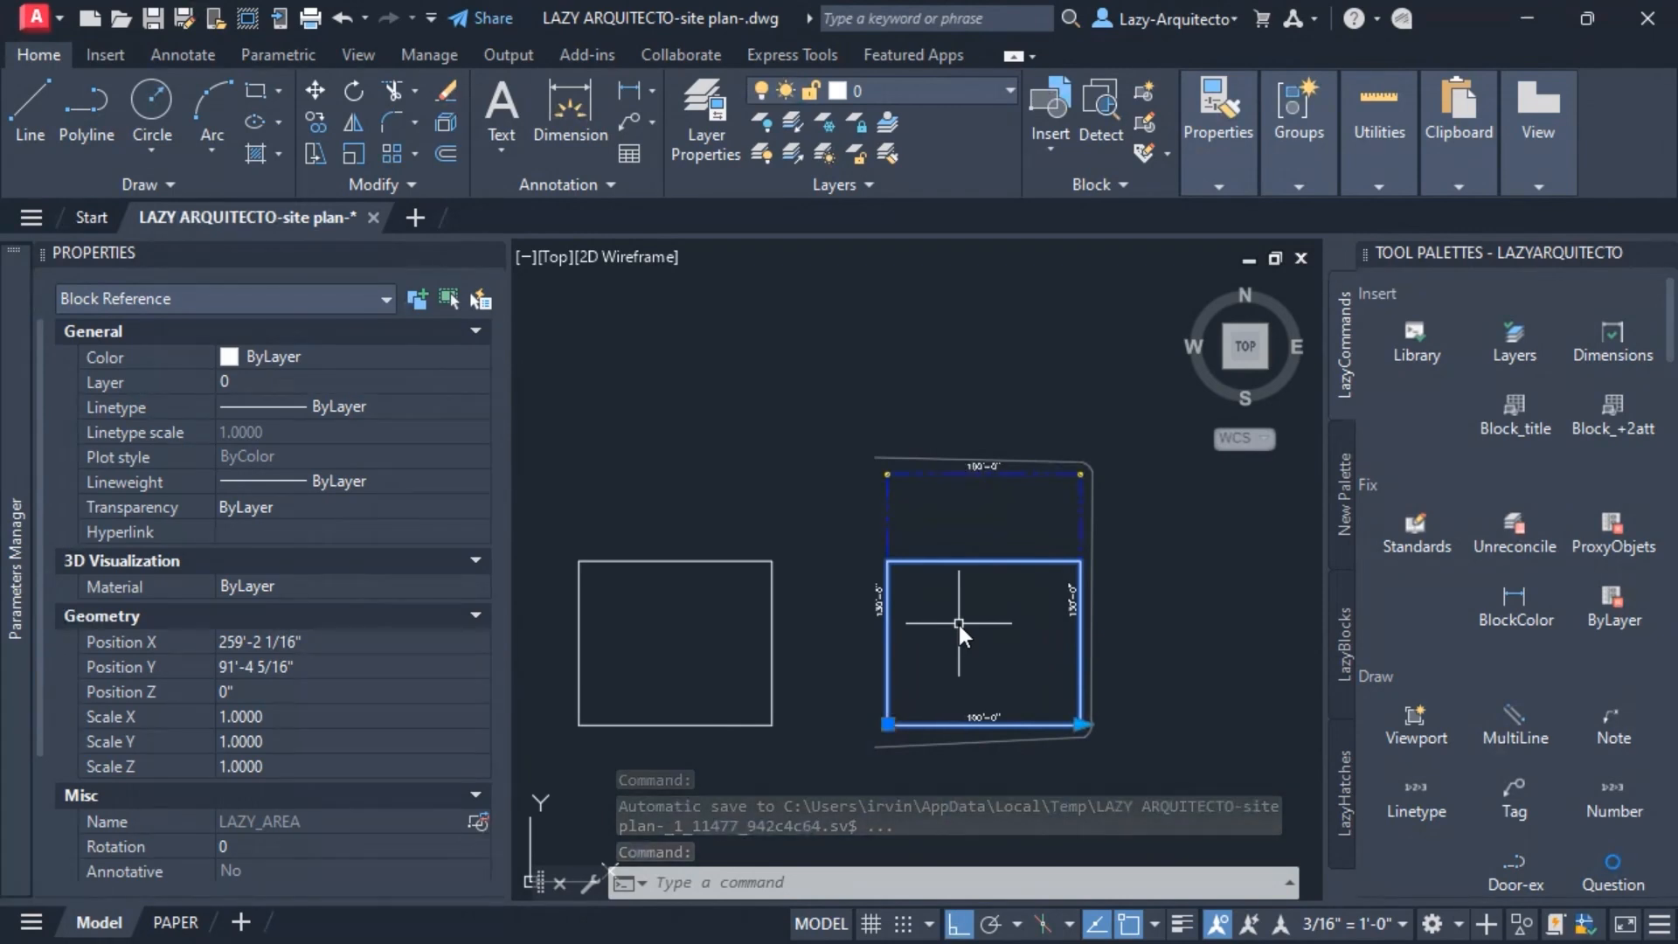
{"action": "mouse_move", "coordinate": [1014, 698]}
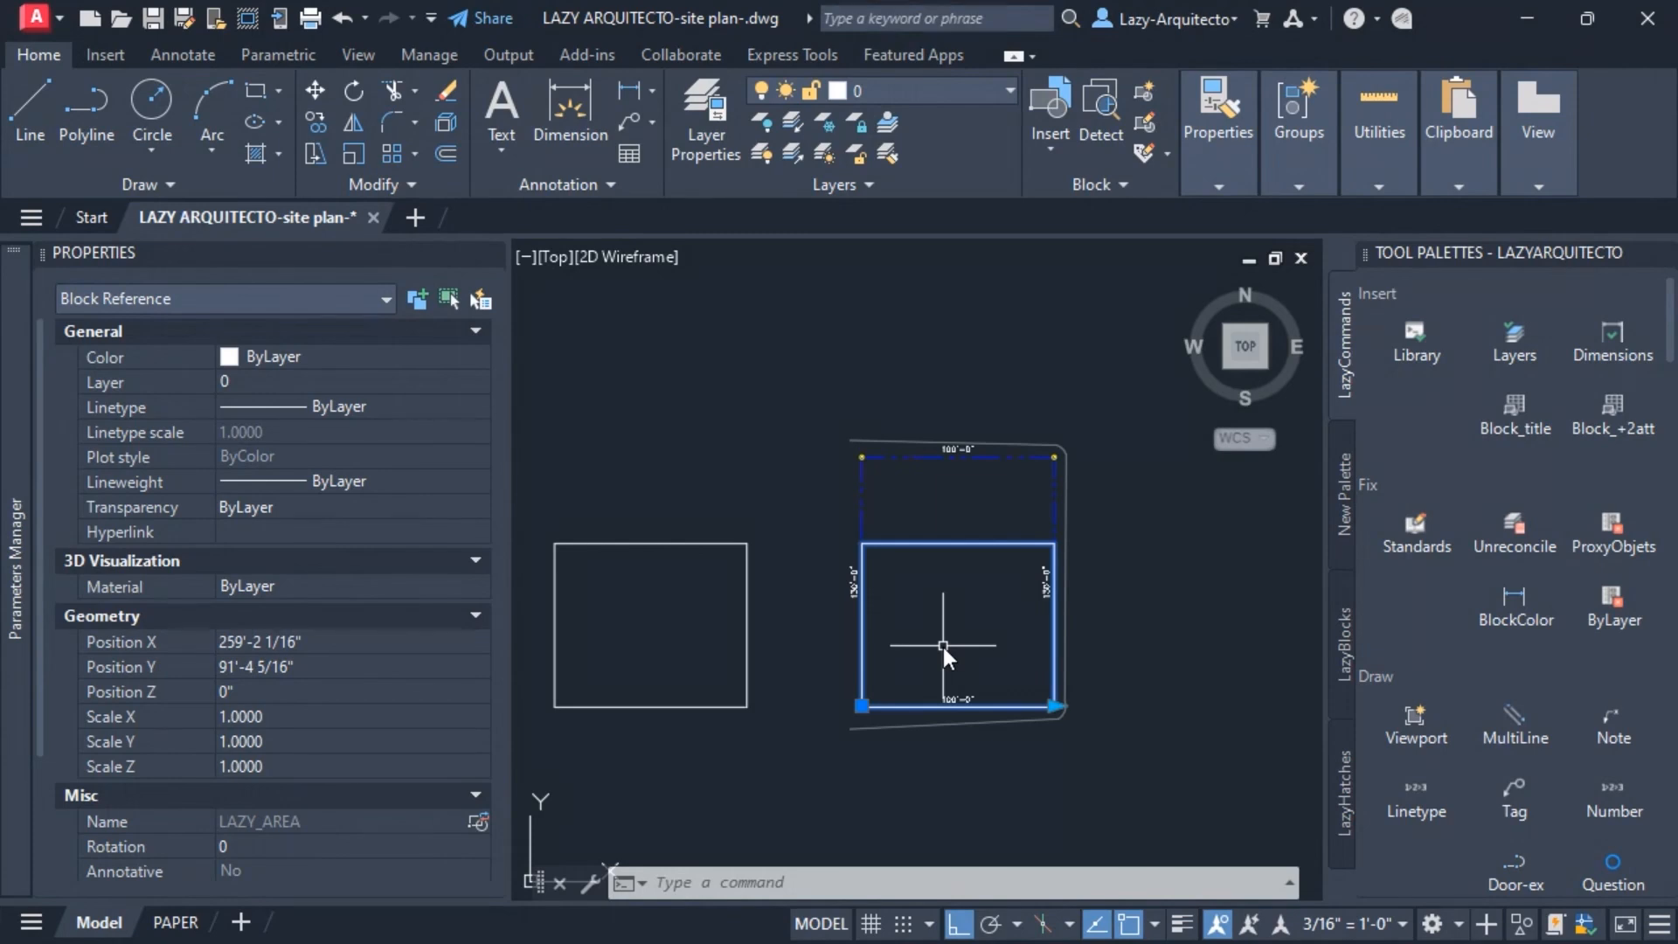
{"action": "mouse_move", "coordinate": [927, 626]}
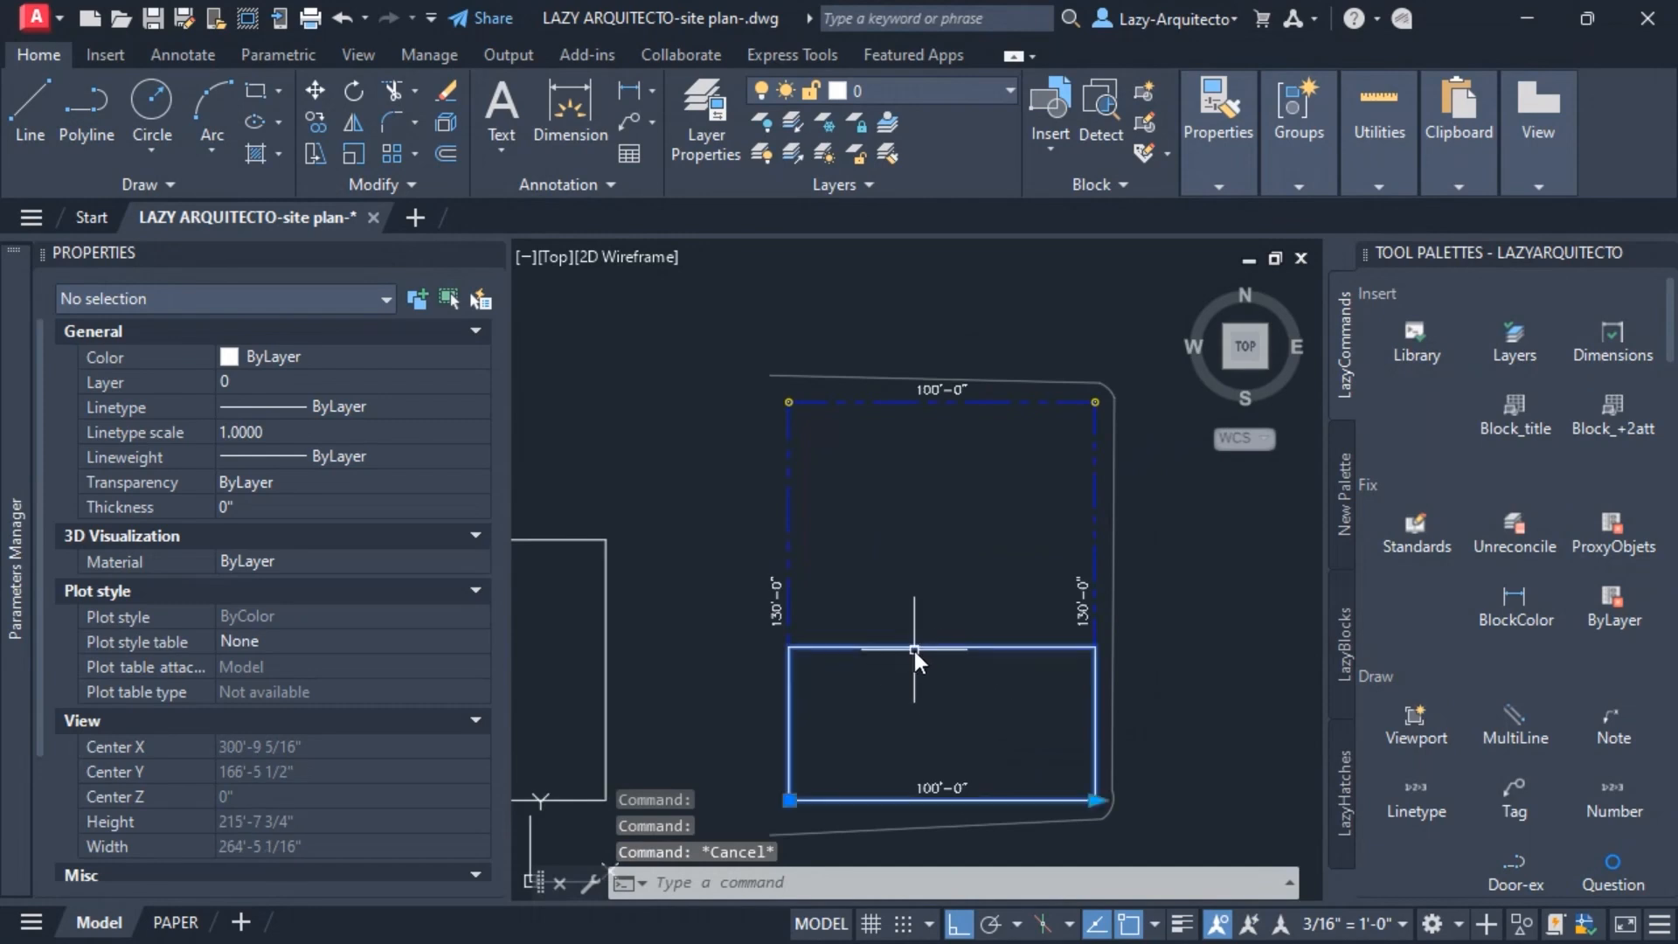
Step: Reselect the resized LAZY_AREA block reference inside the site plot
{"action": "left_click", "coordinate": [914, 650]}
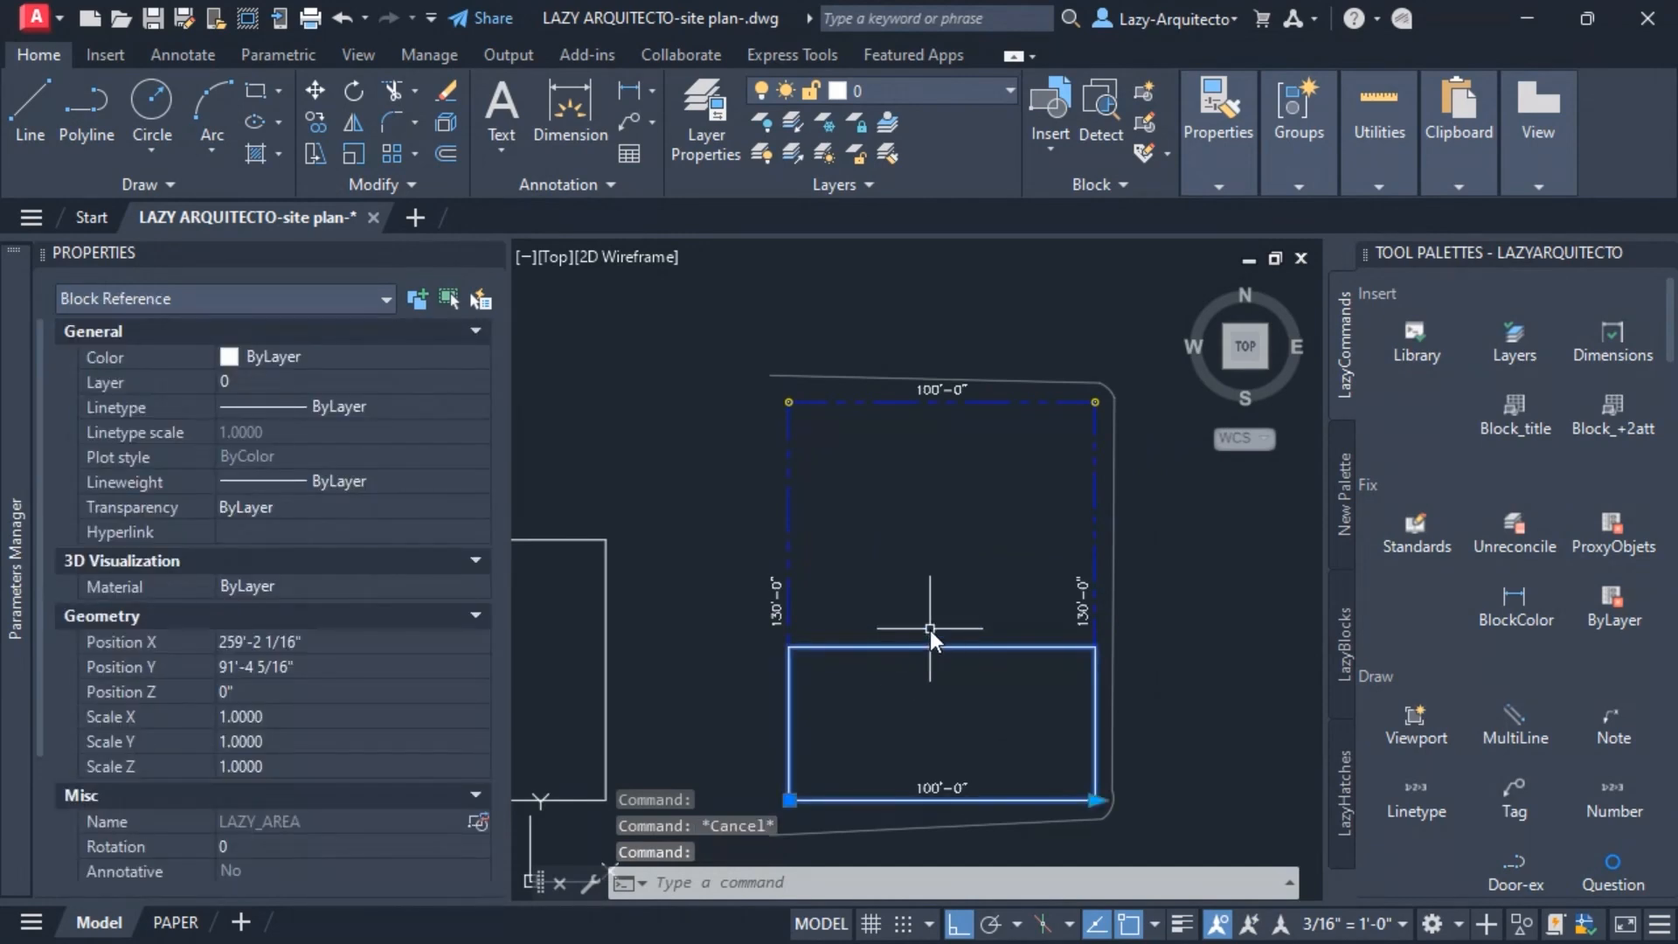